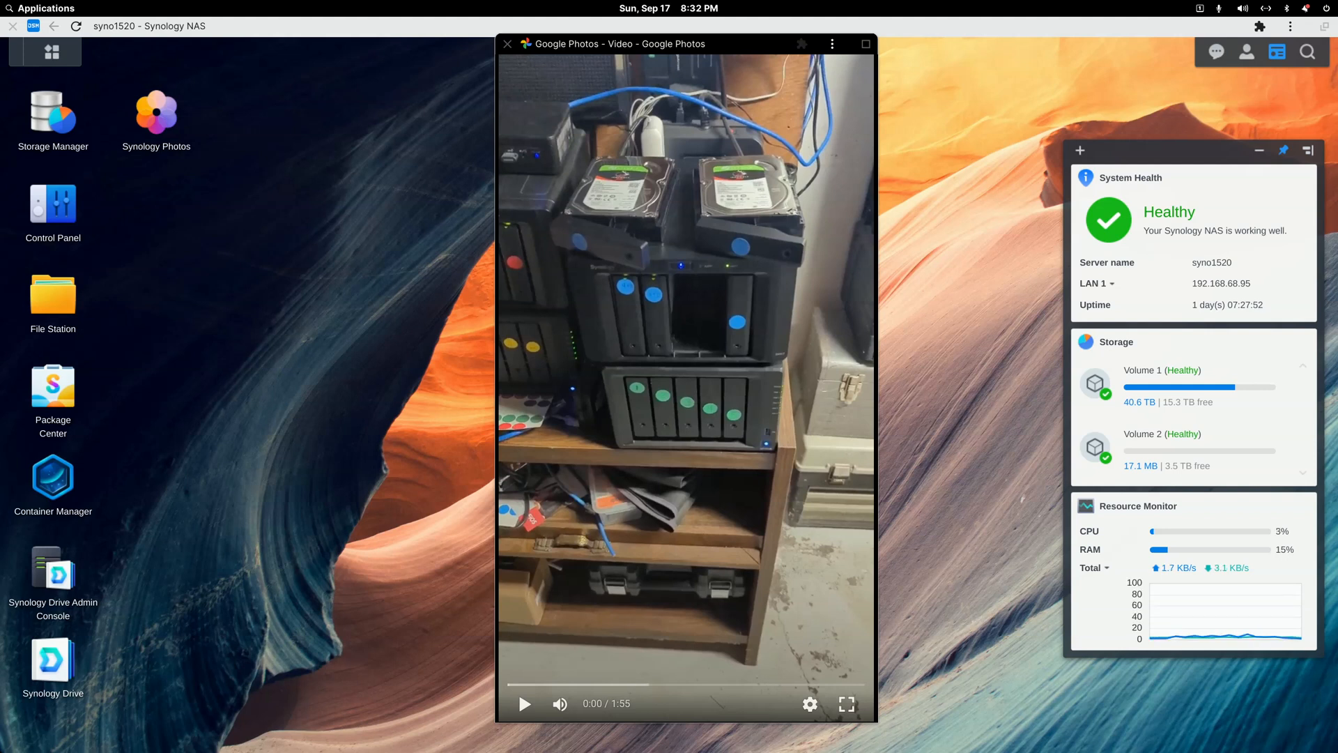
mouse_move(670, 219)
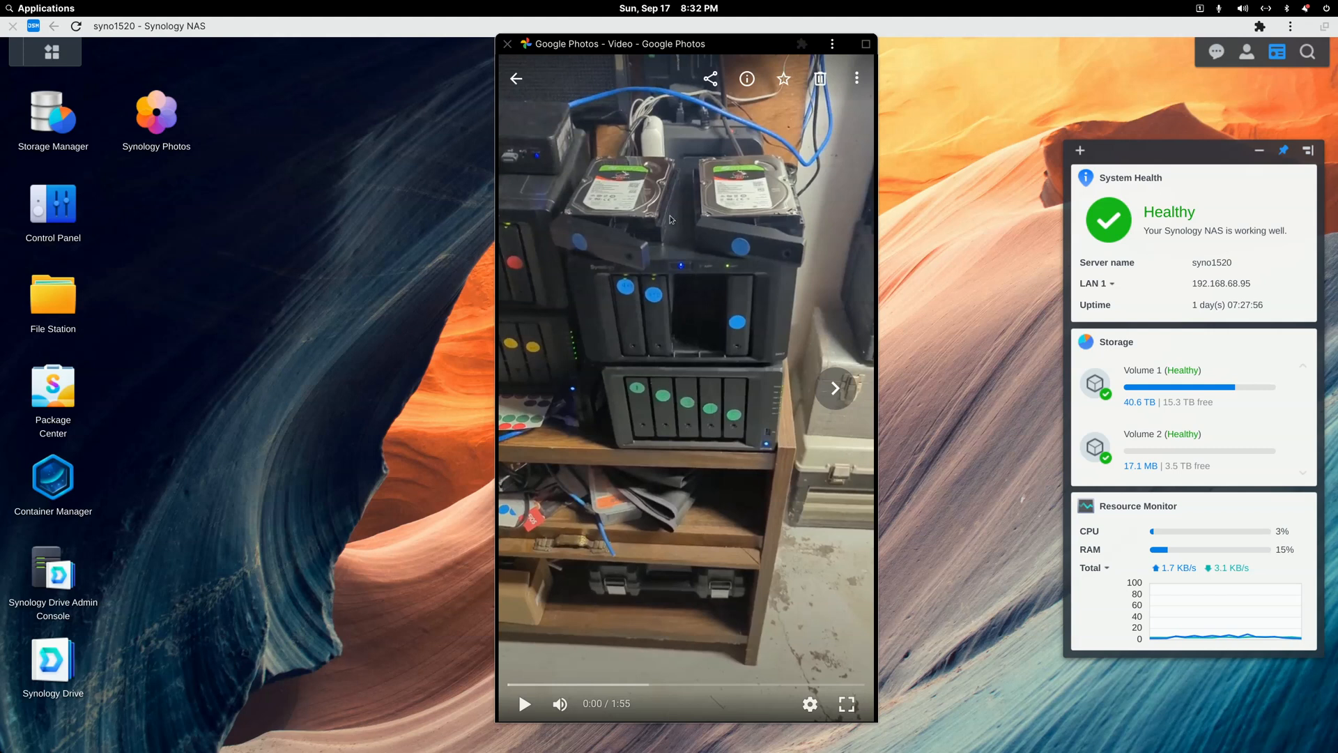
mouse_move(692, 222)
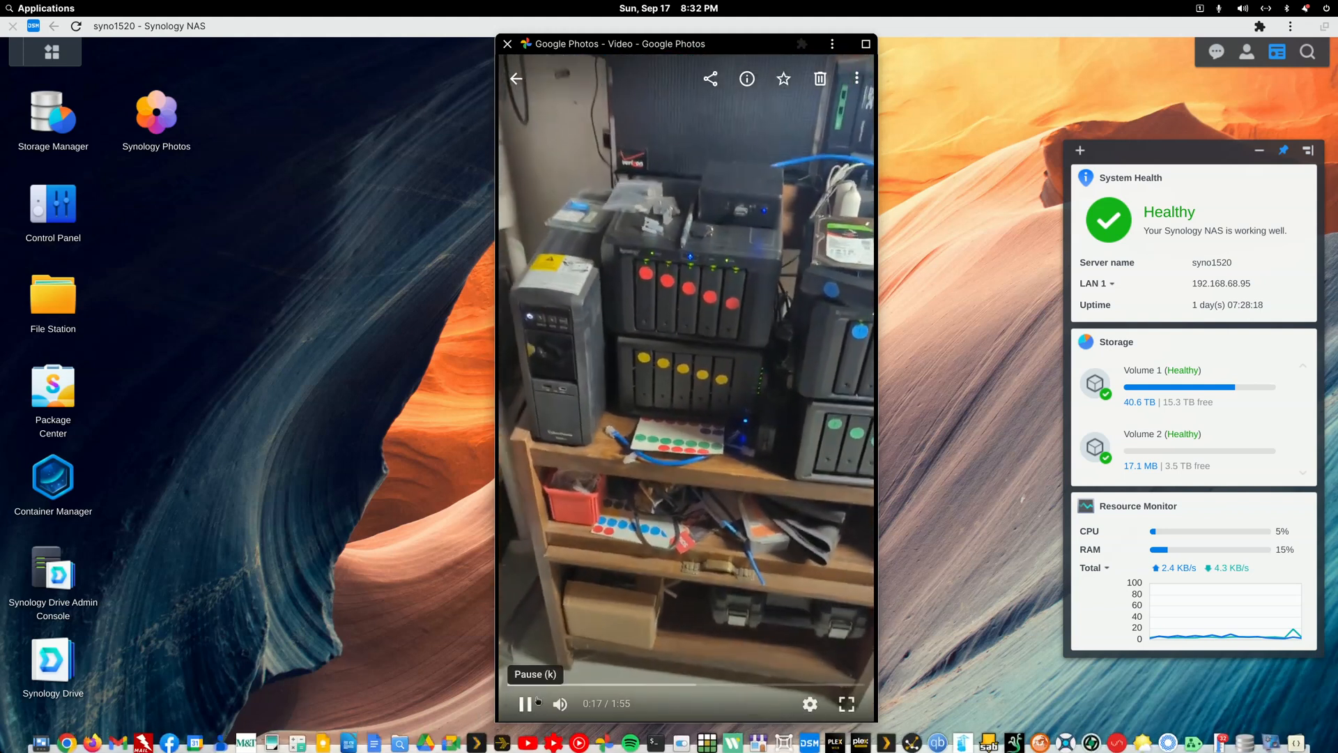
Pause and then resume the Google Photos video of the stacked NAS units
left_click(525, 703)
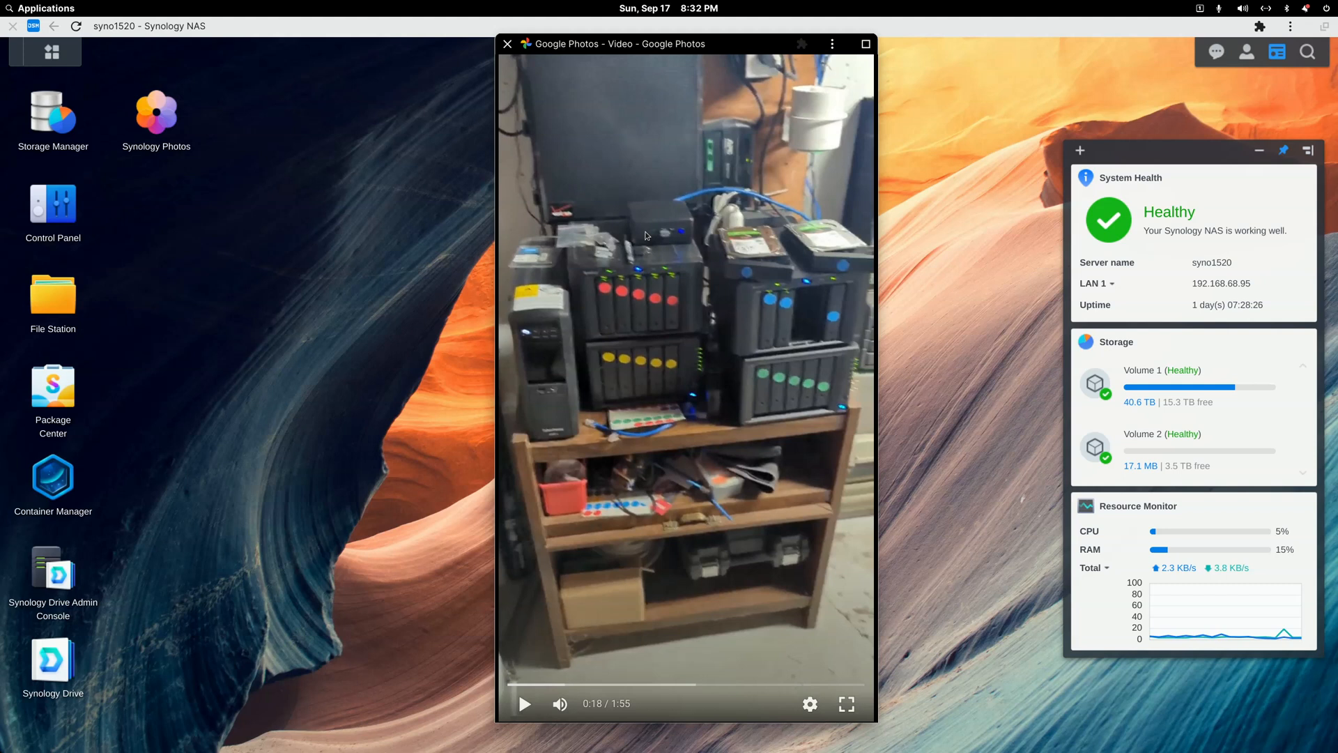
mouse_move(667, 242)
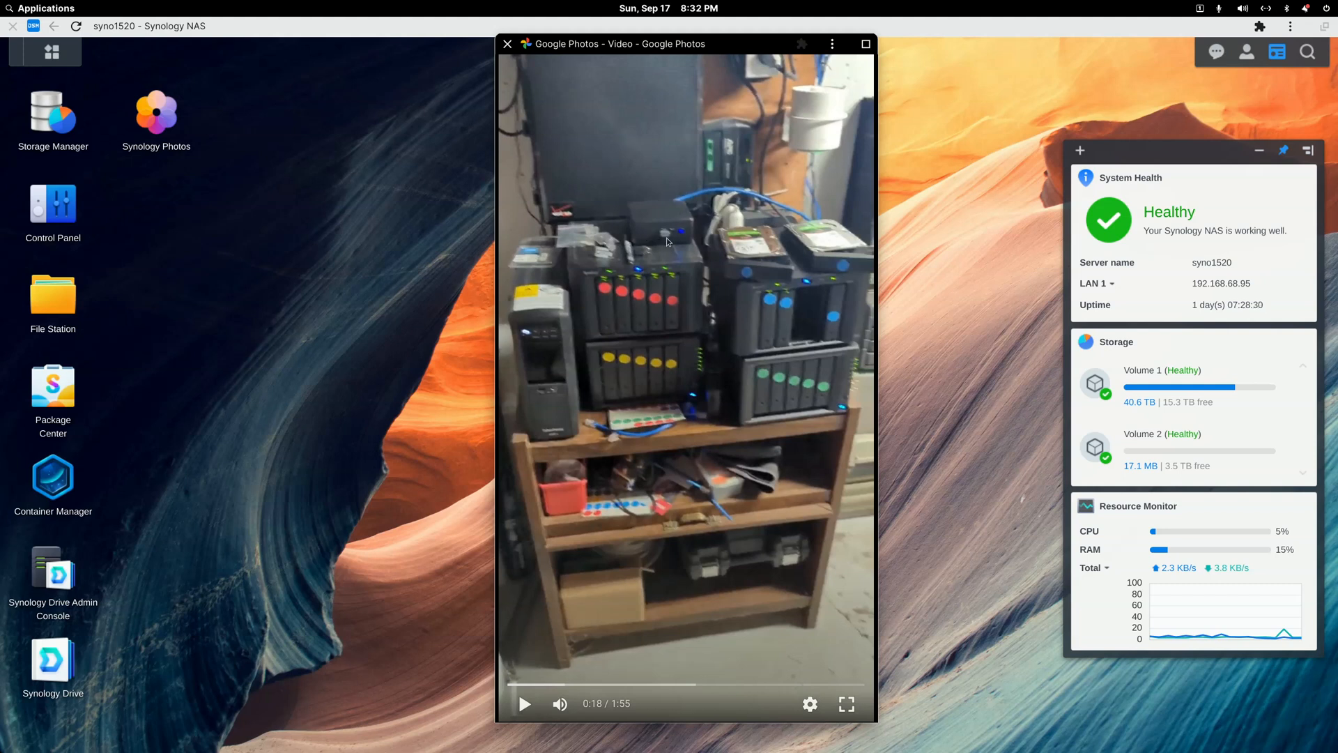
mouse_move(668, 242)
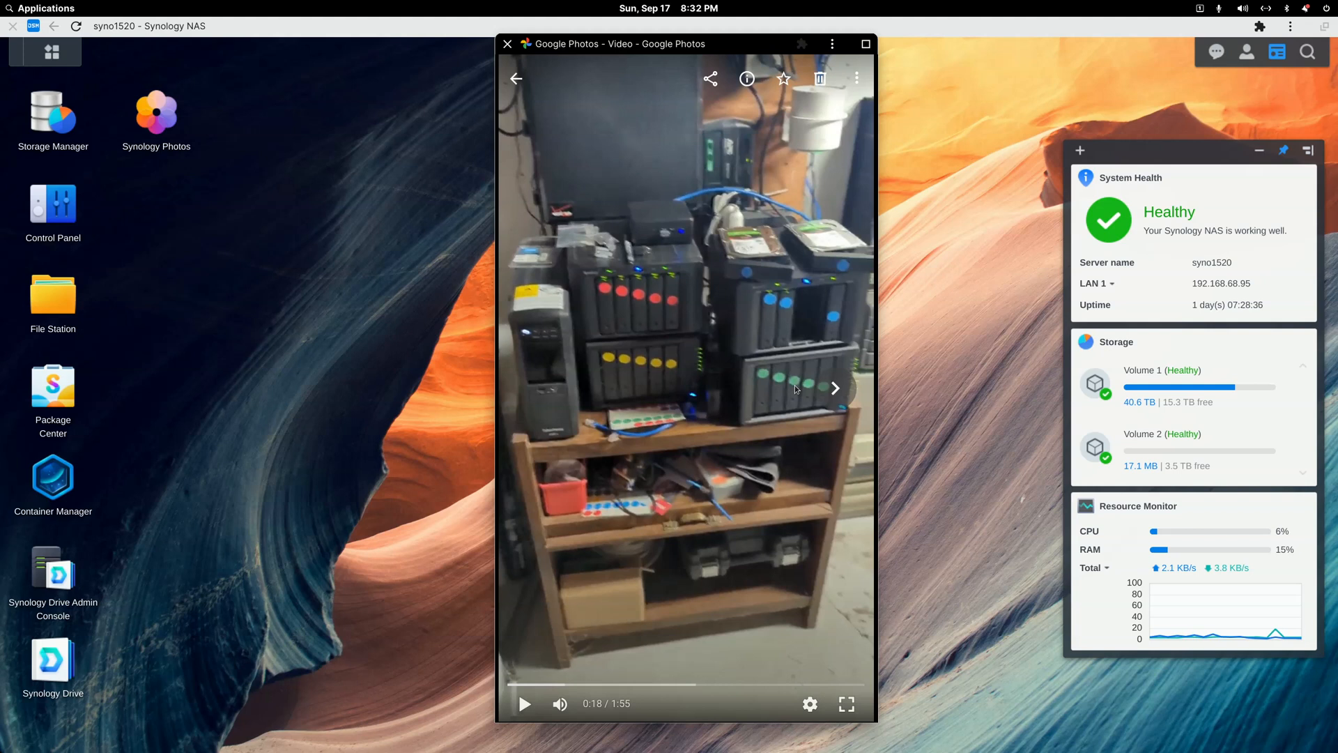
mouse_move(526, 702)
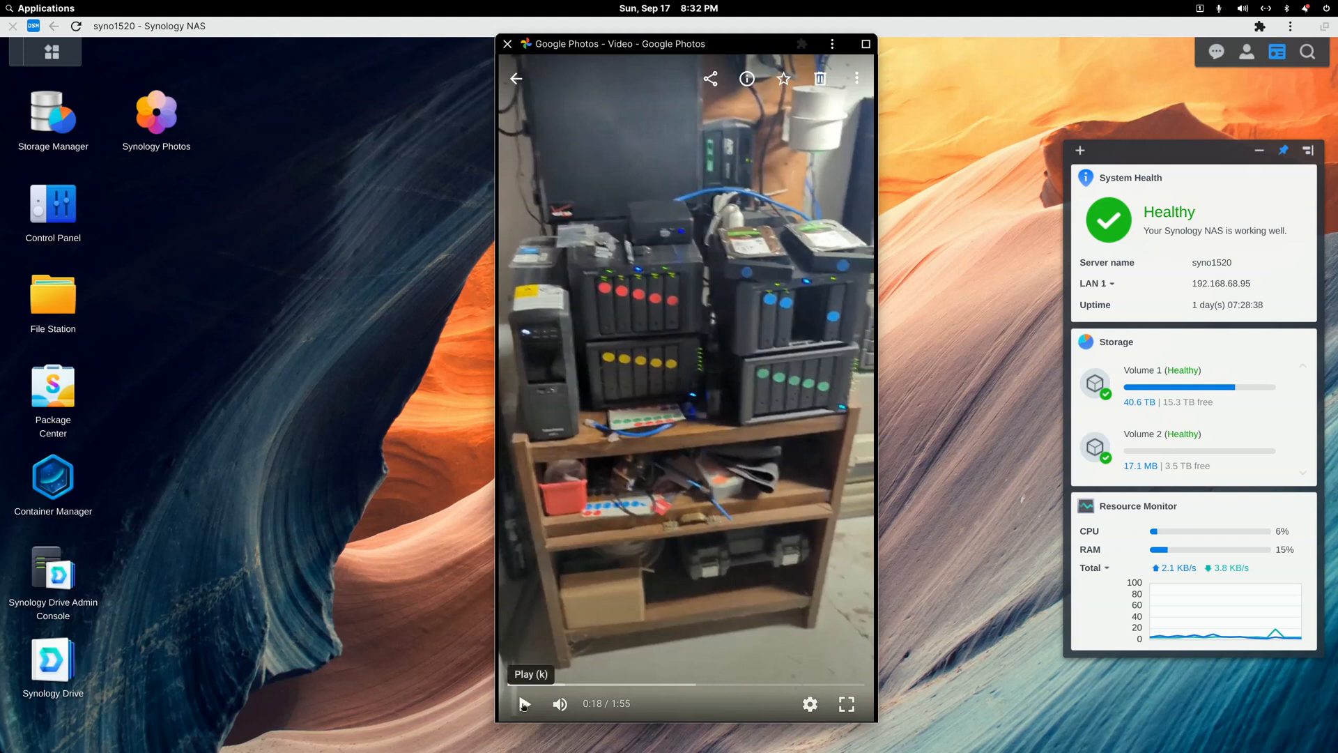
left_click(526, 702)
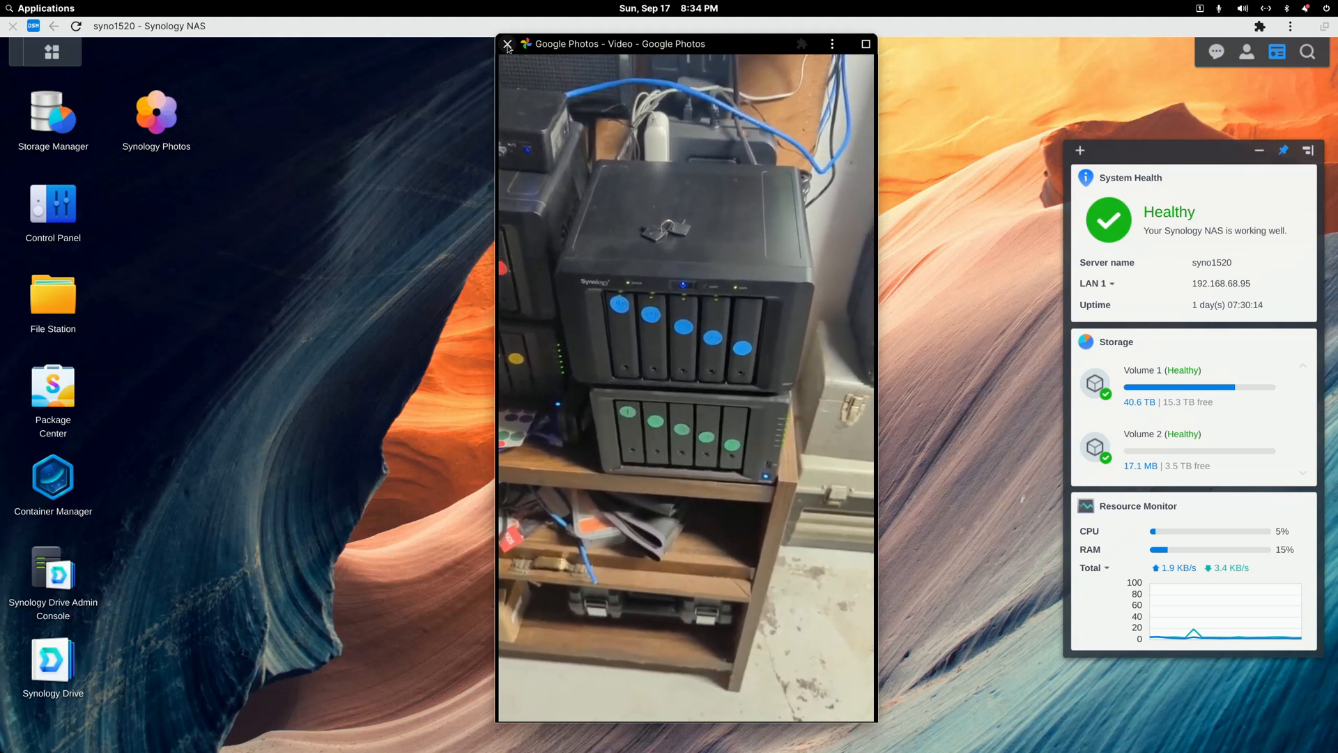
Leave the video, read the 'To add drives to a storage pool' steps, and close the Chrome help window
left_click(507, 44)
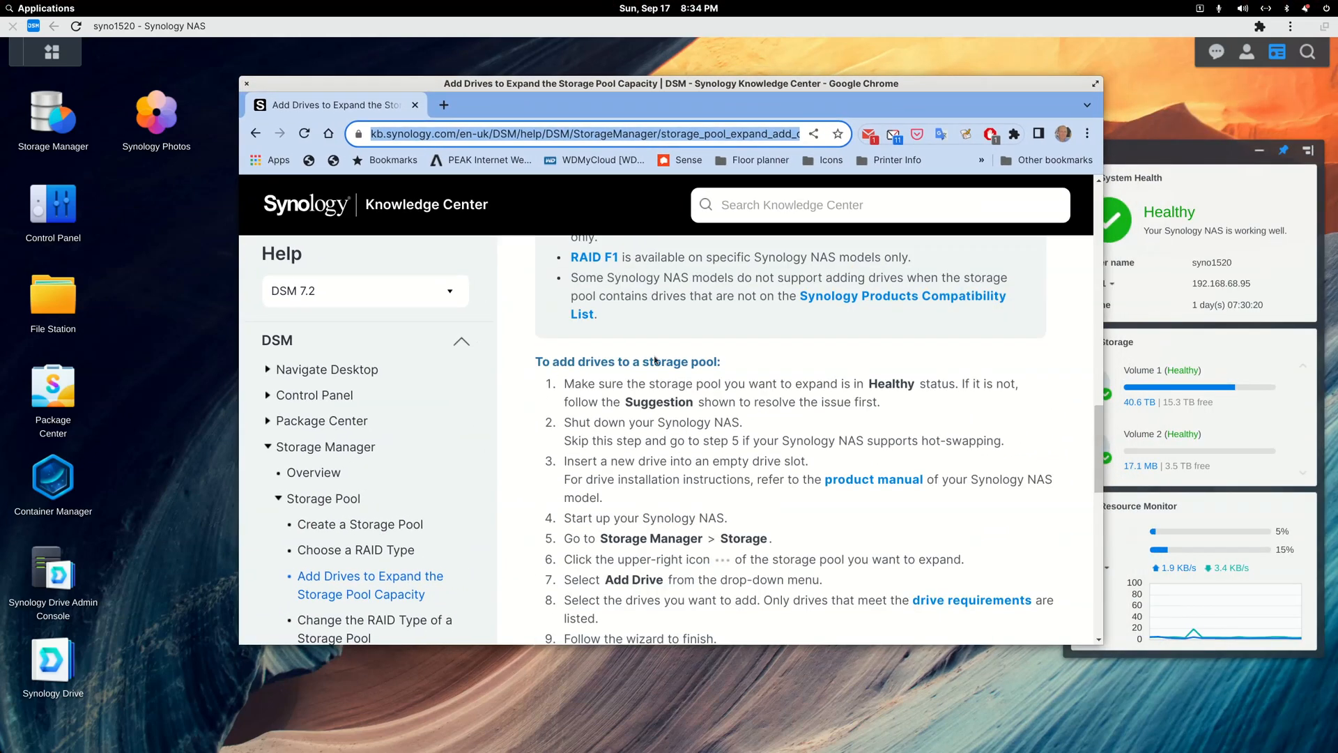
scroll("down", 3)
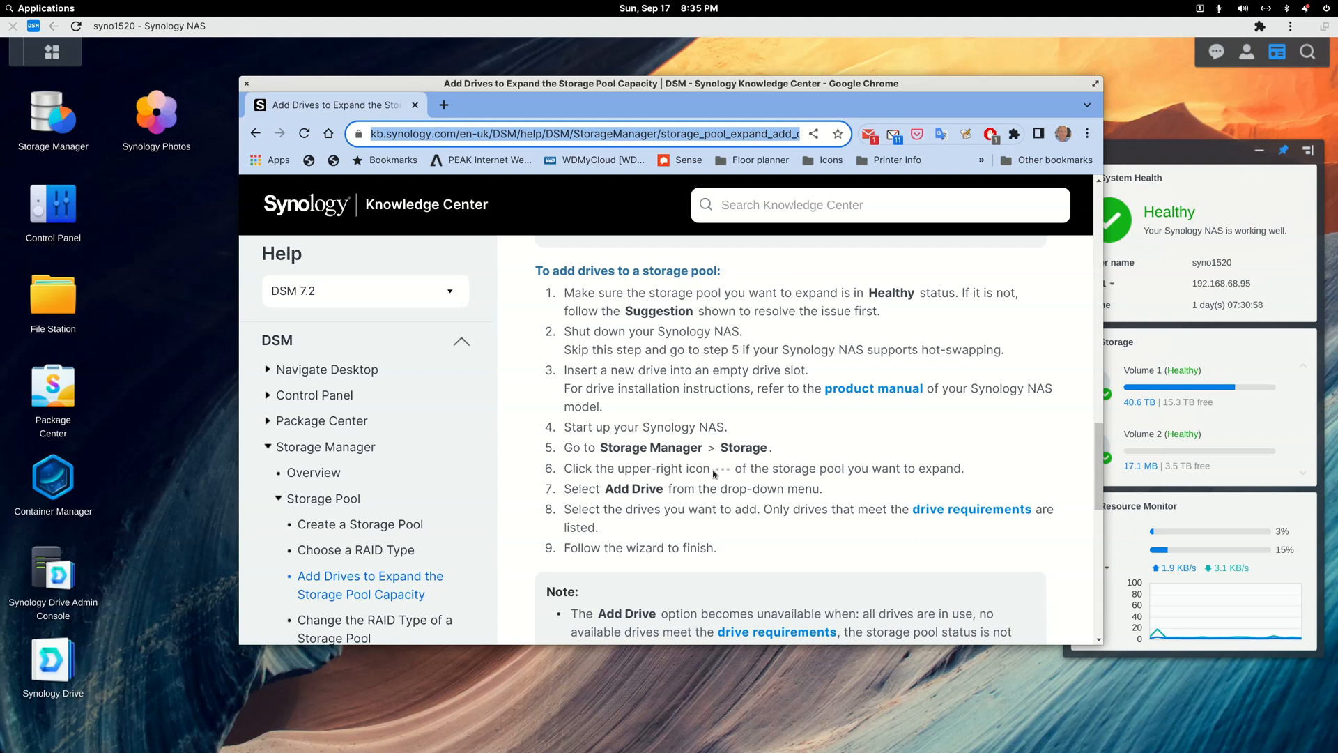
mouse_move(715, 474)
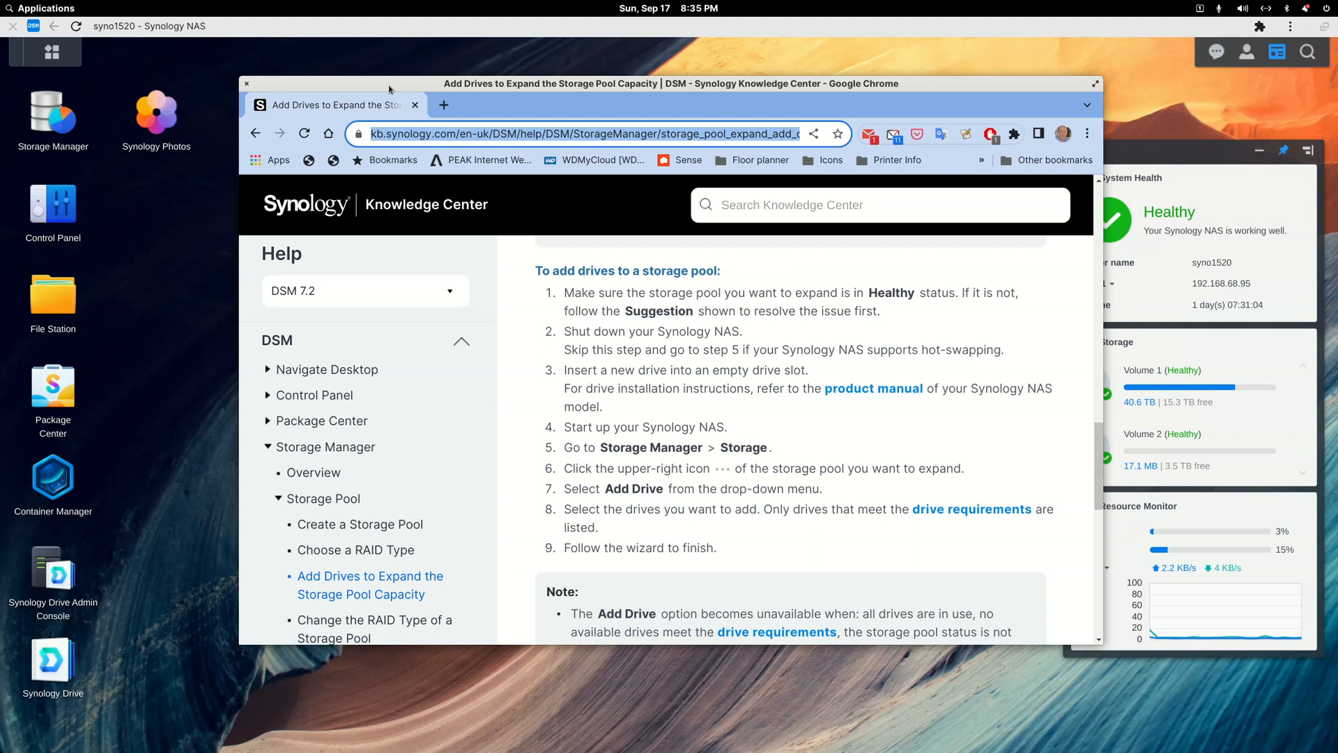
left_click(247, 84)
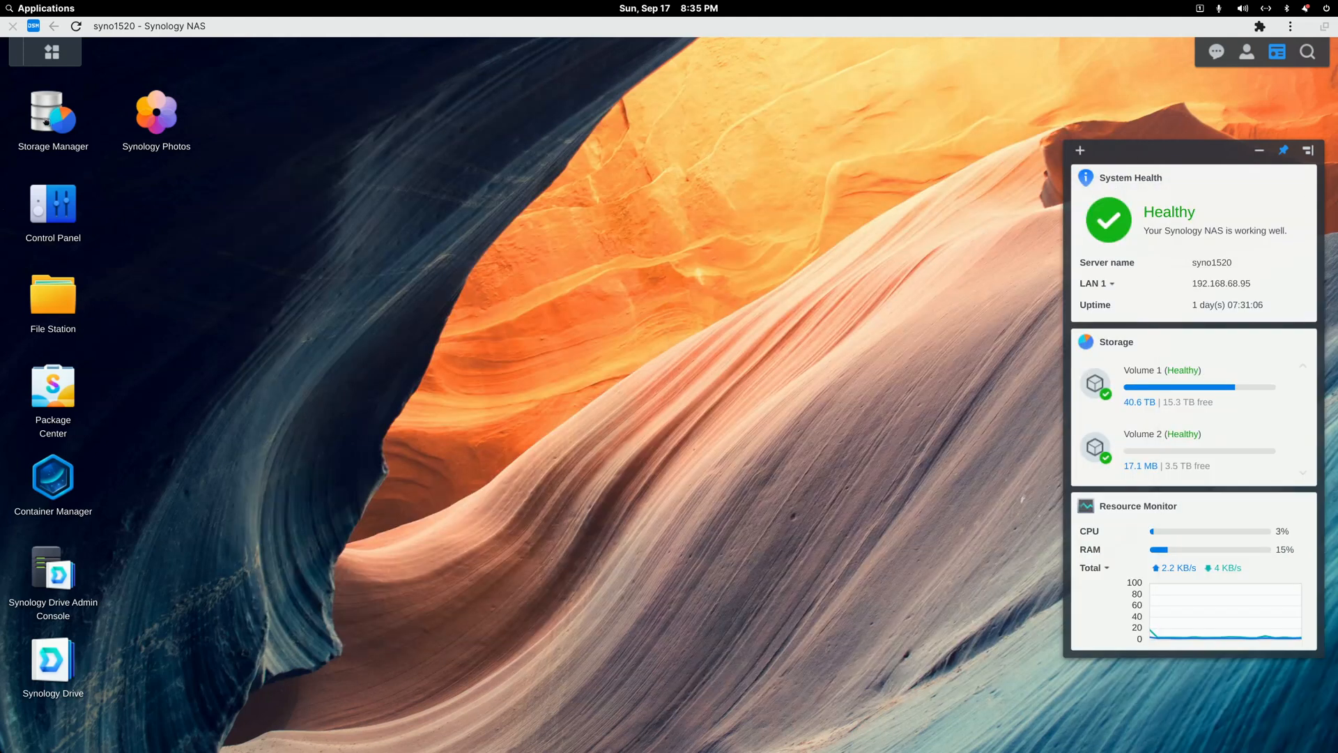
Expand Storage Pool 2 under Storage in Storage Manager and show its action menu
left_click(52, 111)
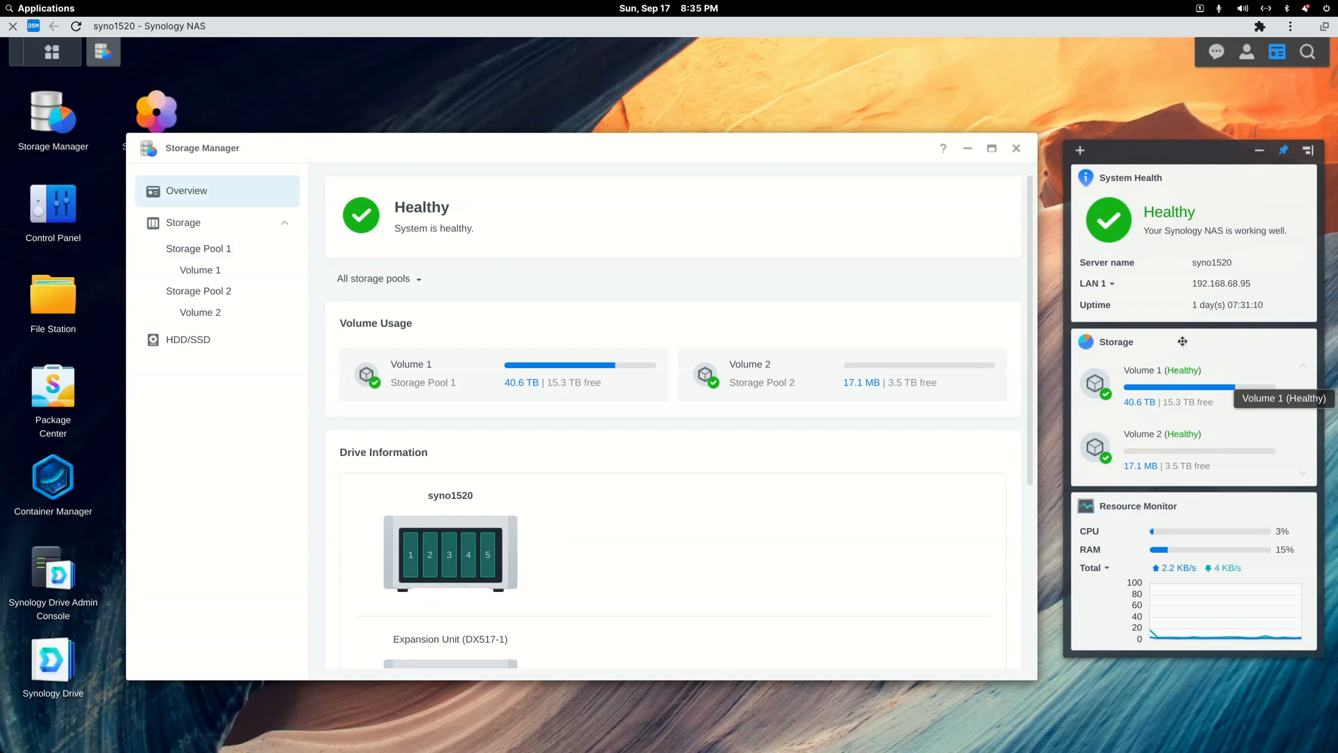
mouse_move(1166, 443)
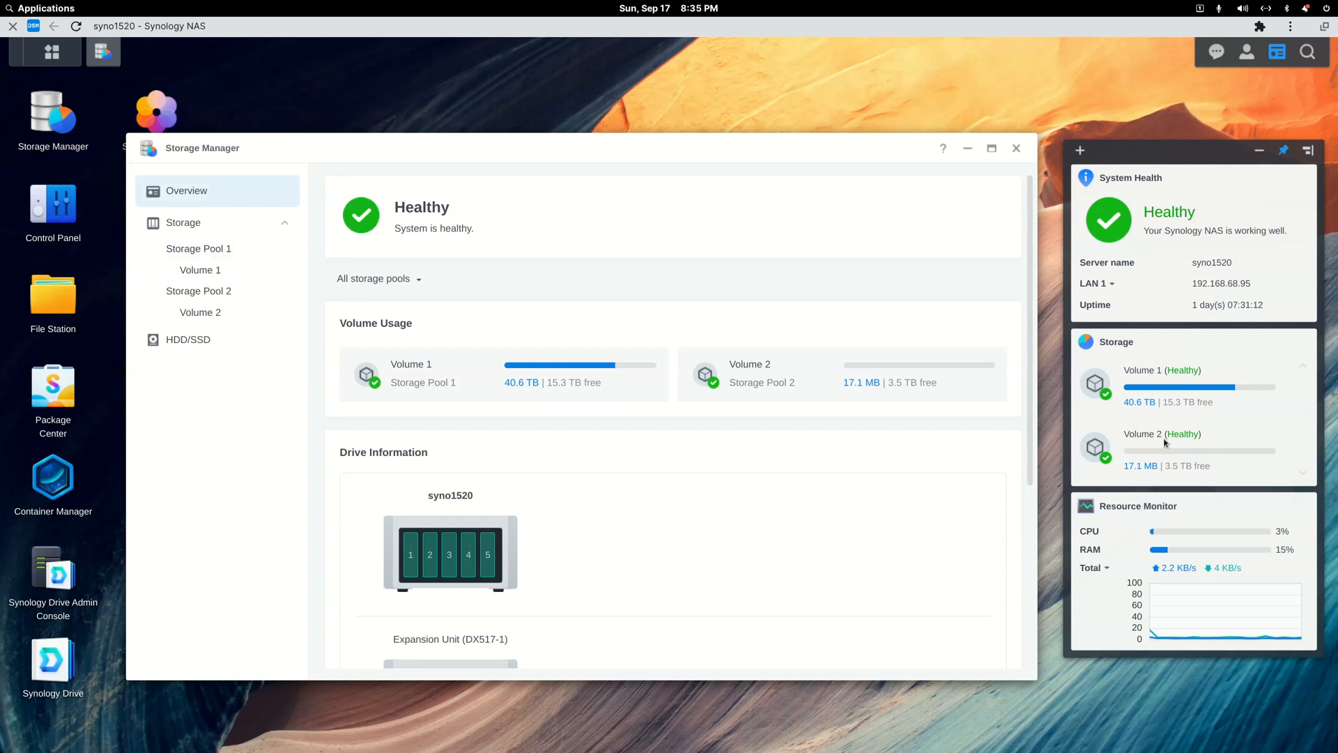
mouse_move(1163, 443)
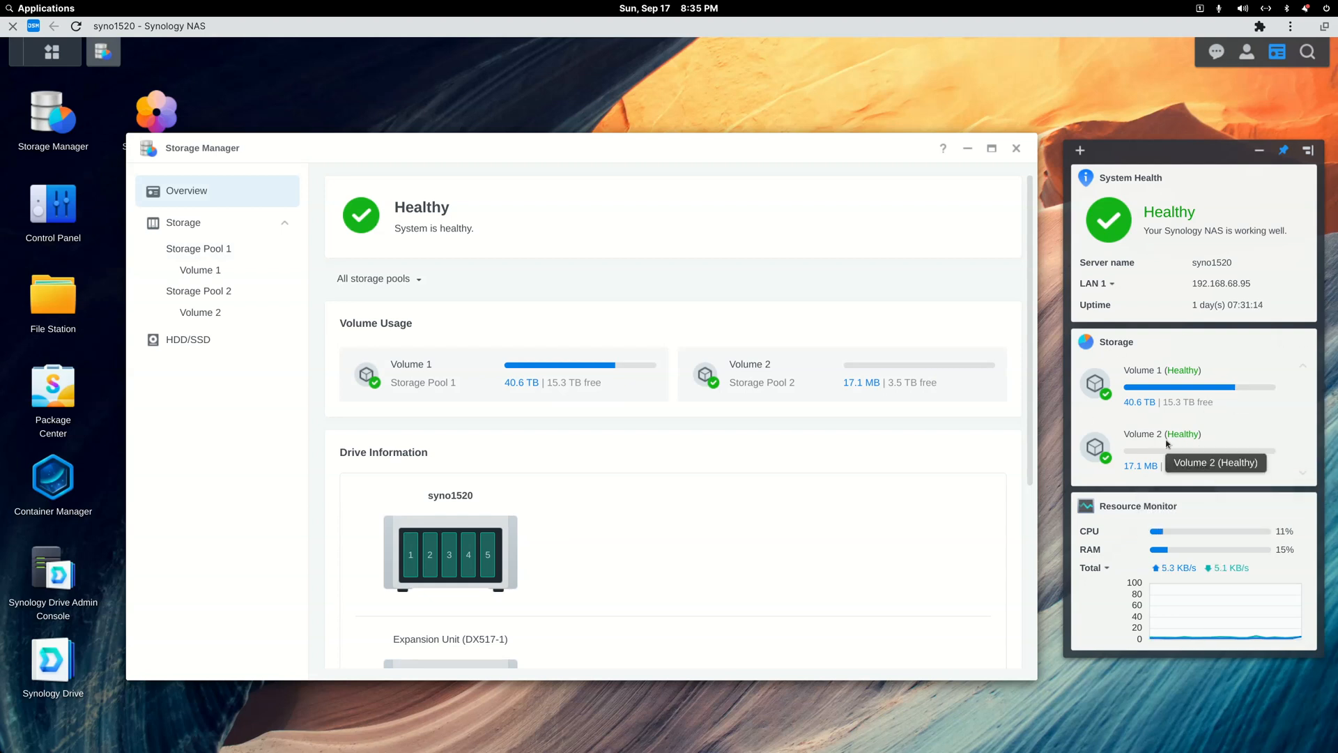
mouse_move(1157, 474)
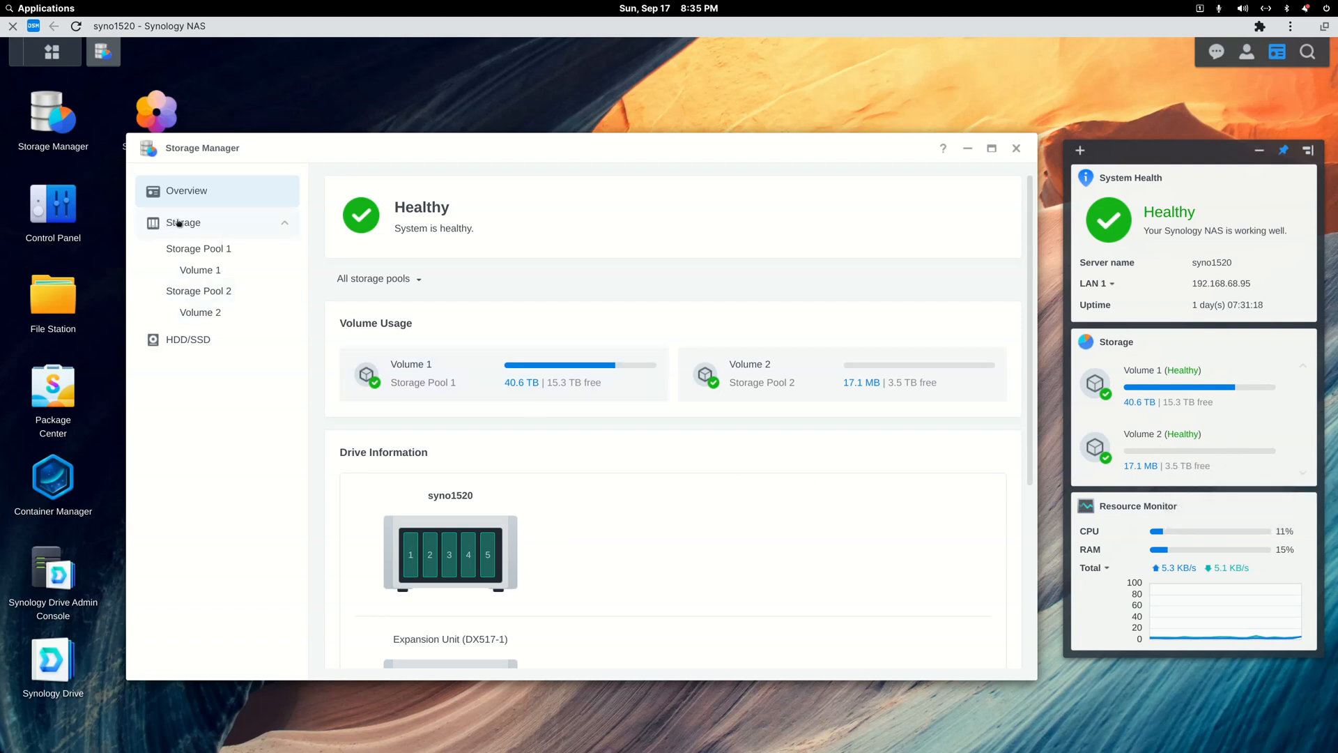
left_click(198, 248)
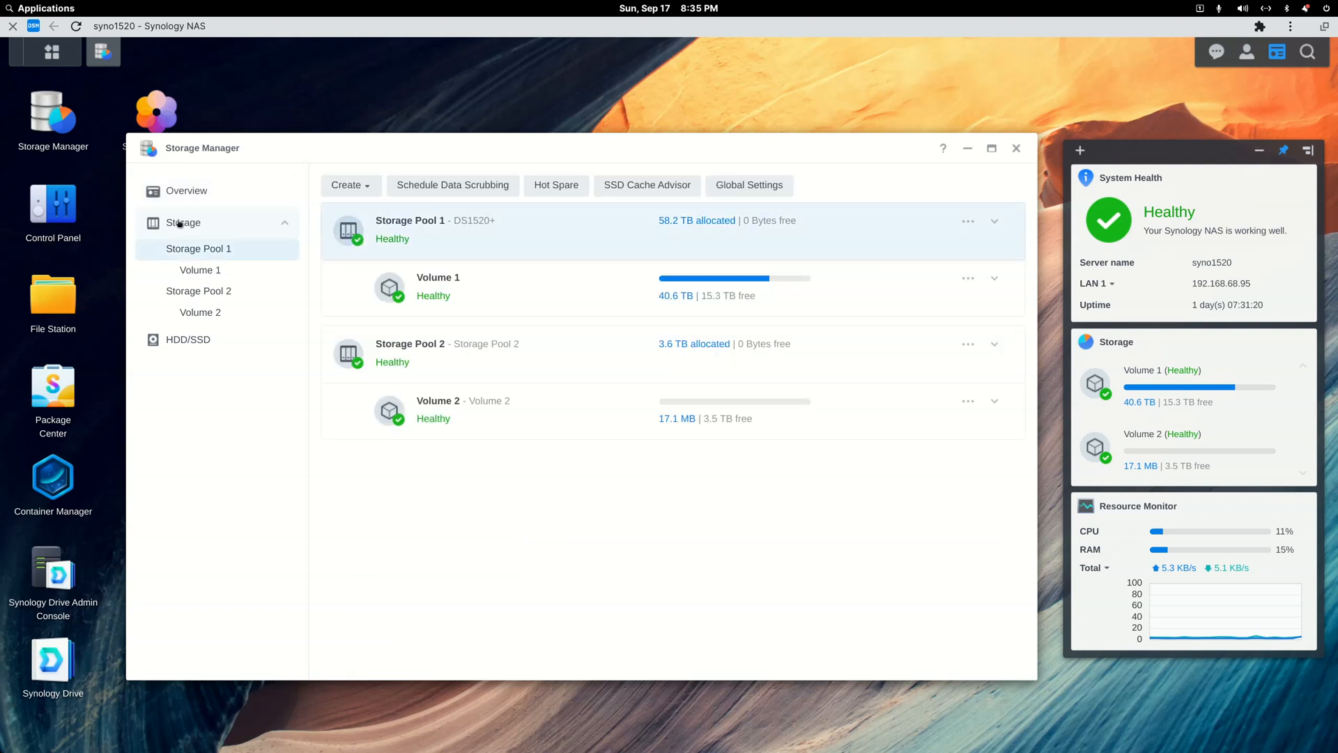
left_click(994, 345)
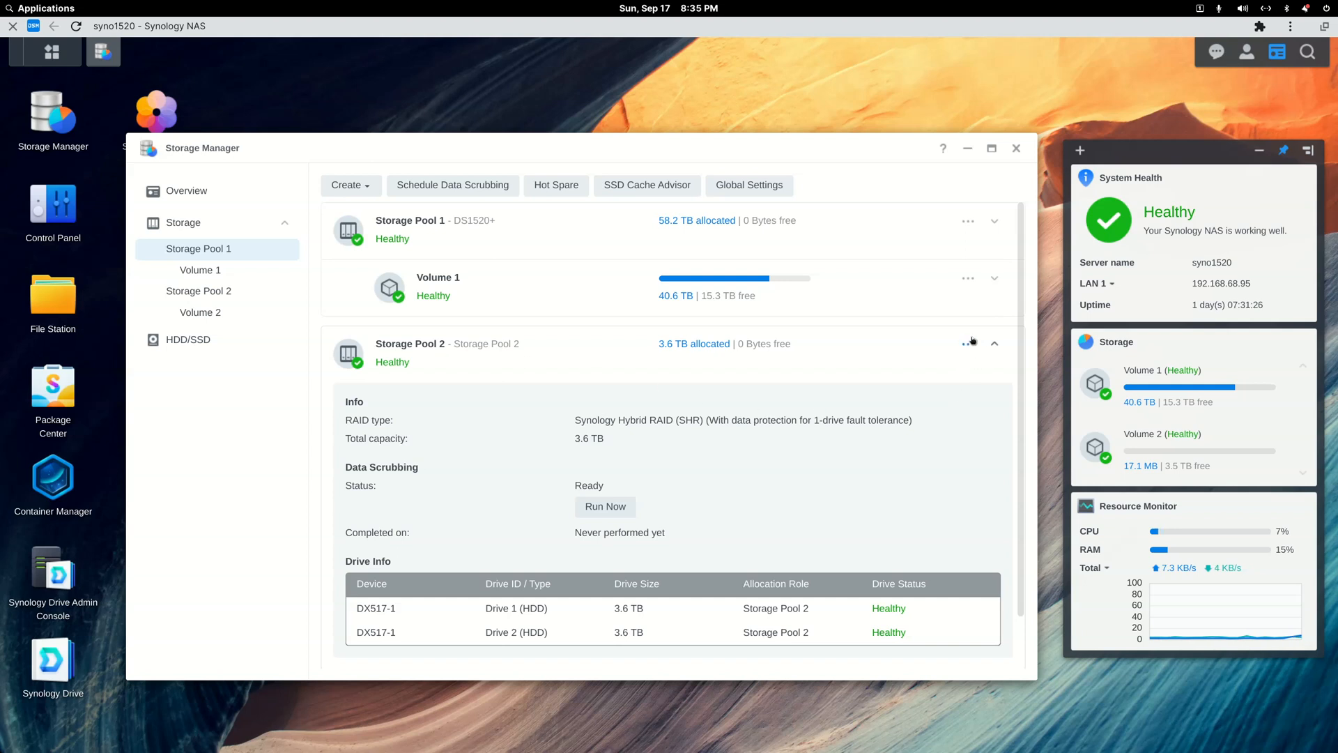
left_click(967, 343)
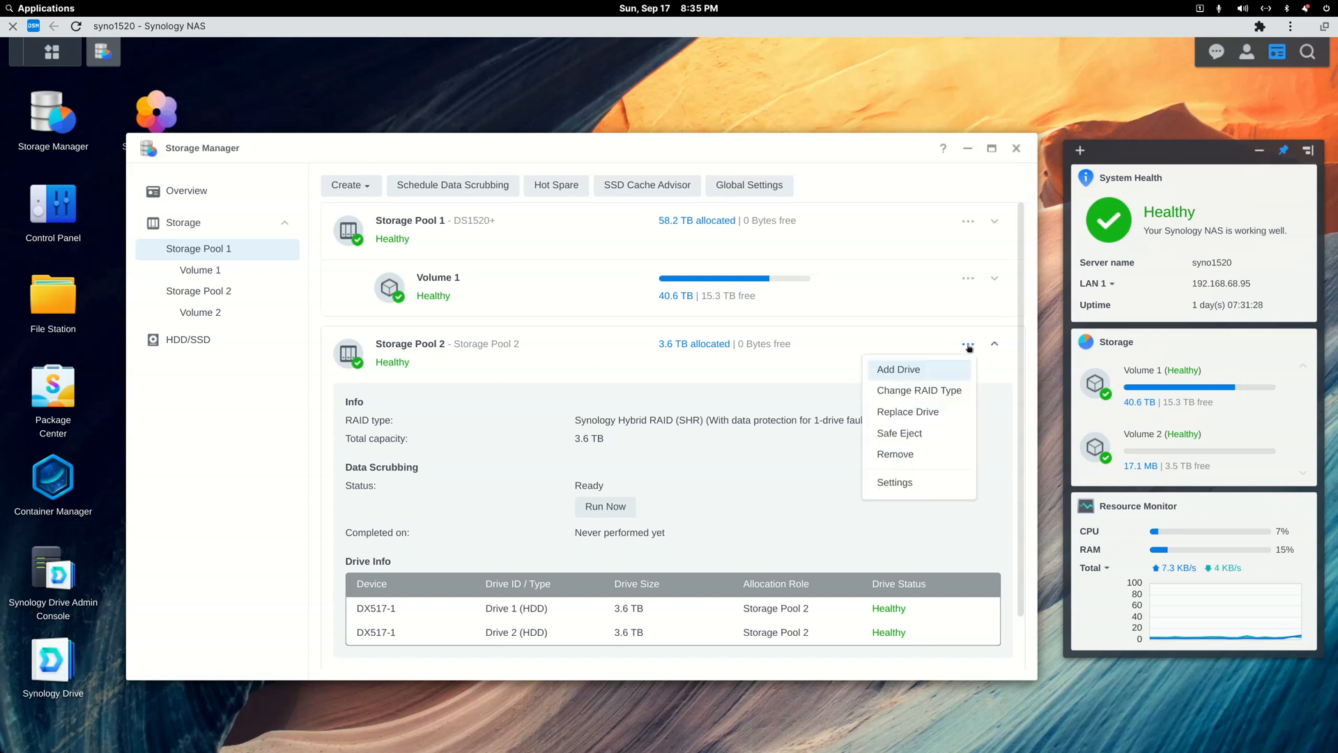
Add Drive 3 and Drive 4 to Storage Pool 2 via the wizard, accepting the data-erase warning
left_click(898, 368)
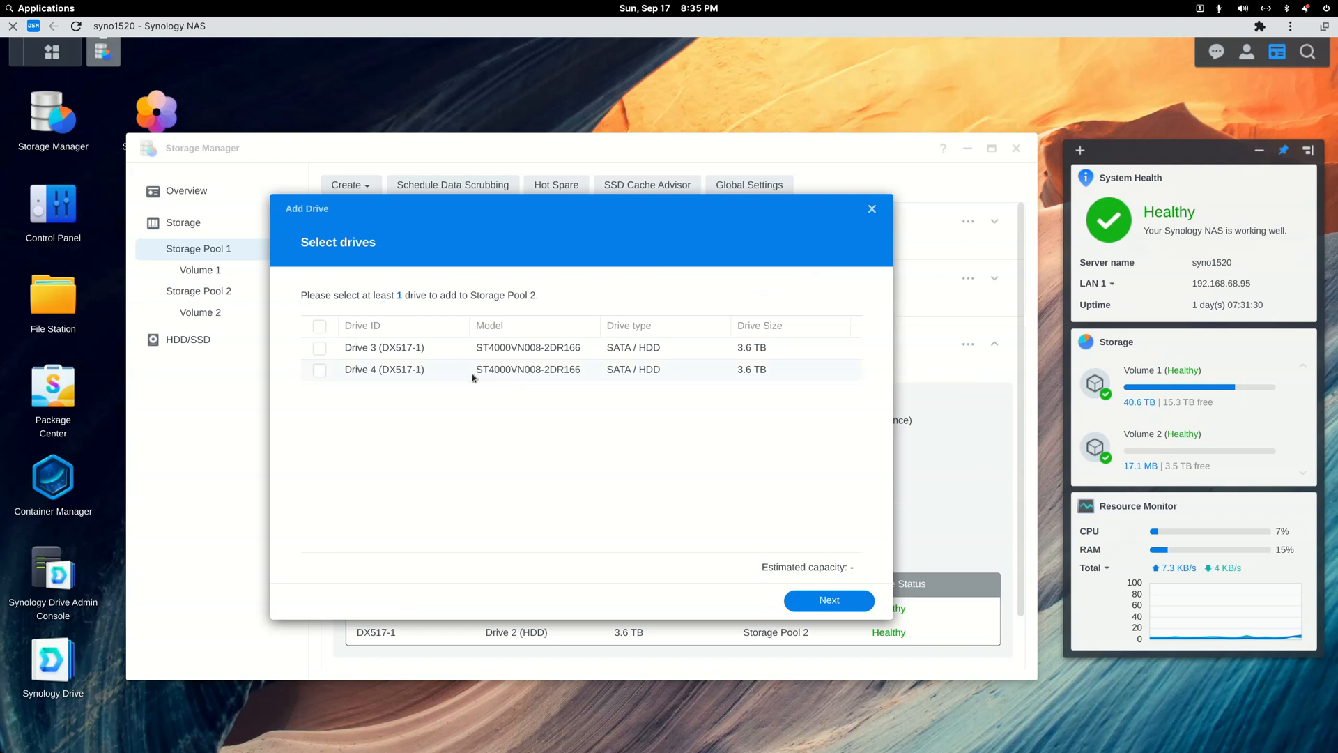
left_click(320, 326)
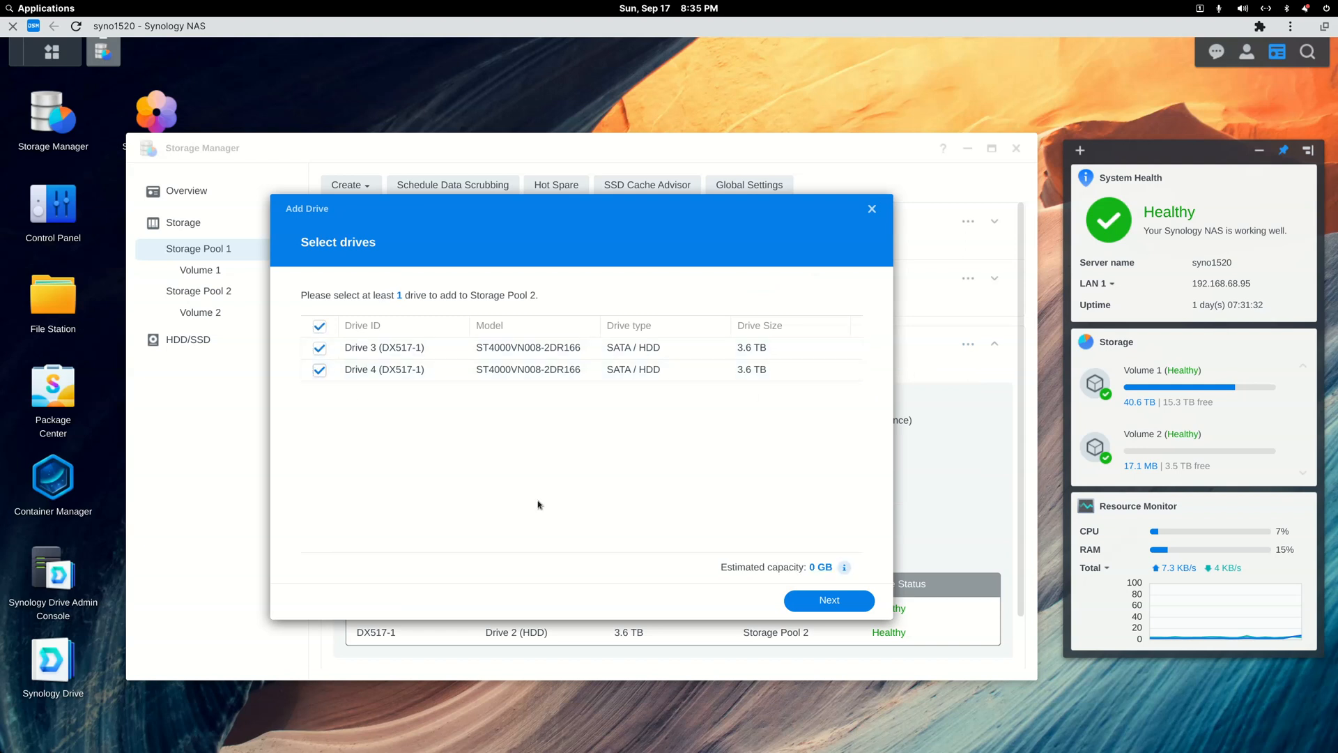
left_click(828, 600)
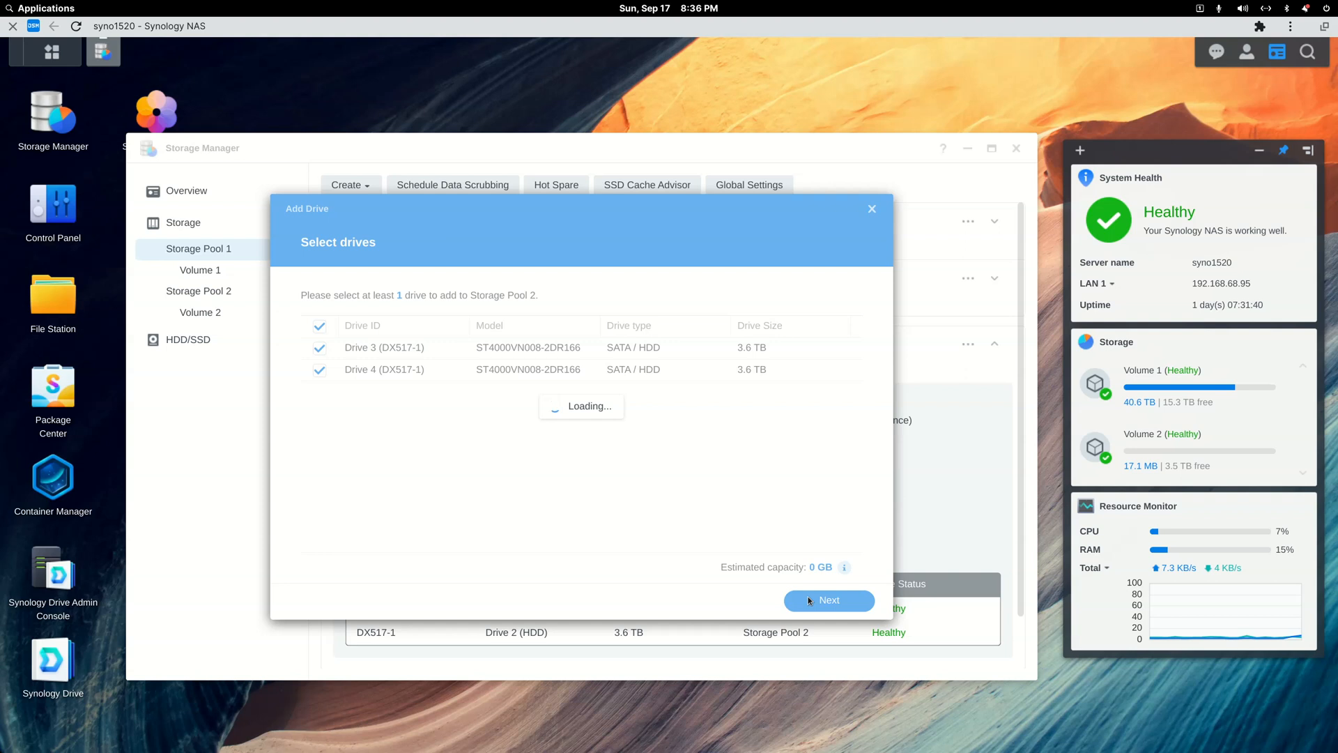
mouse_move(560, 388)
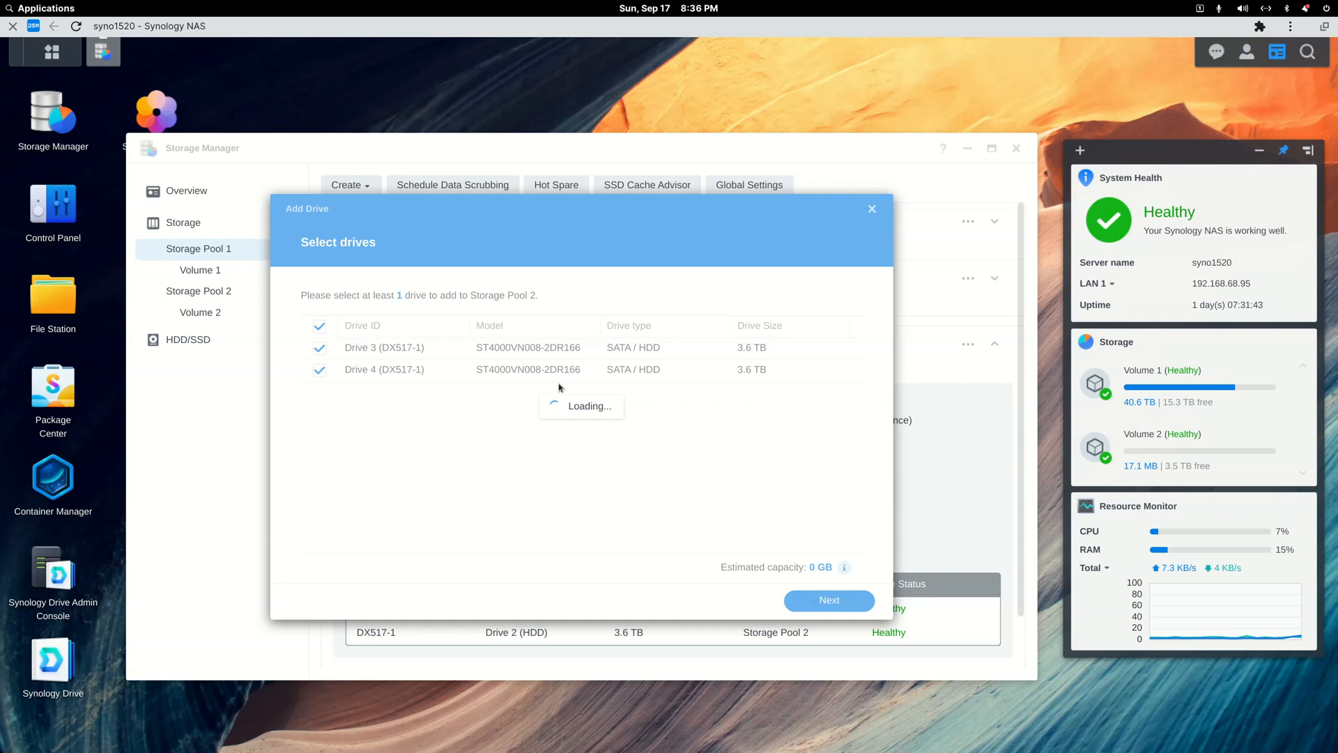
mouse_move(552, 389)
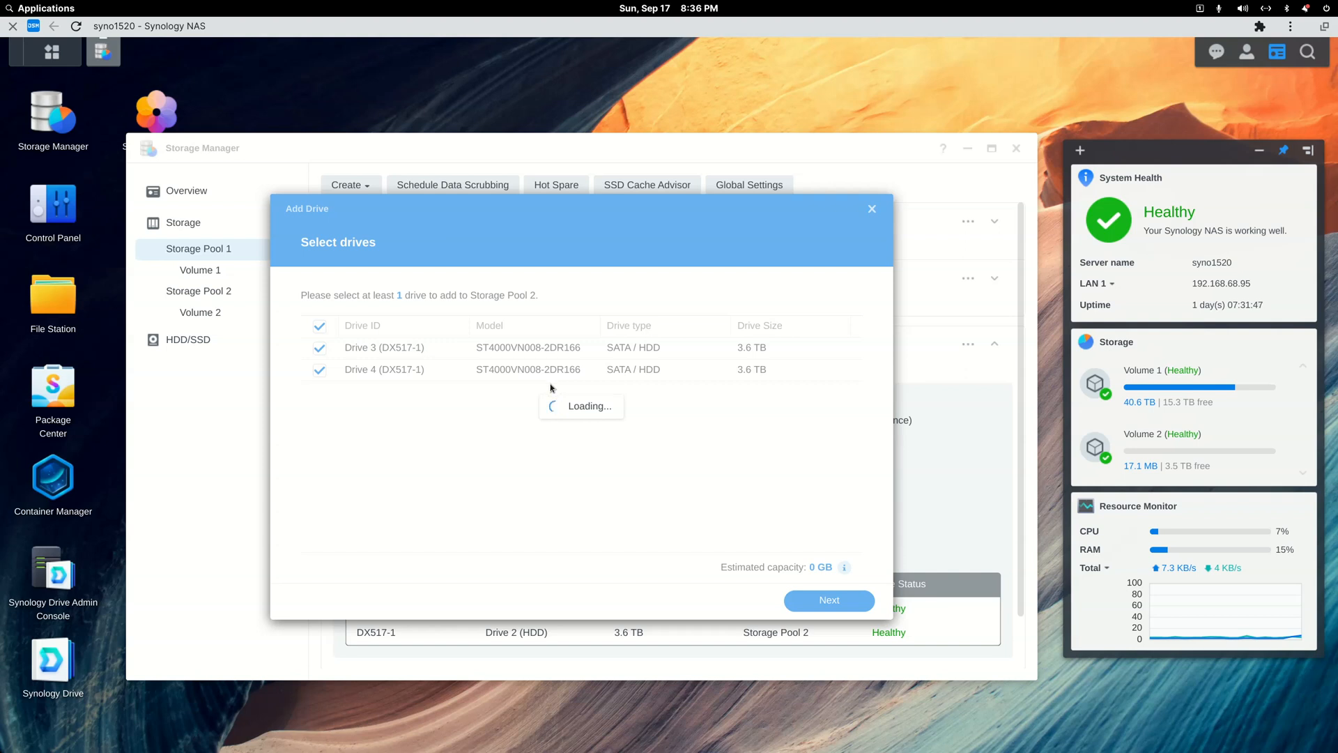
left_click(827, 599)
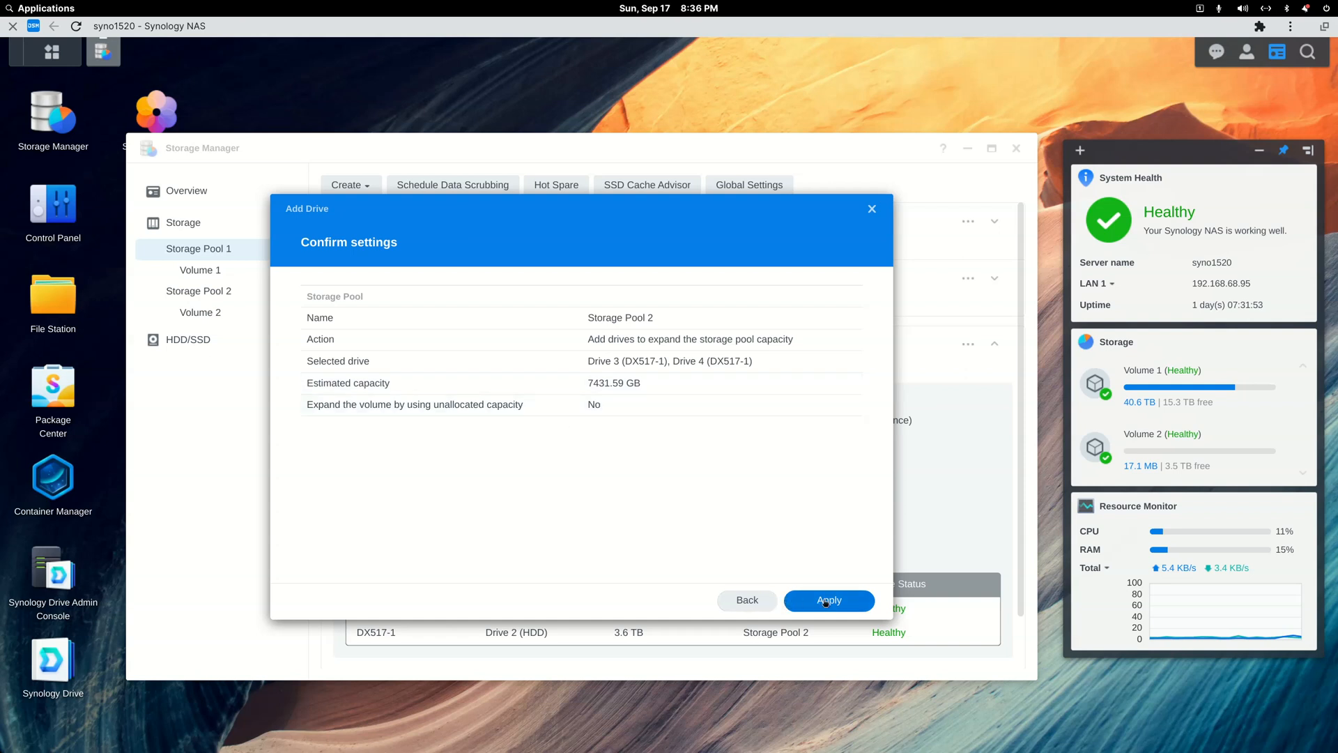
left_click(826, 599)
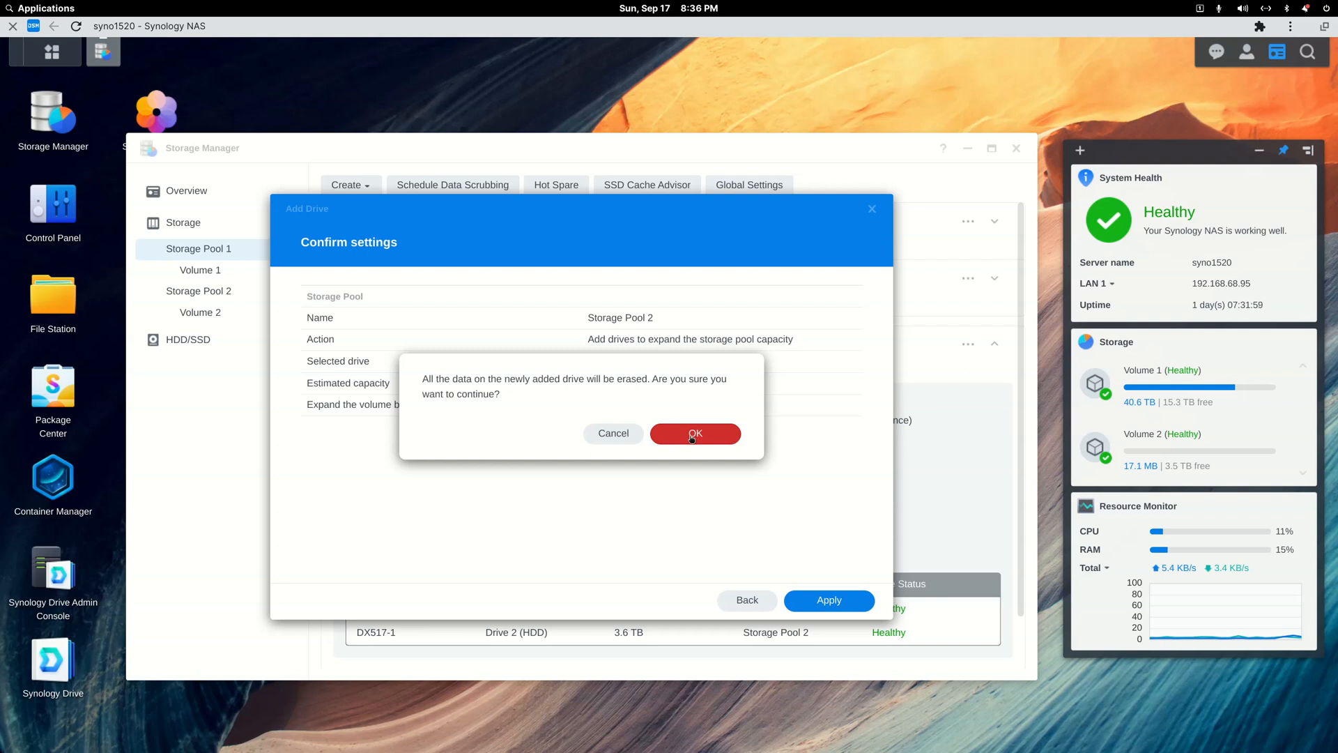
left_click(694, 434)
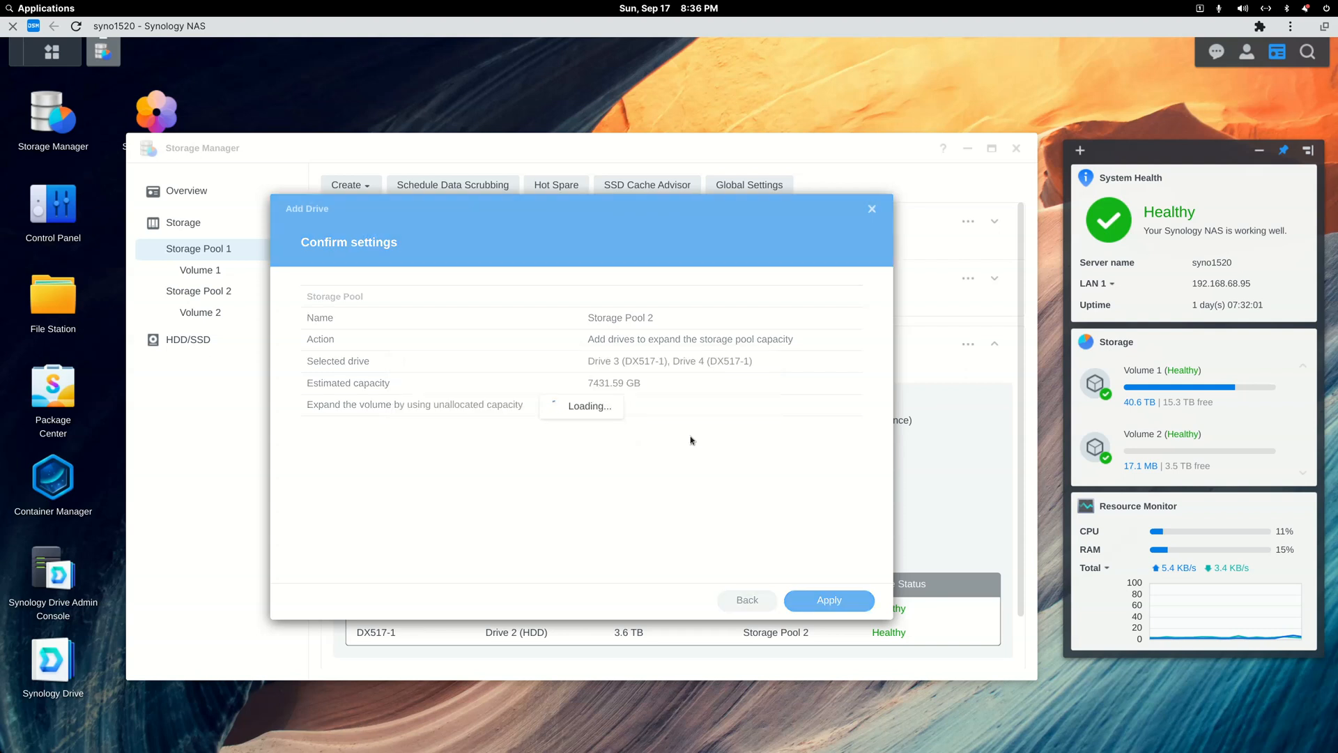
left_click(826, 599)
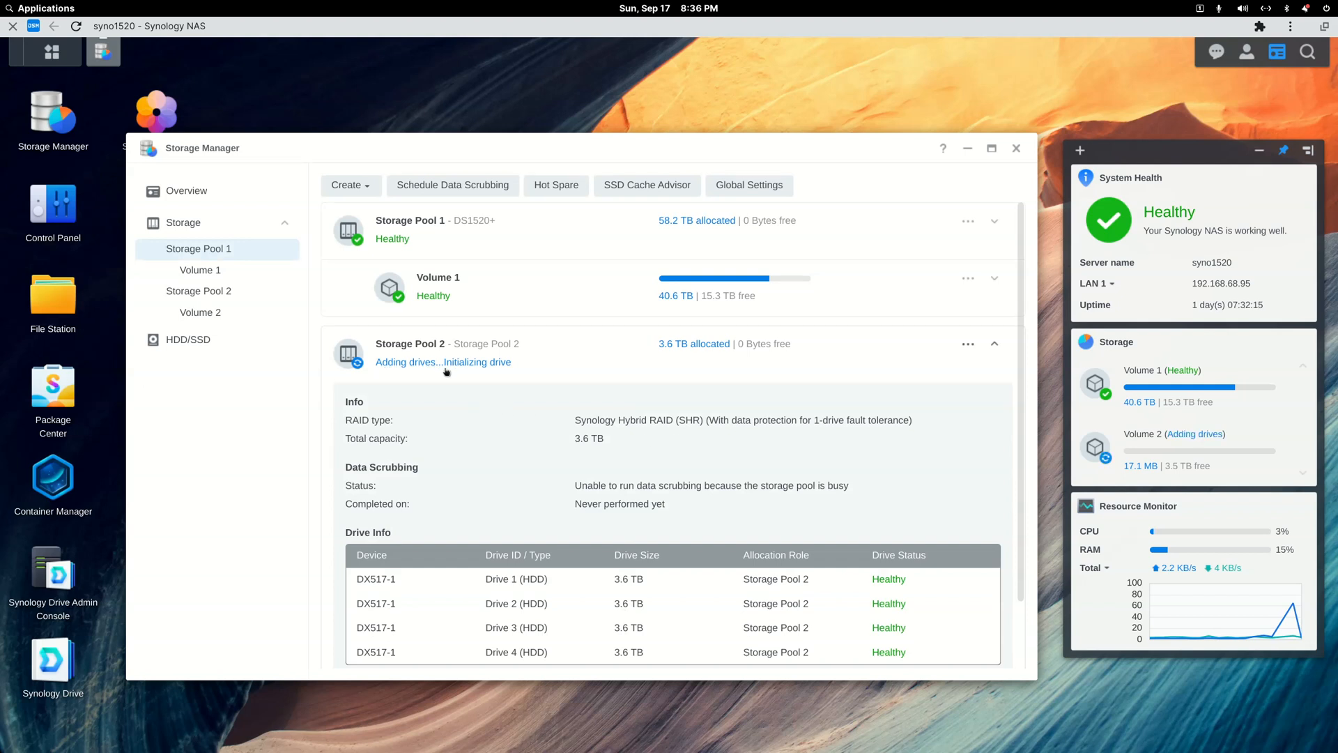
mouse_move(556, 393)
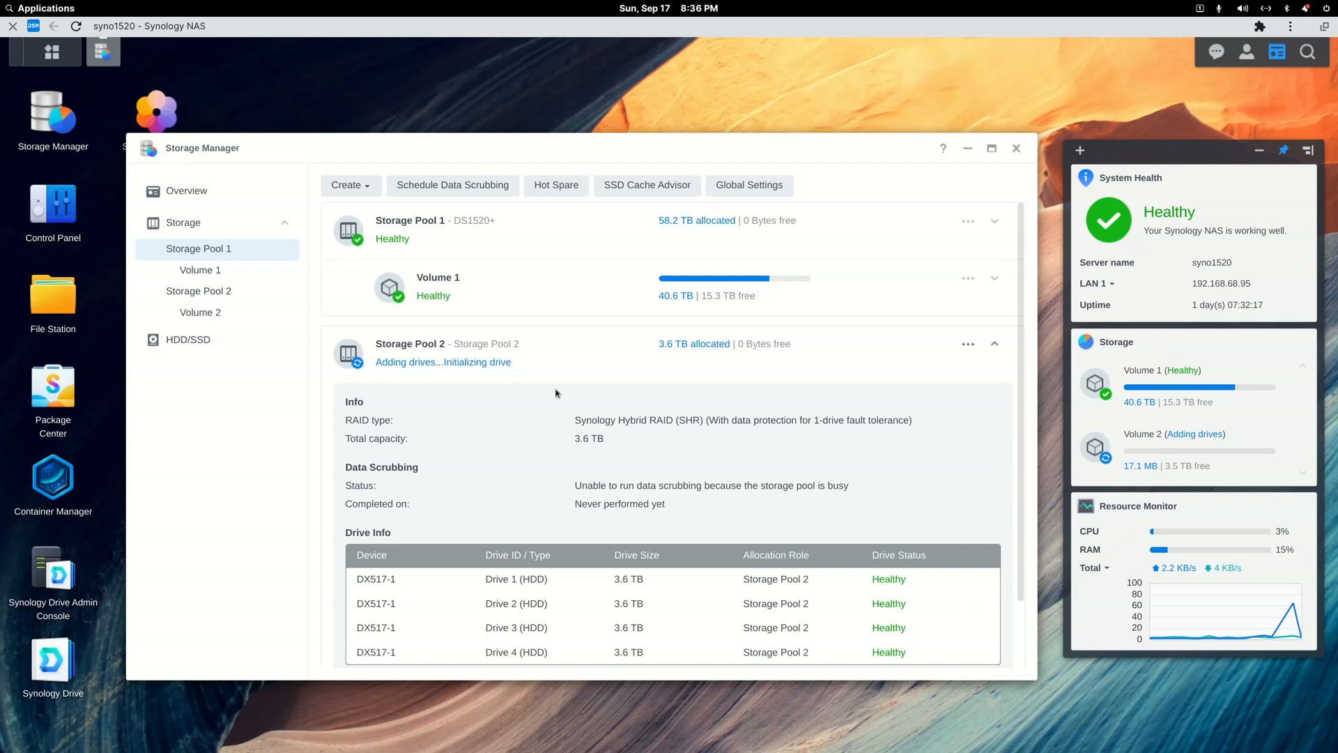
Scroll Storage Pool 2's details to its four-drive Drive Info while addition runs at 0.00%
scroll("down", 3)
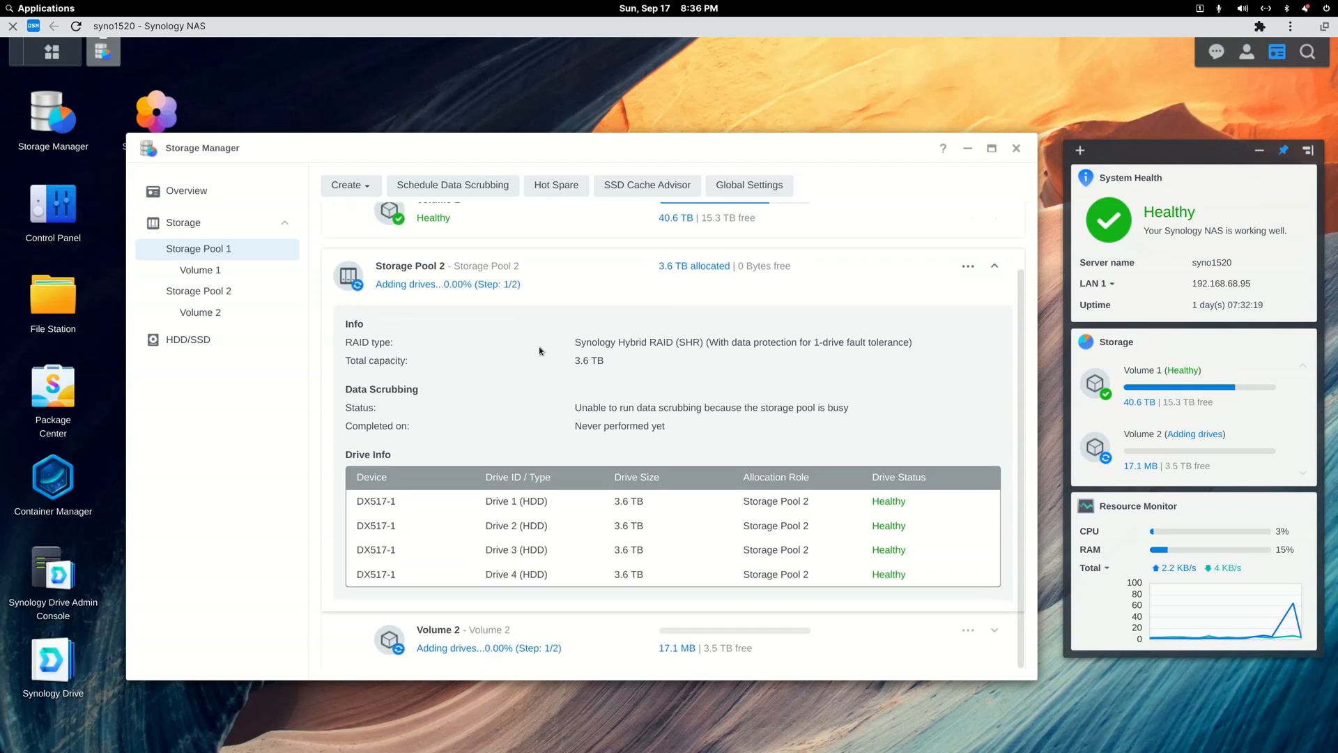
mouse_move(454, 296)
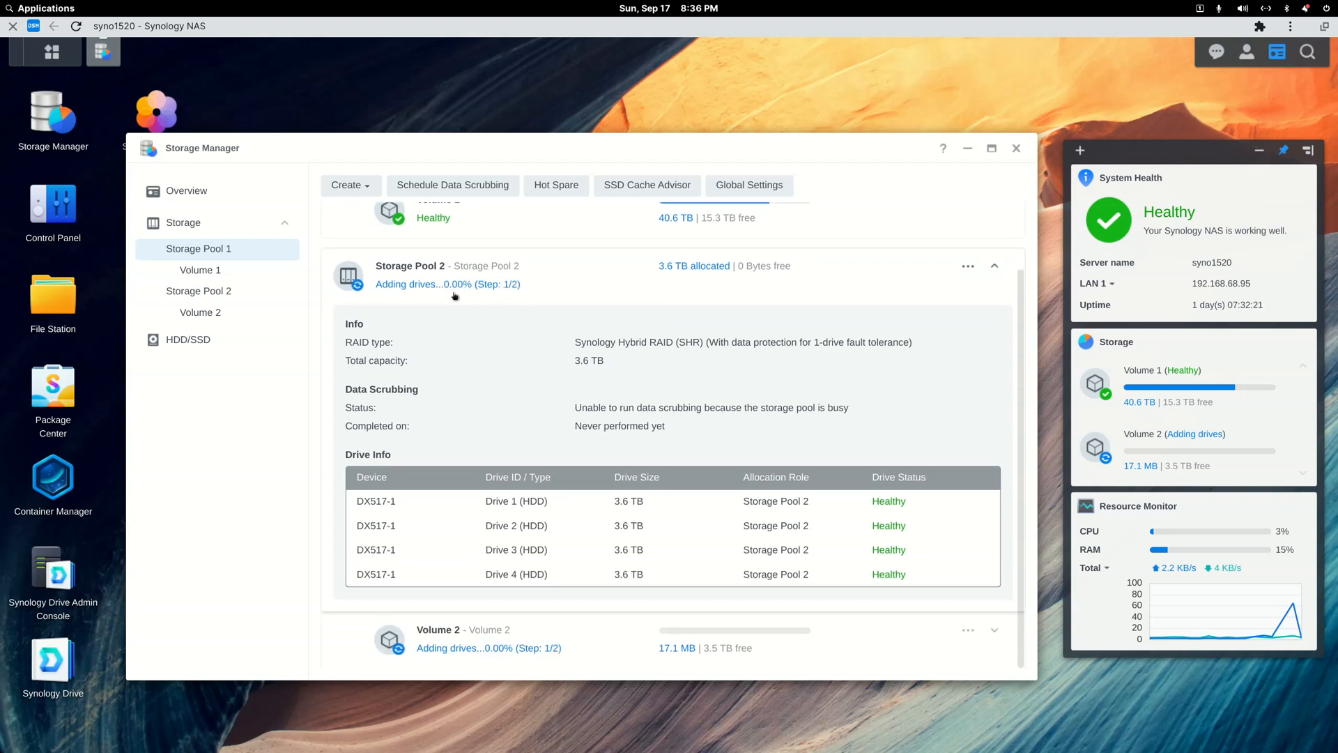
mouse_move(467, 298)
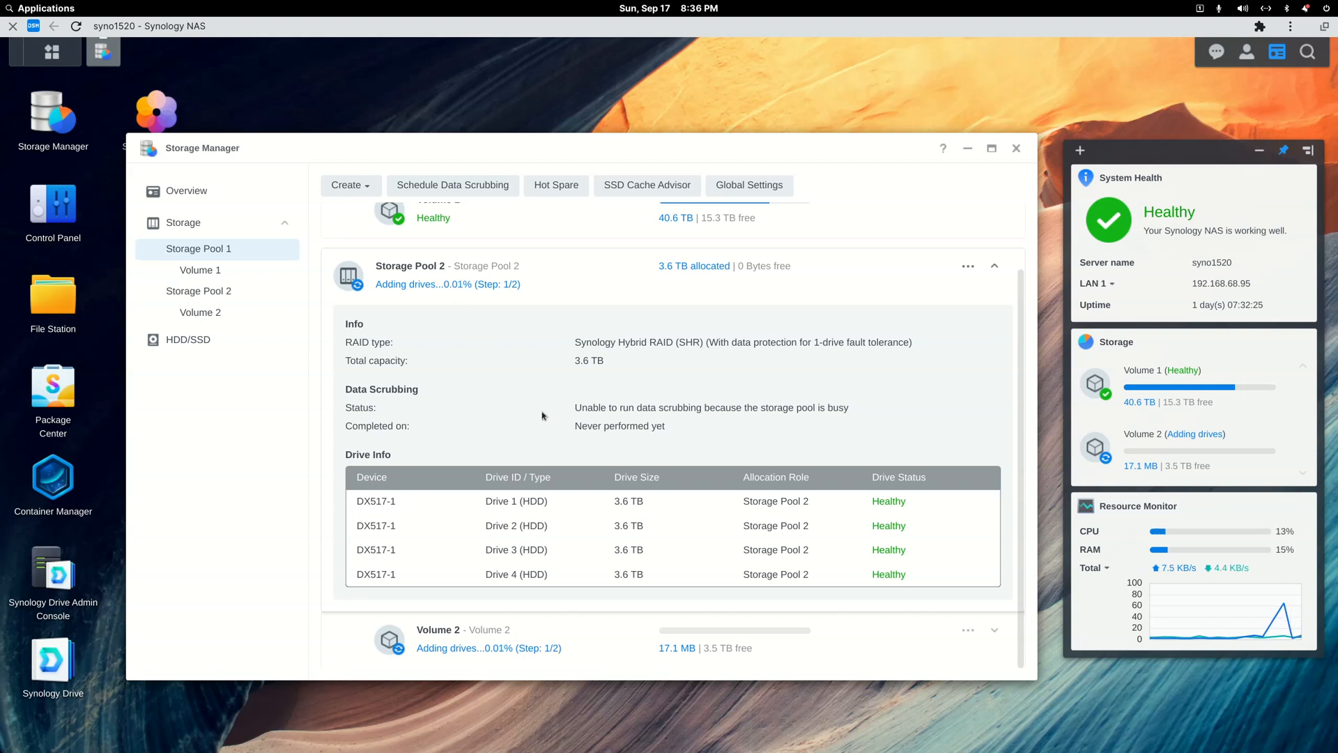
mouse_move(564, 461)
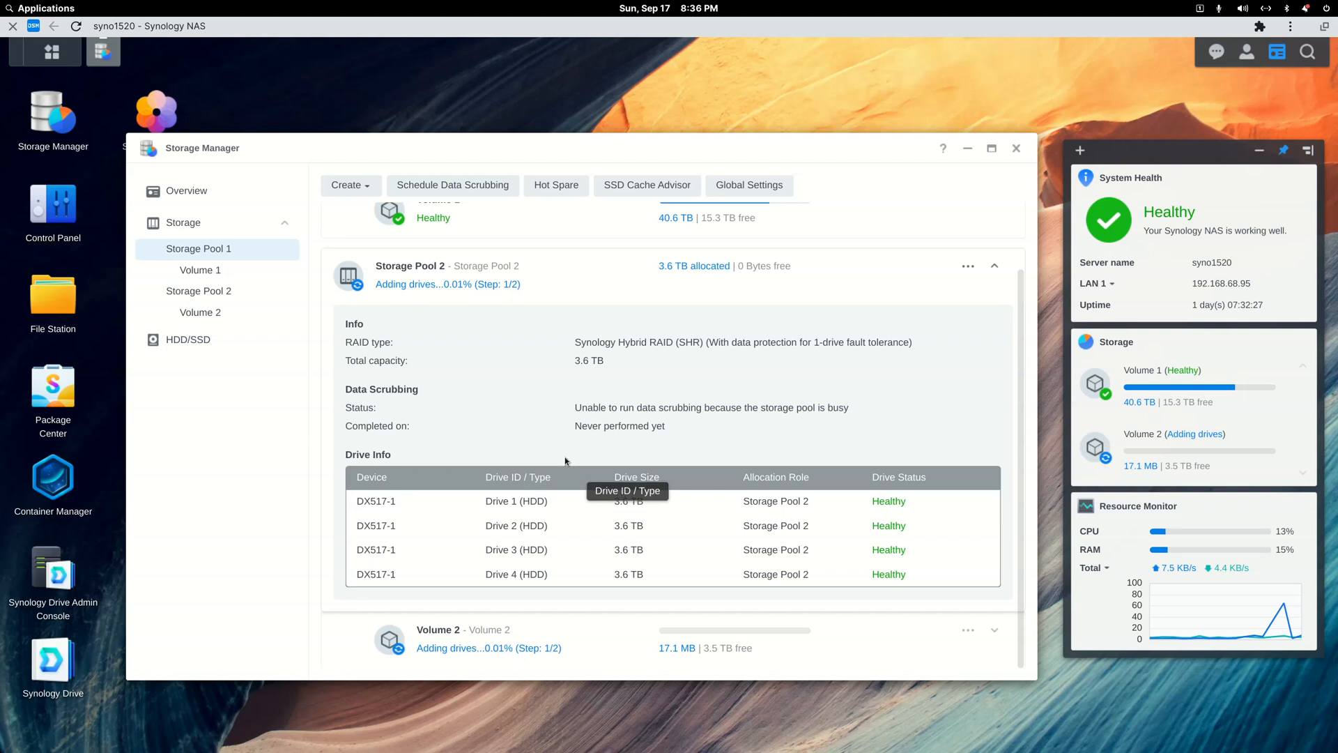
left_click(185, 191)
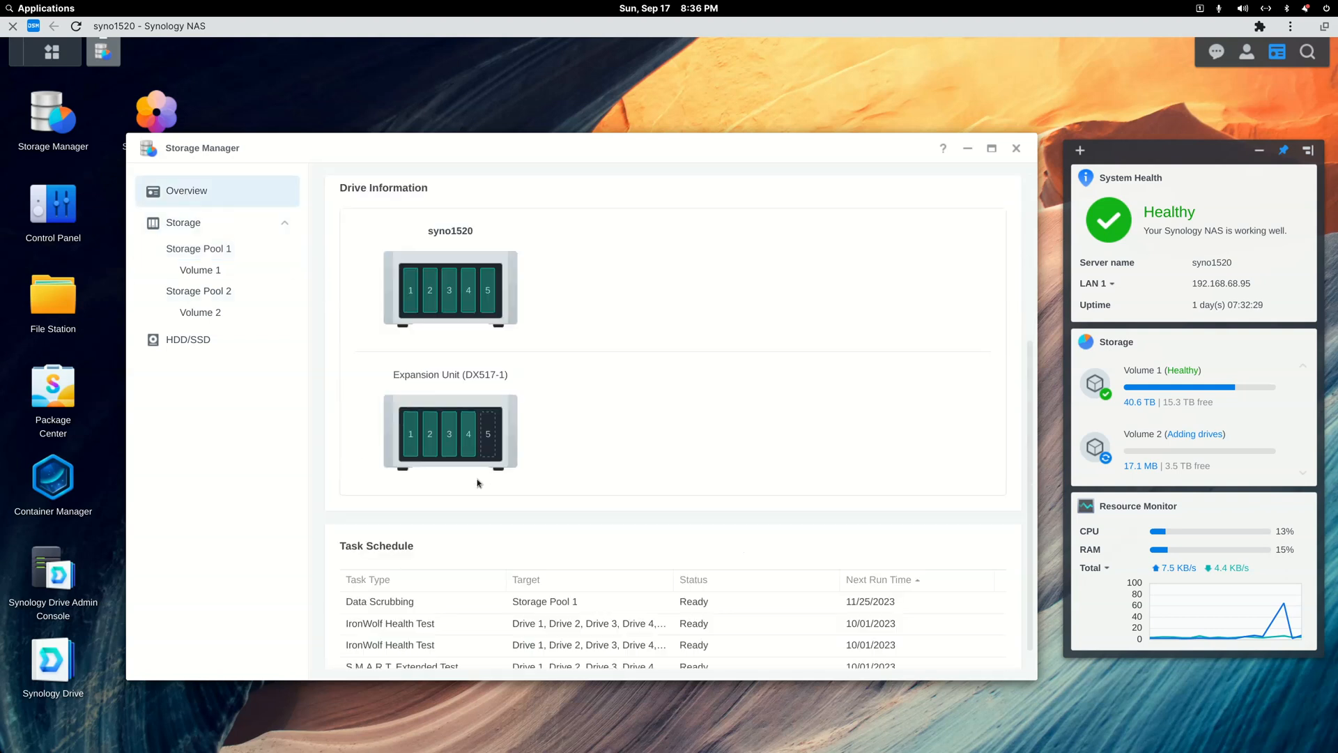
mouse_move(488, 432)
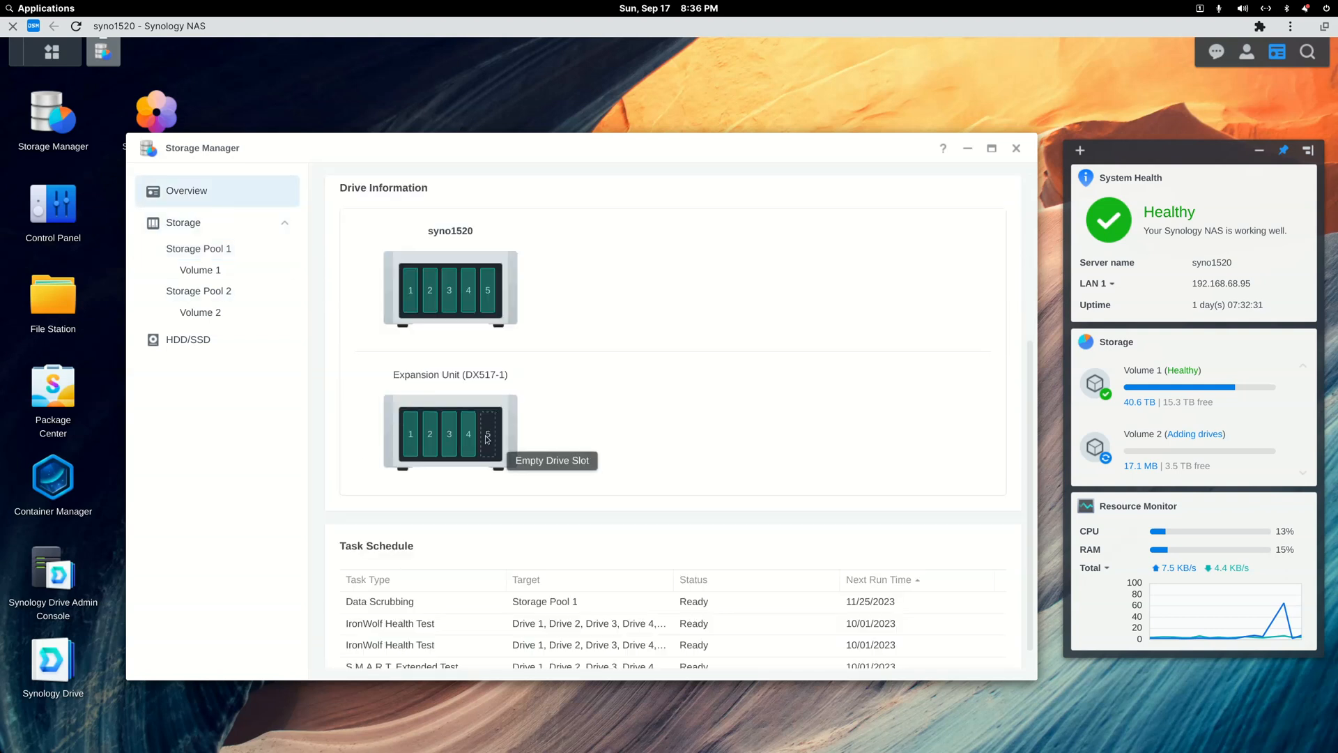
mouse_move(410, 434)
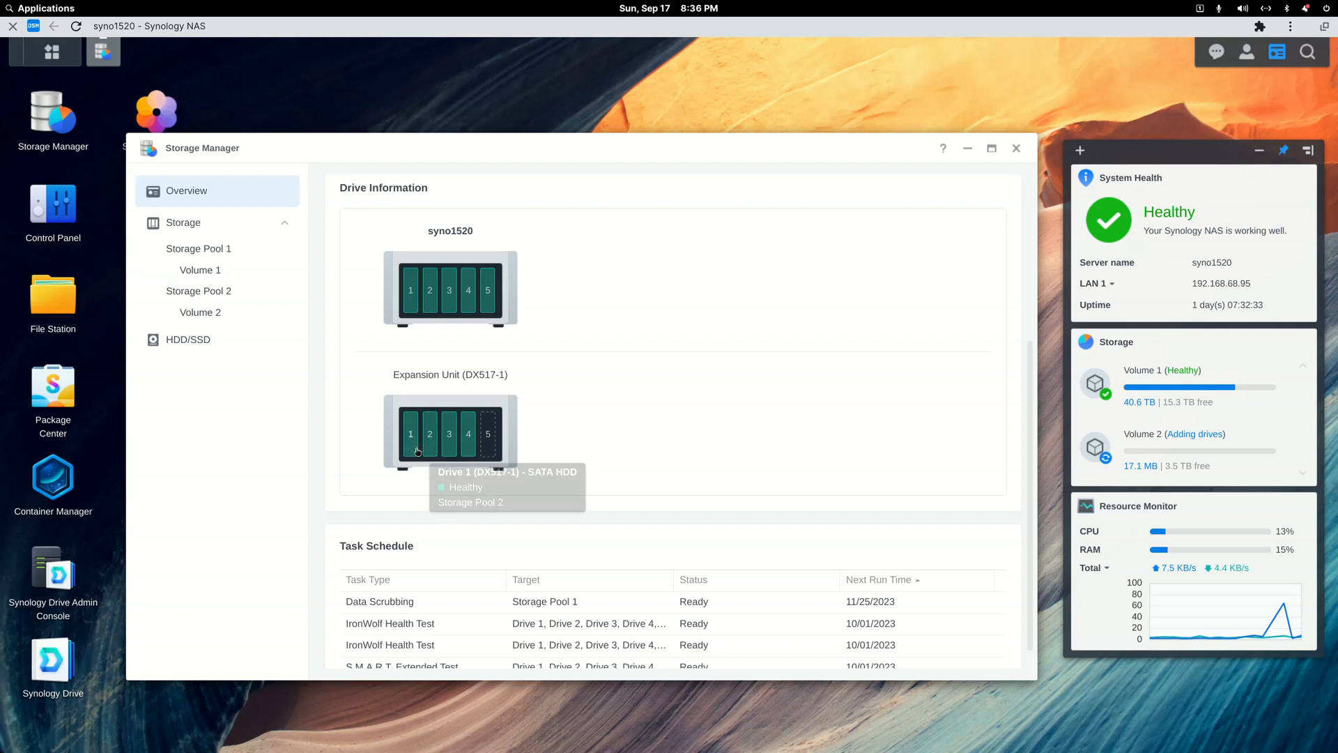
mouse_move(470, 450)
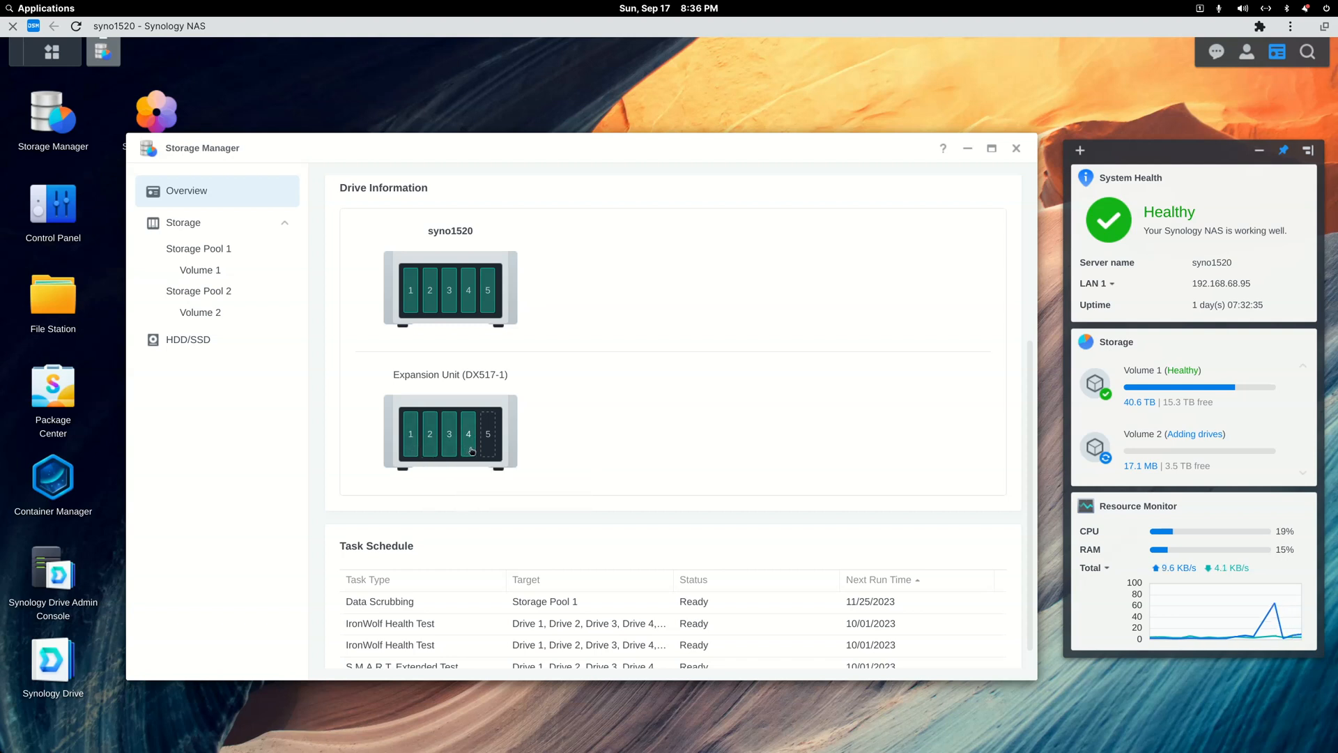
mouse_move(300, 161)
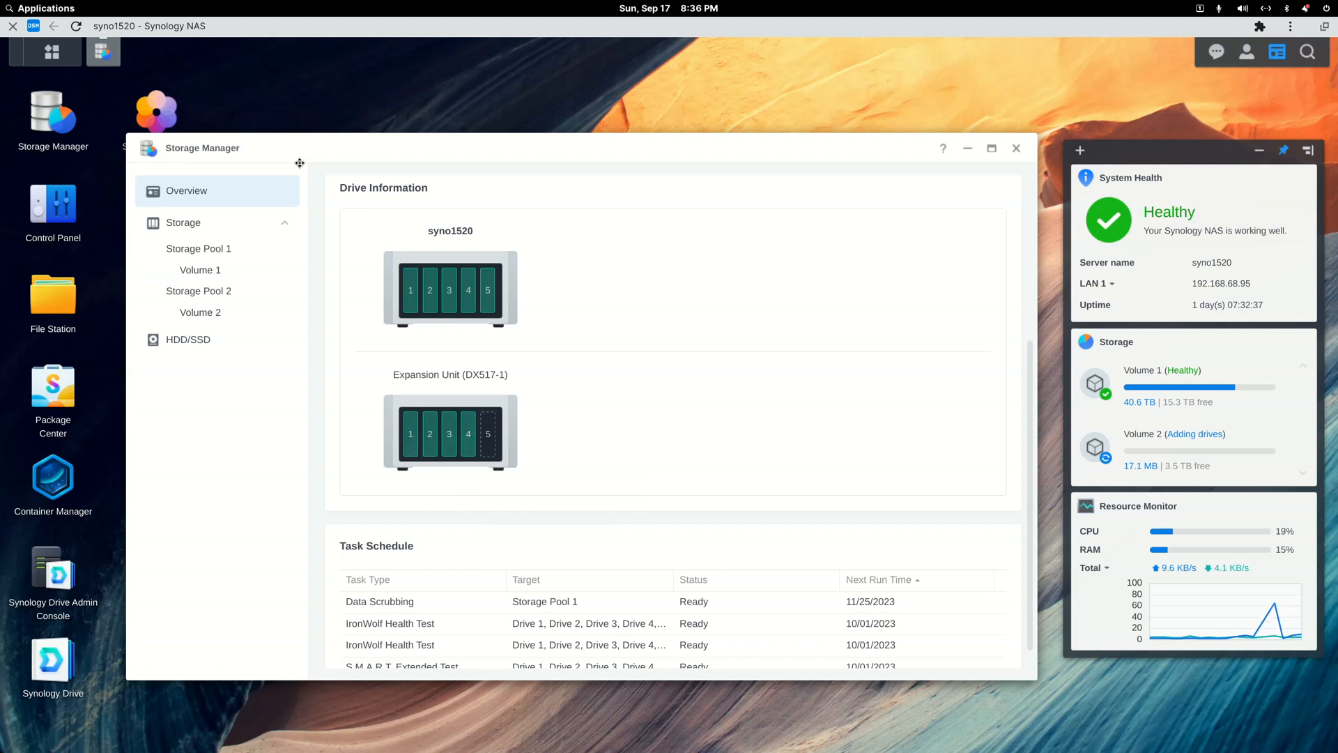
mouse_move(550, 414)
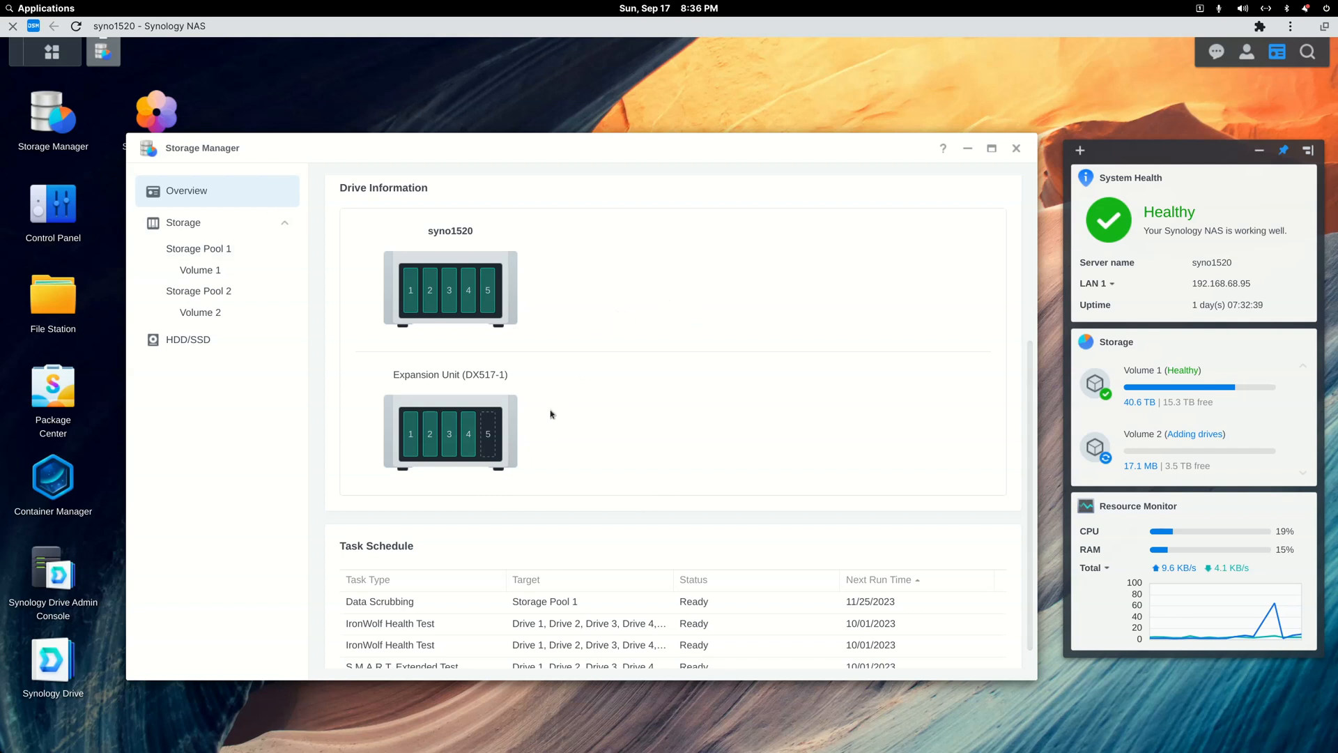
mouse_move(581, 396)
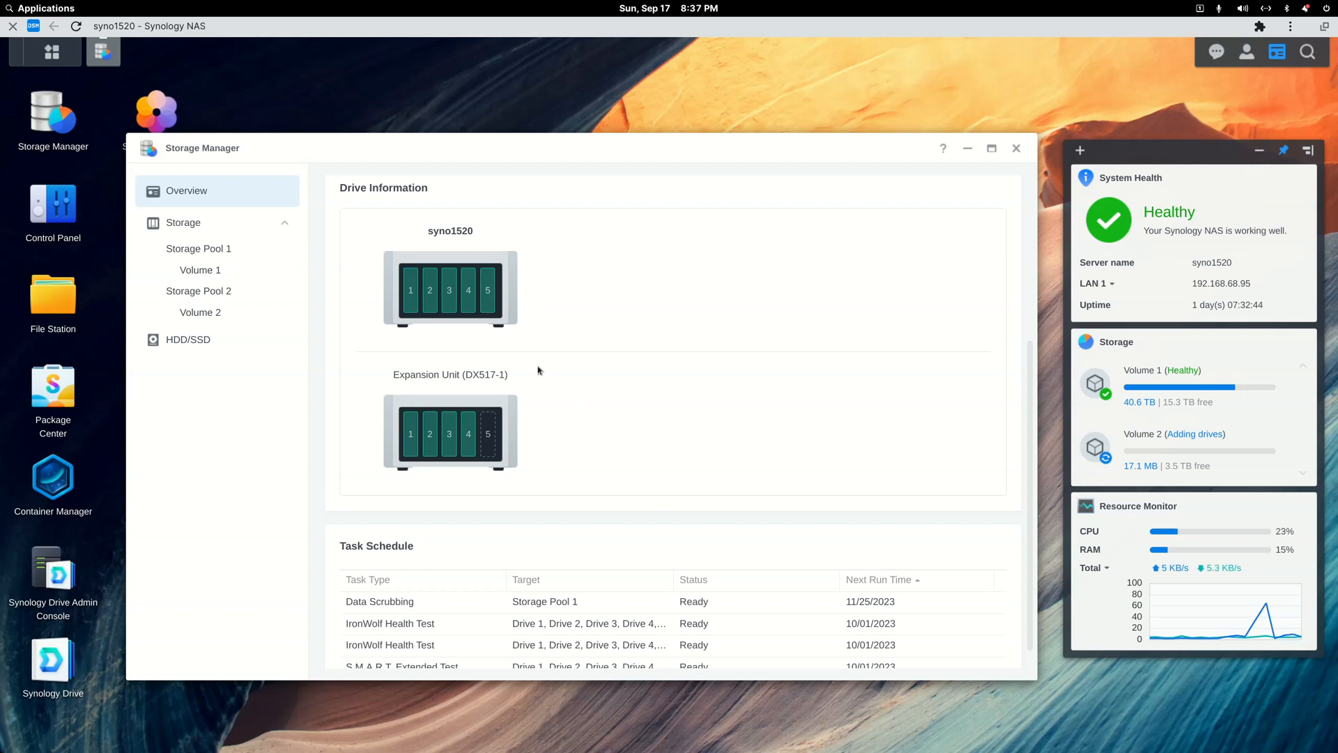
mouse_move(459, 308)
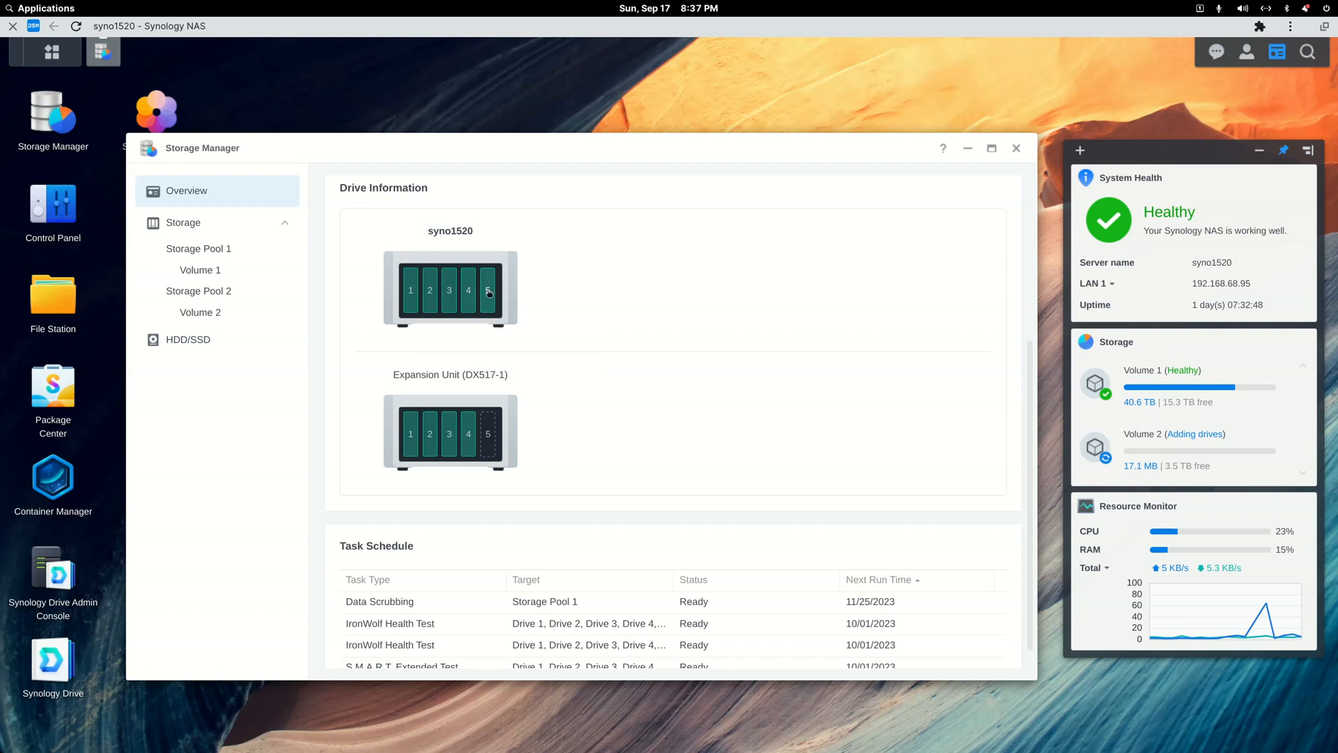
mouse_move(488, 290)
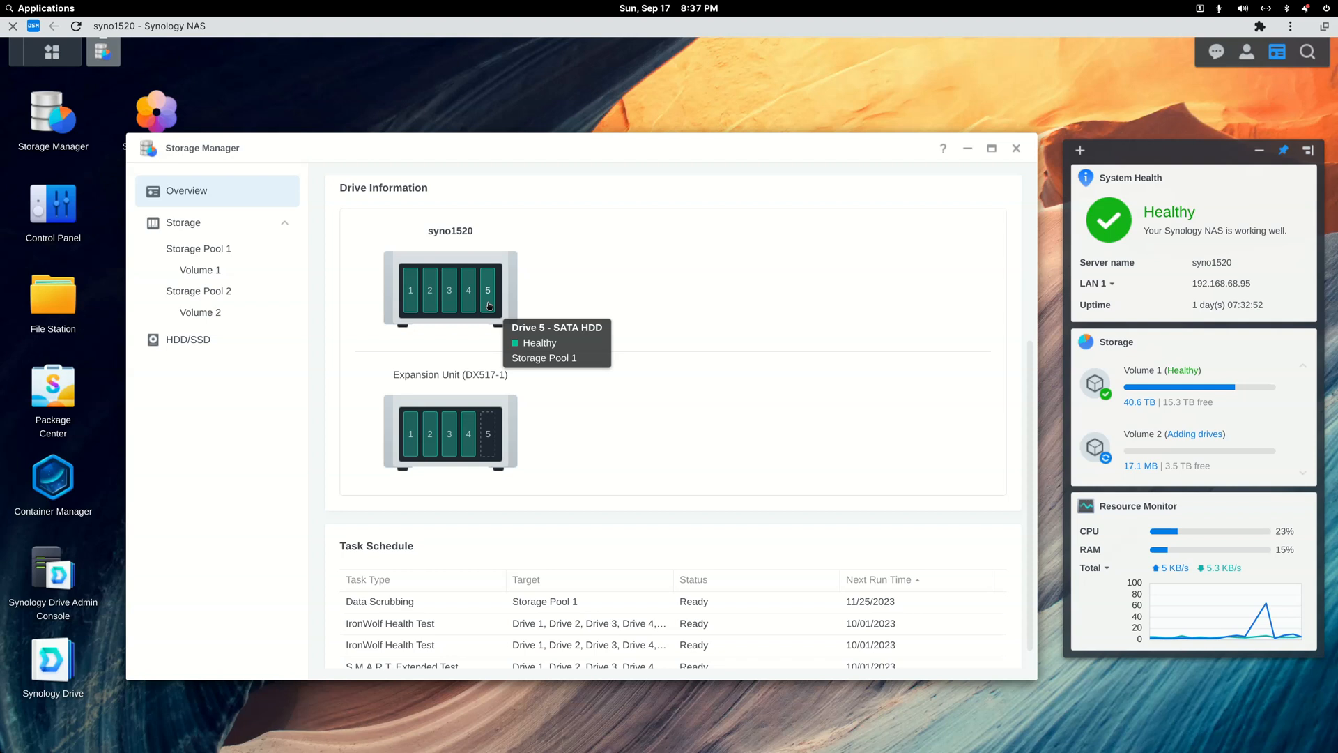
mouse_move(410, 298)
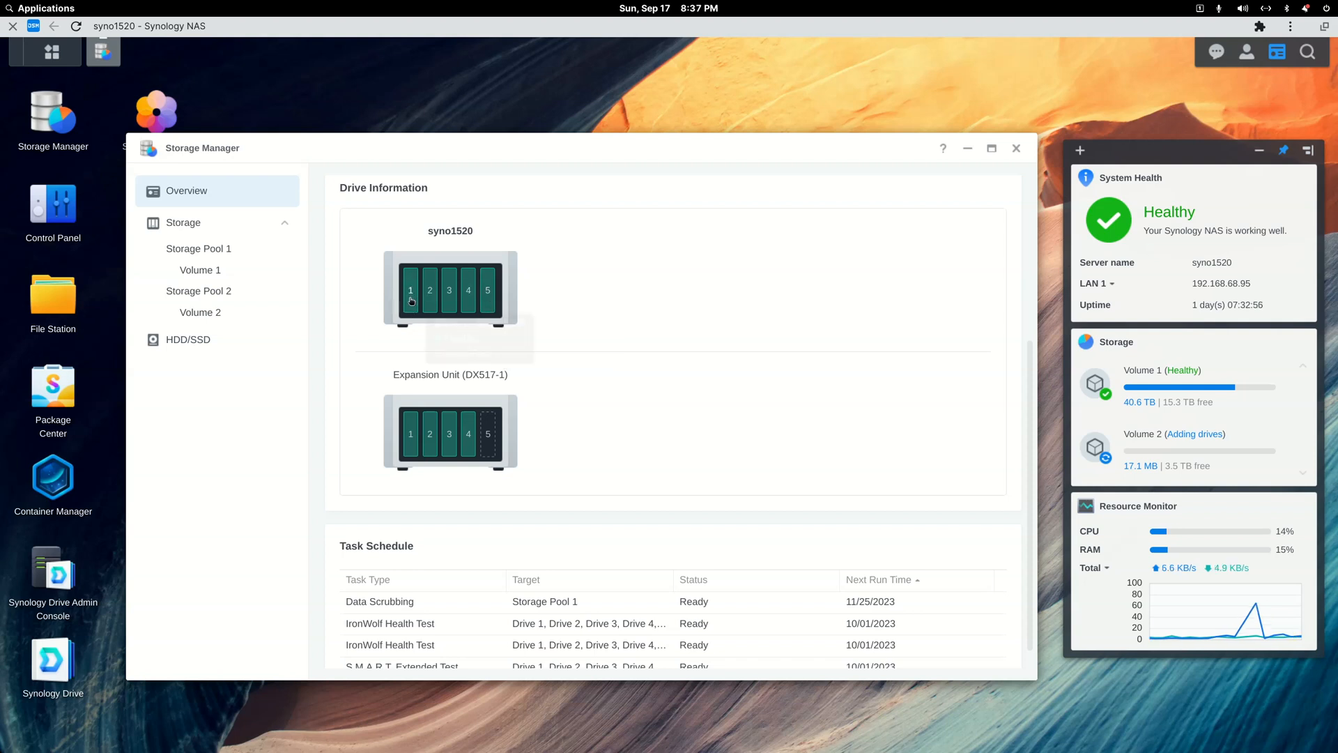
mouse_move(410, 290)
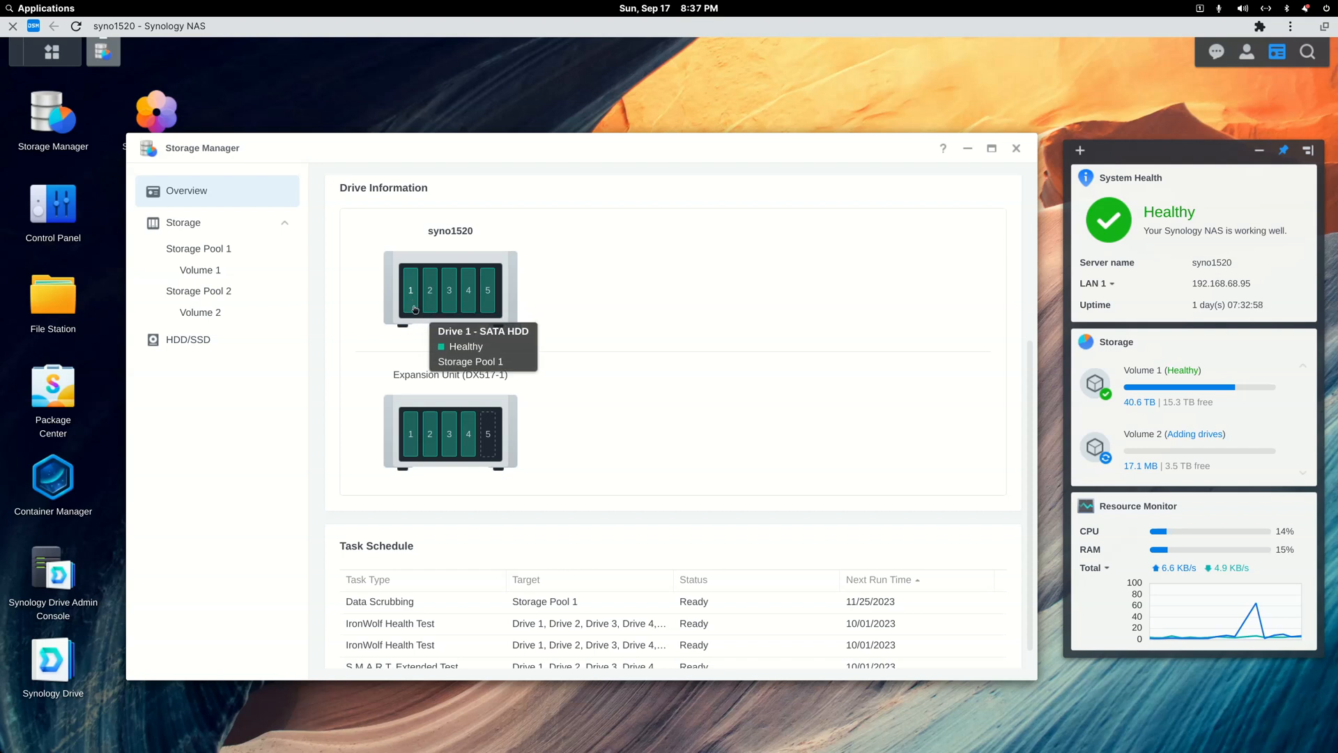
mouse_move(478, 302)
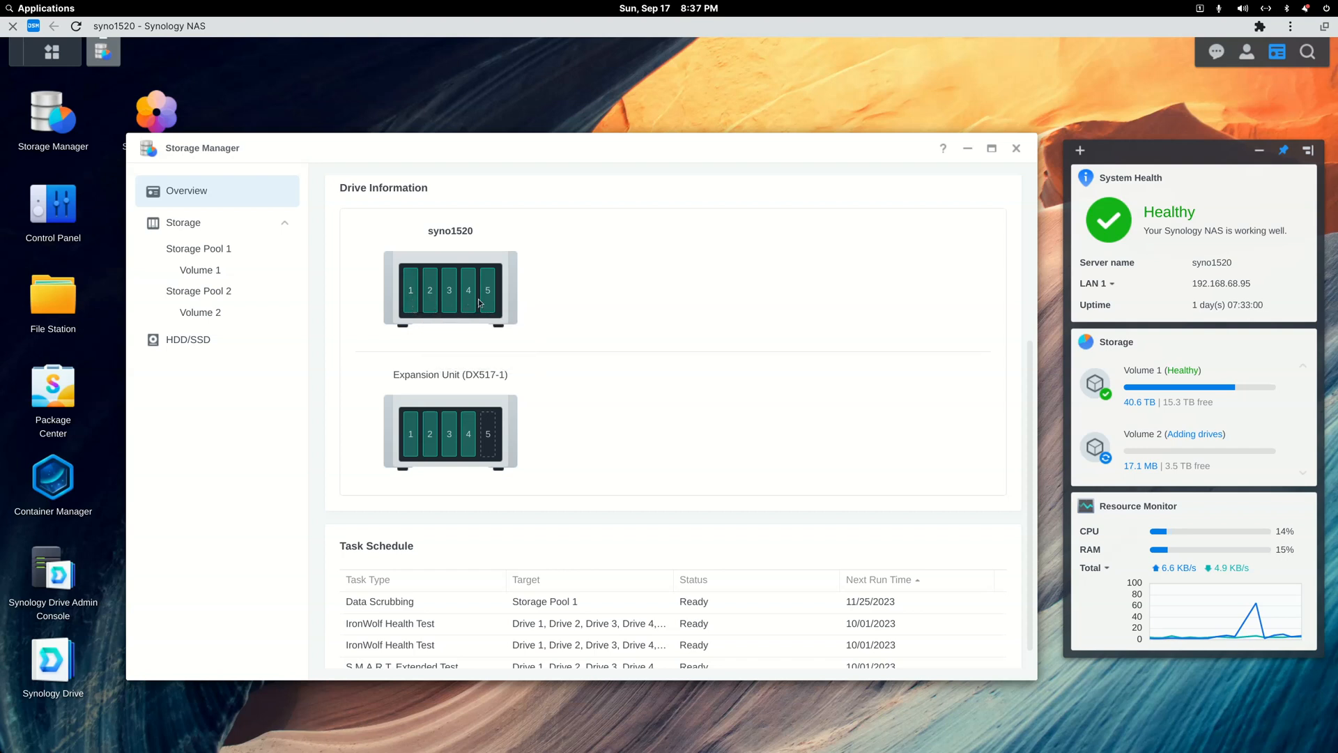
mouse_move(443, 329)
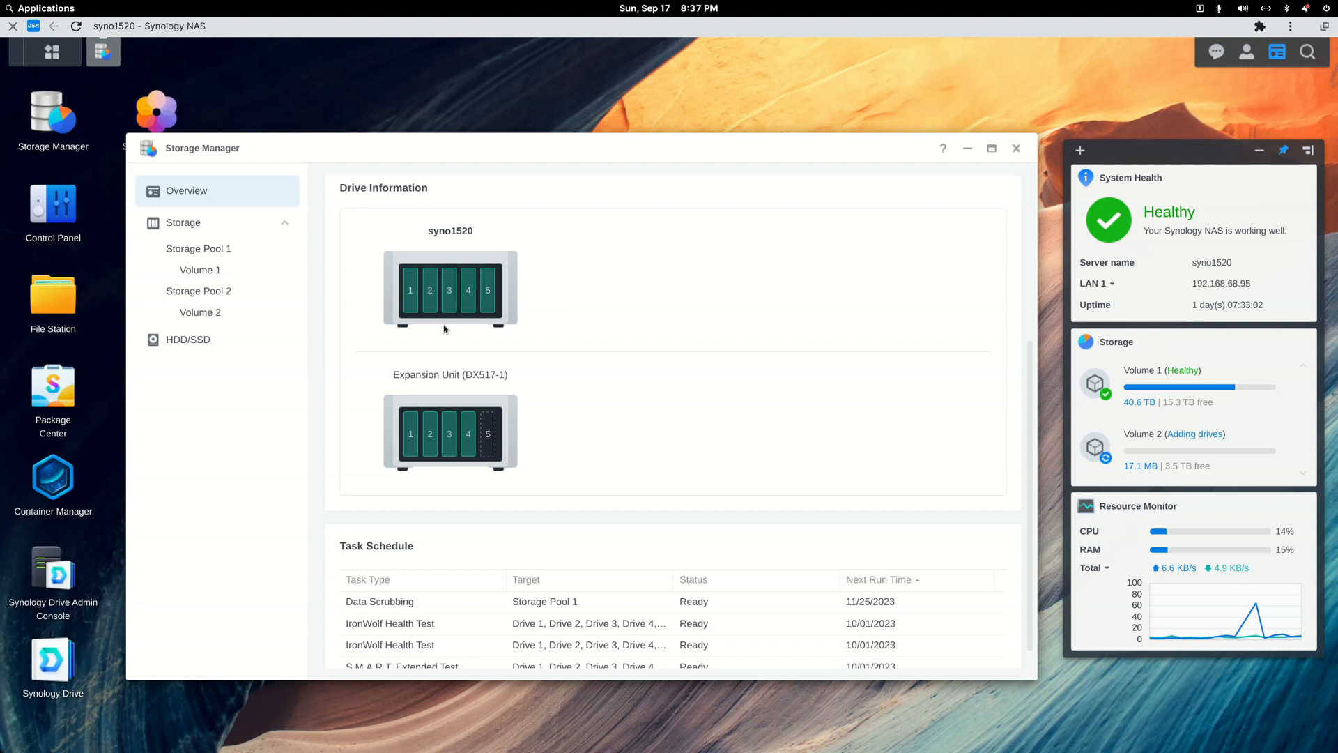
mouse_move(504, 302)
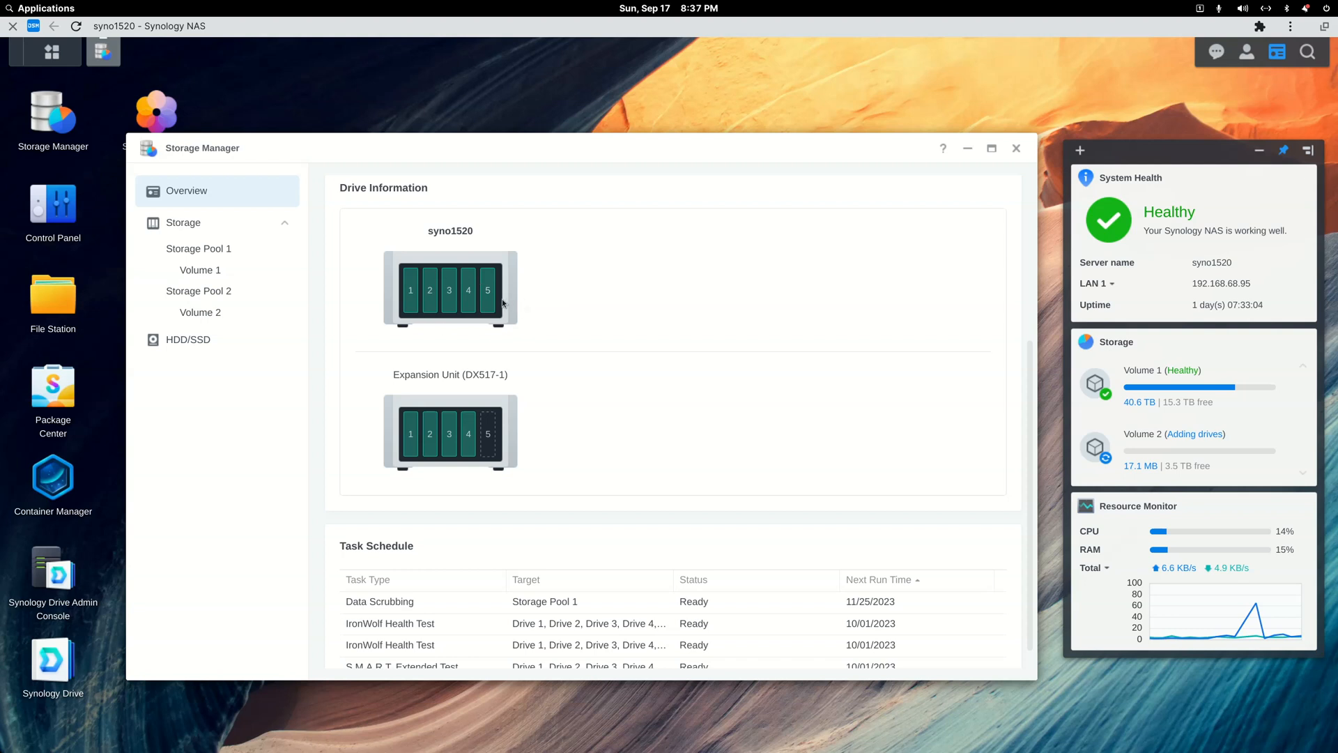
mouse_move(518, 326)
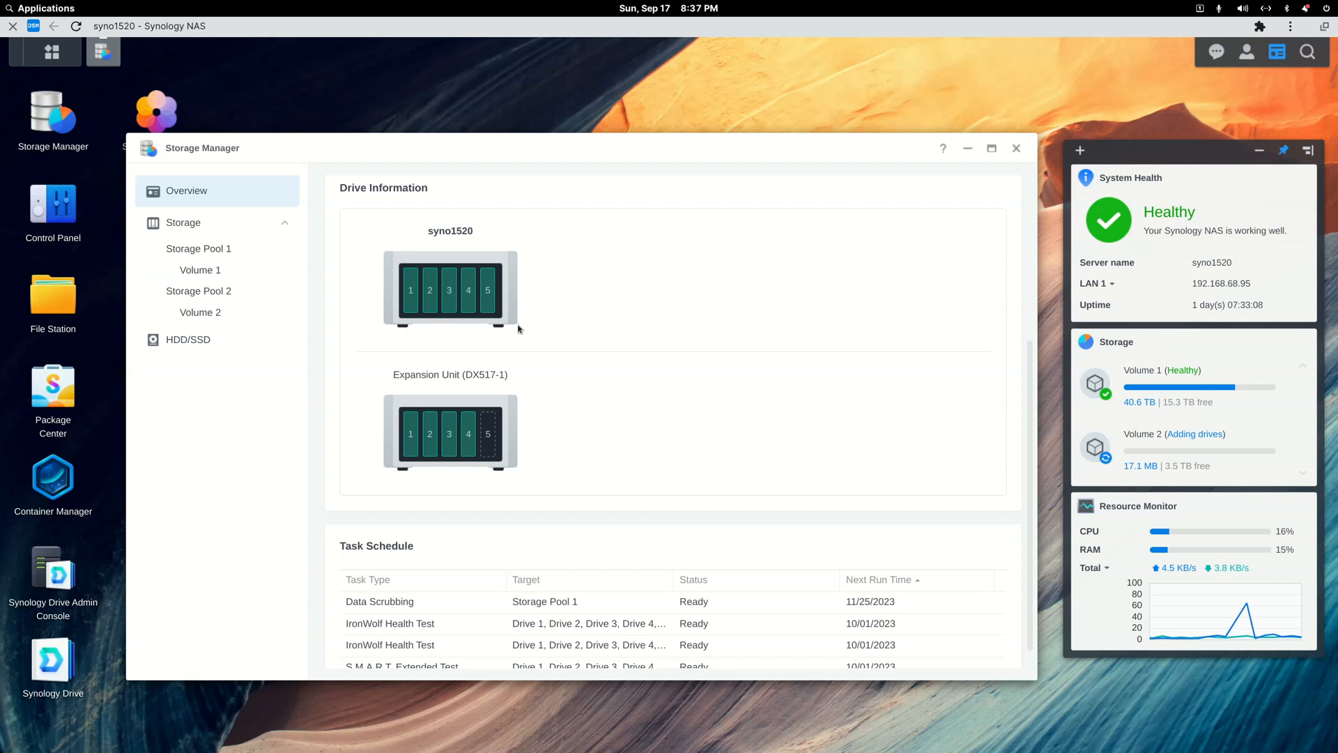
mouse_move(401, 322)
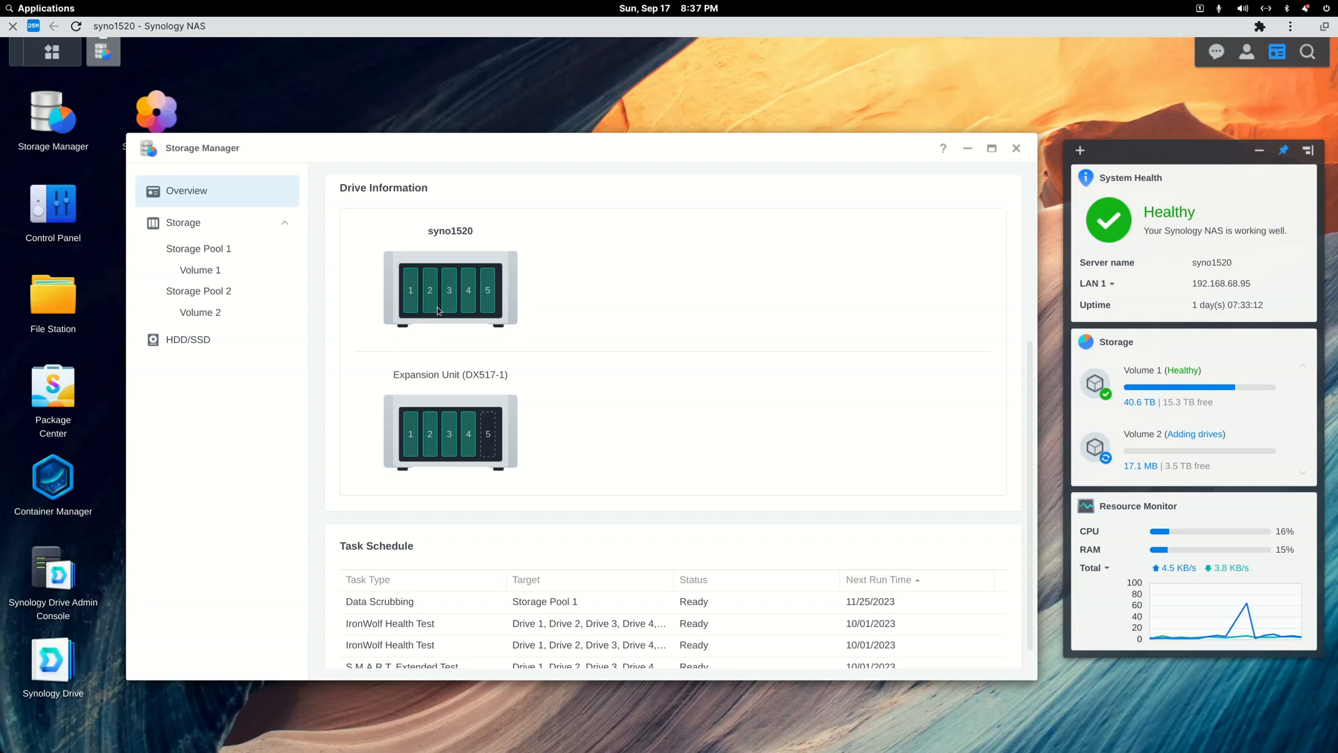
mouse_move(439, 407)
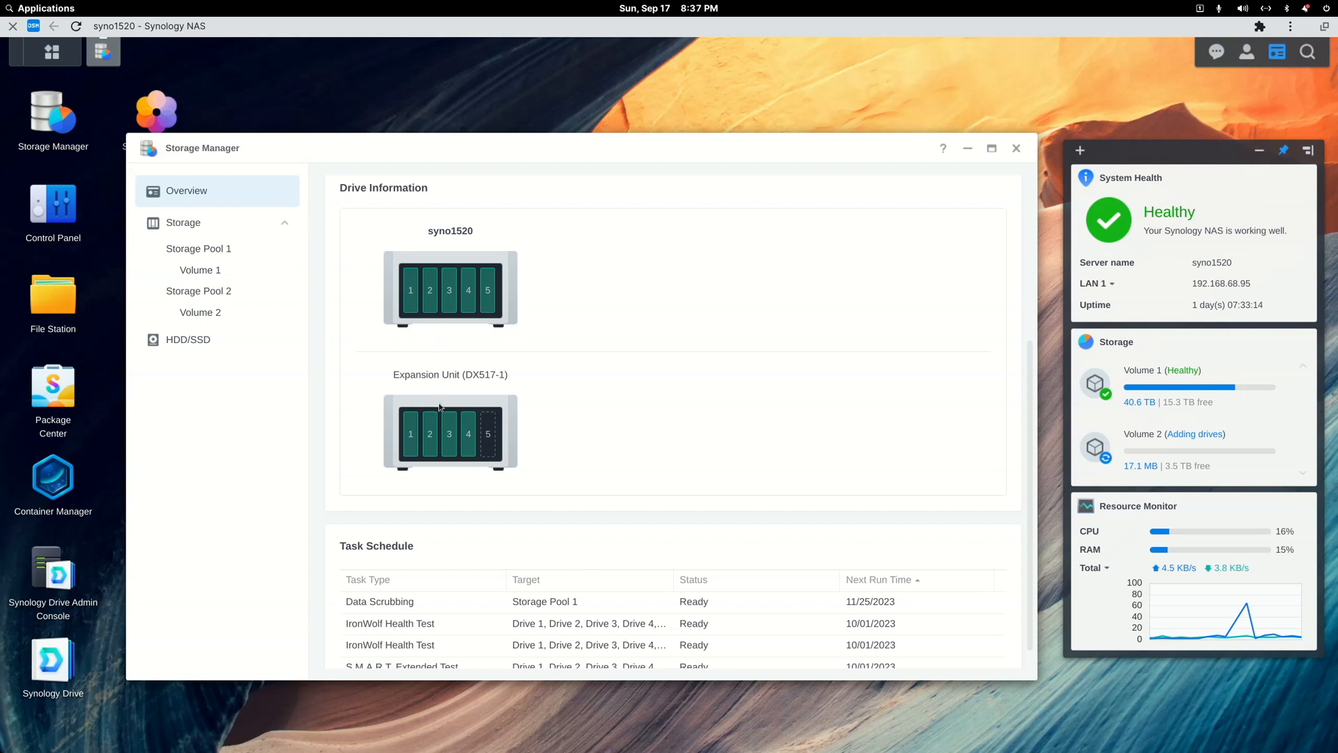
mouse_move(400, 291)
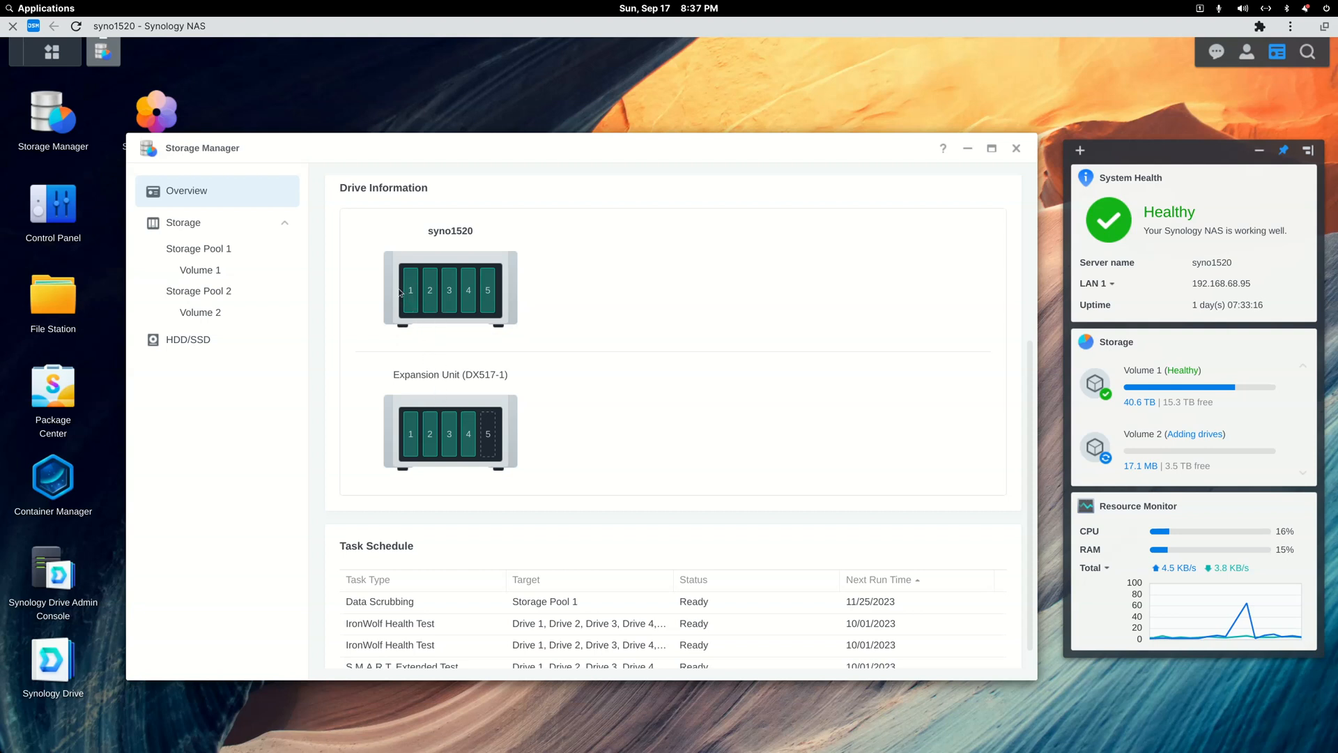
mouse_move(430, 290)
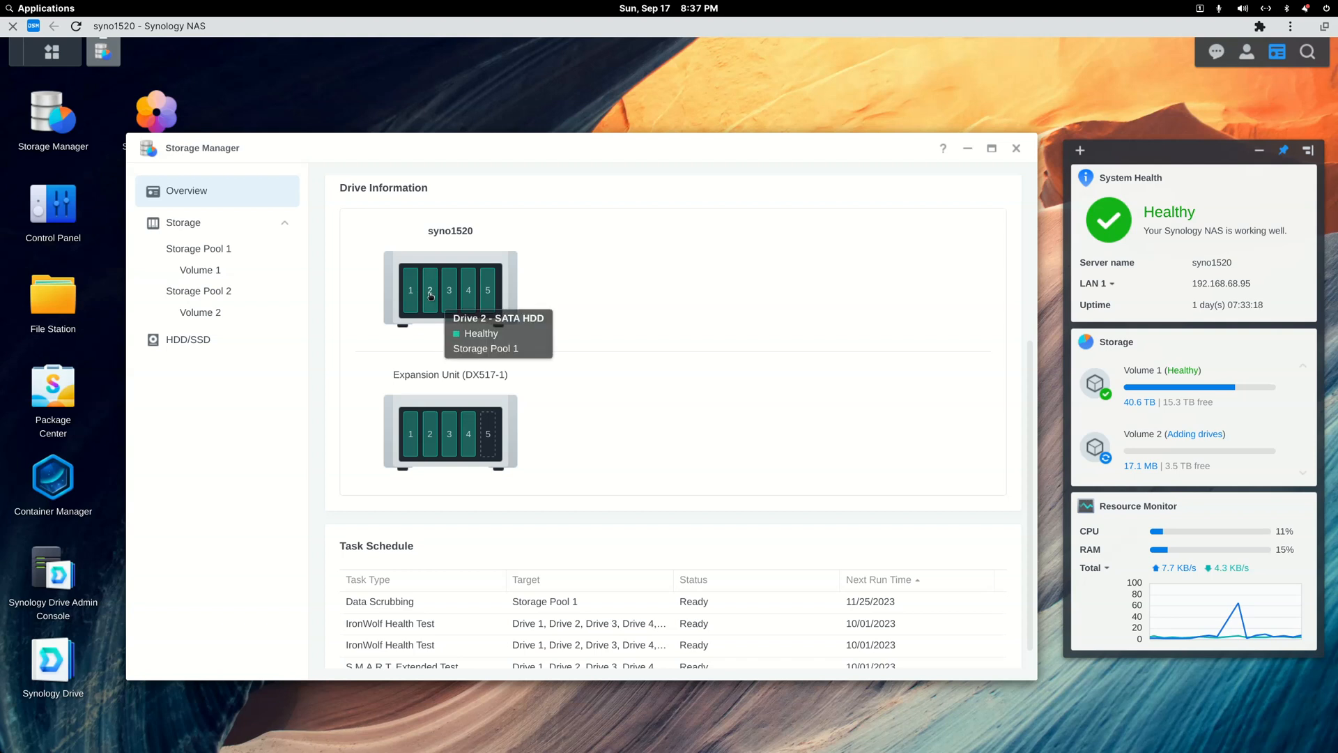
mouse_move(415, 290)
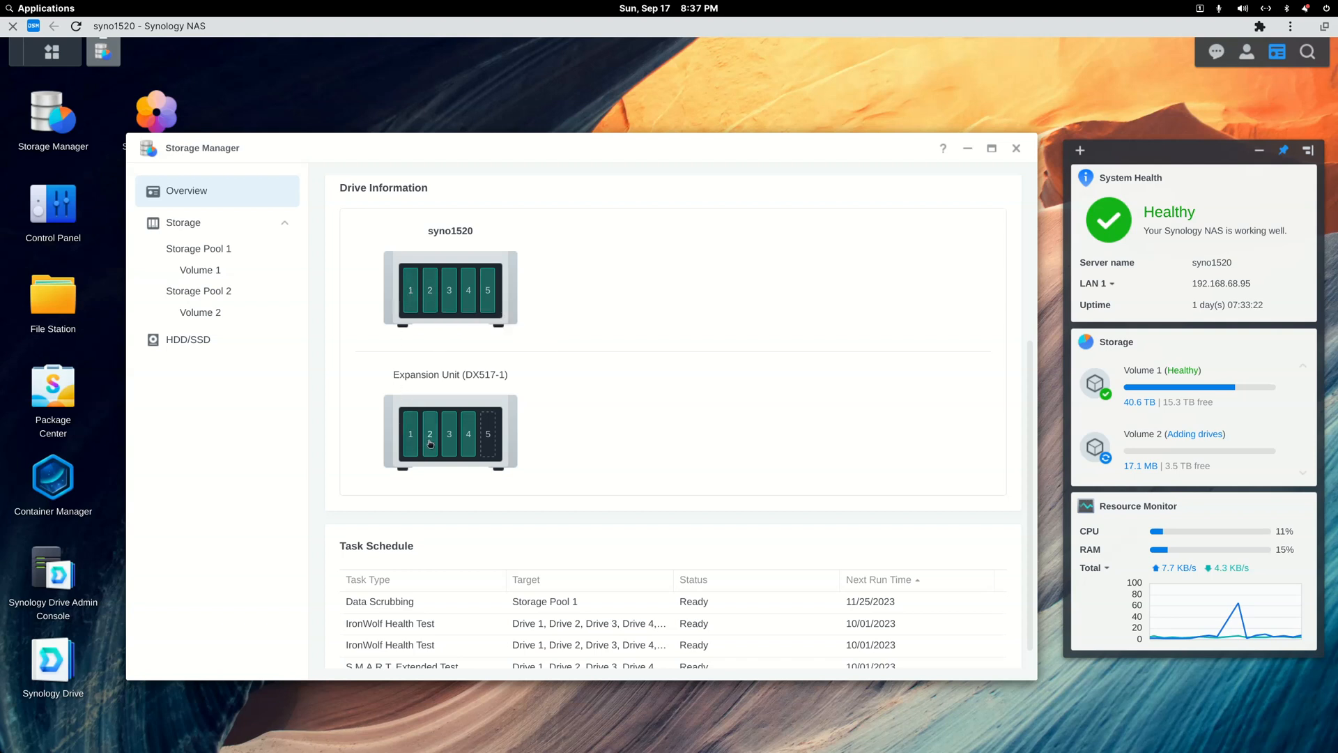
mouse_move(429, 434)
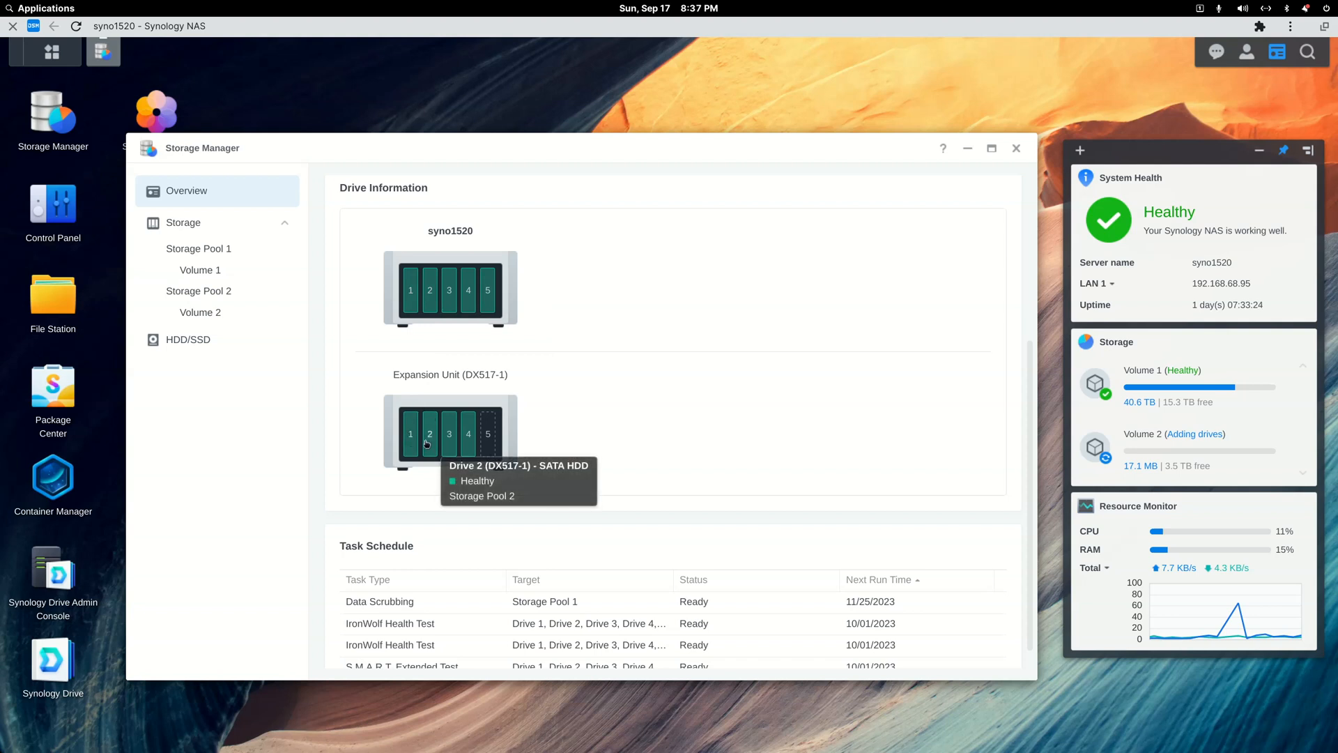
mouse_move(463, 349)
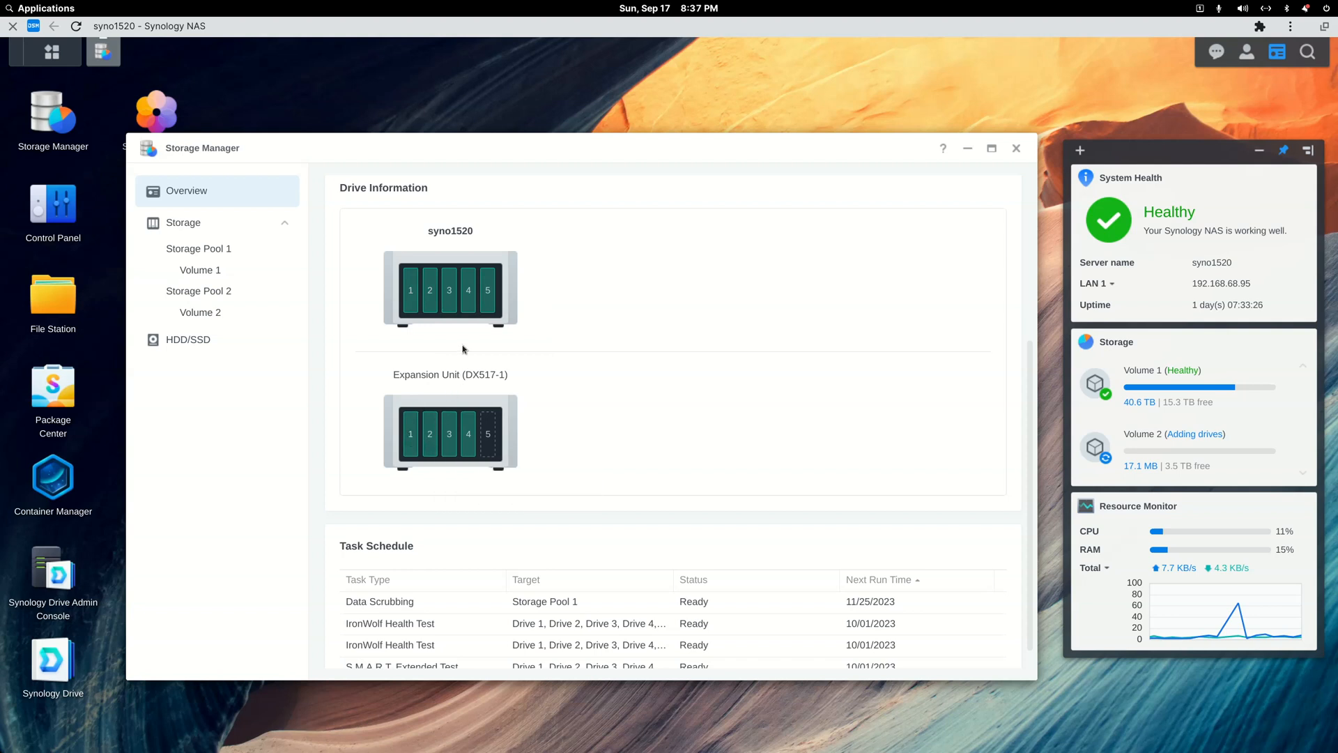
mouse_move(448, 290)
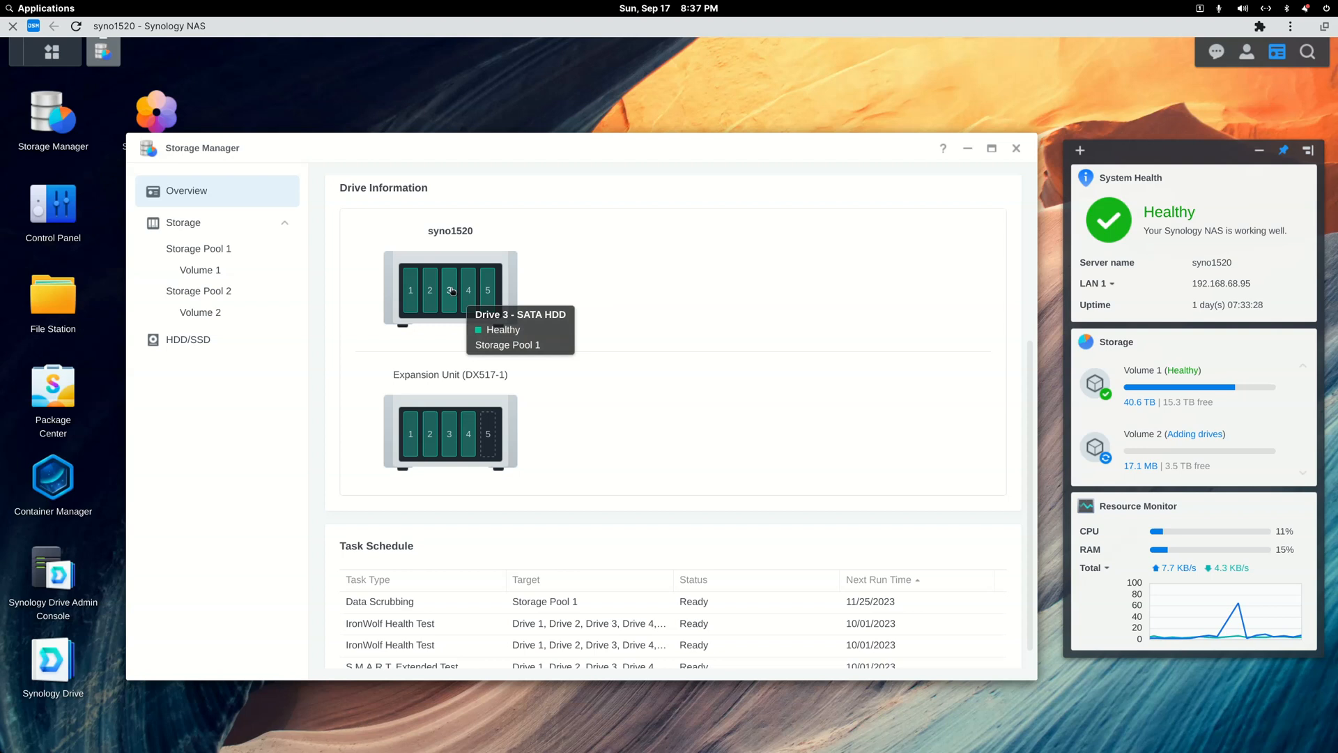
mouse_move(449, 454)
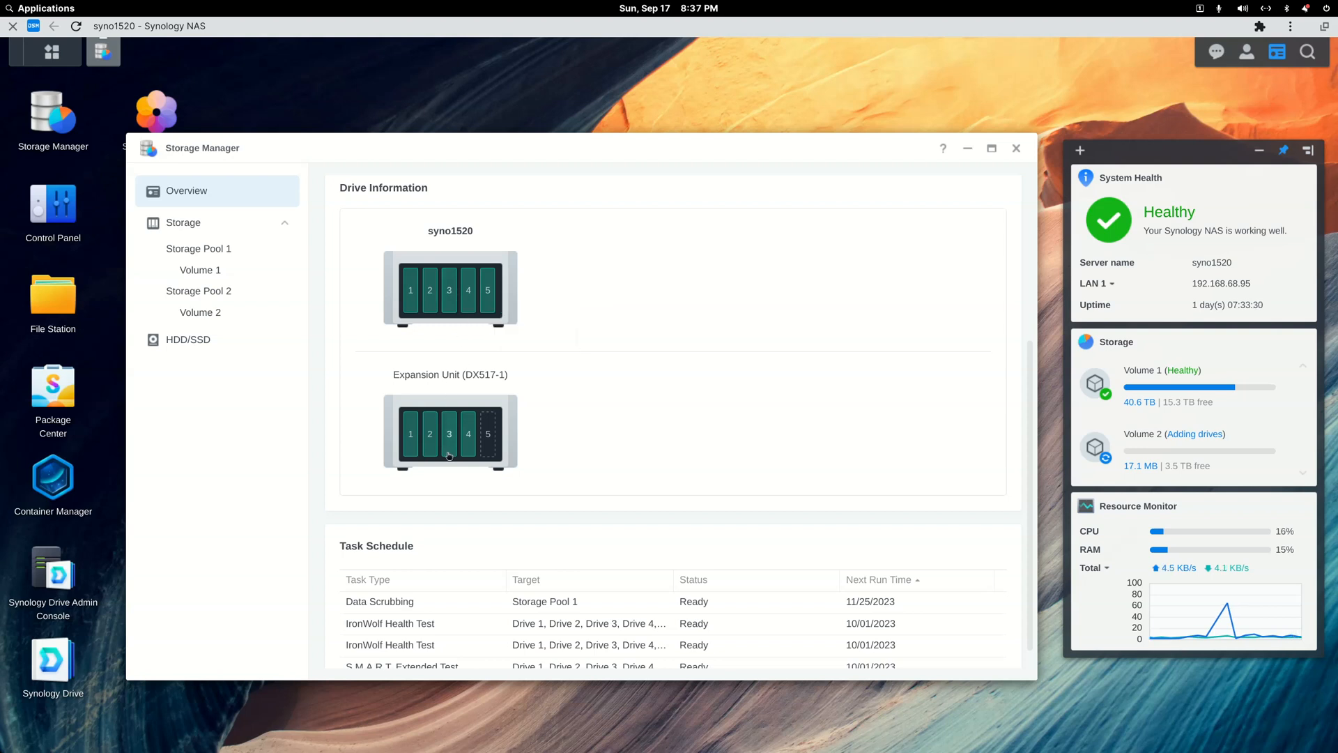
mouse_move(599, 227)
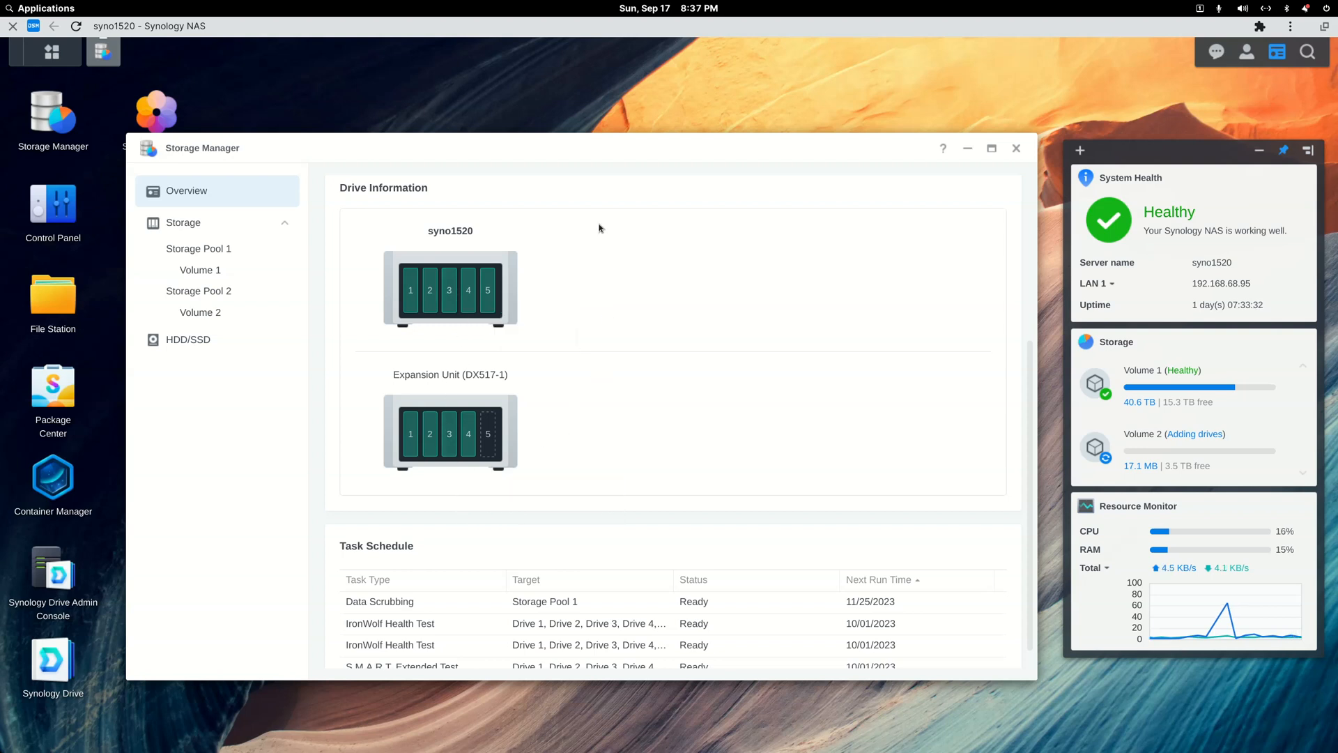
mouse_move(420, 317)
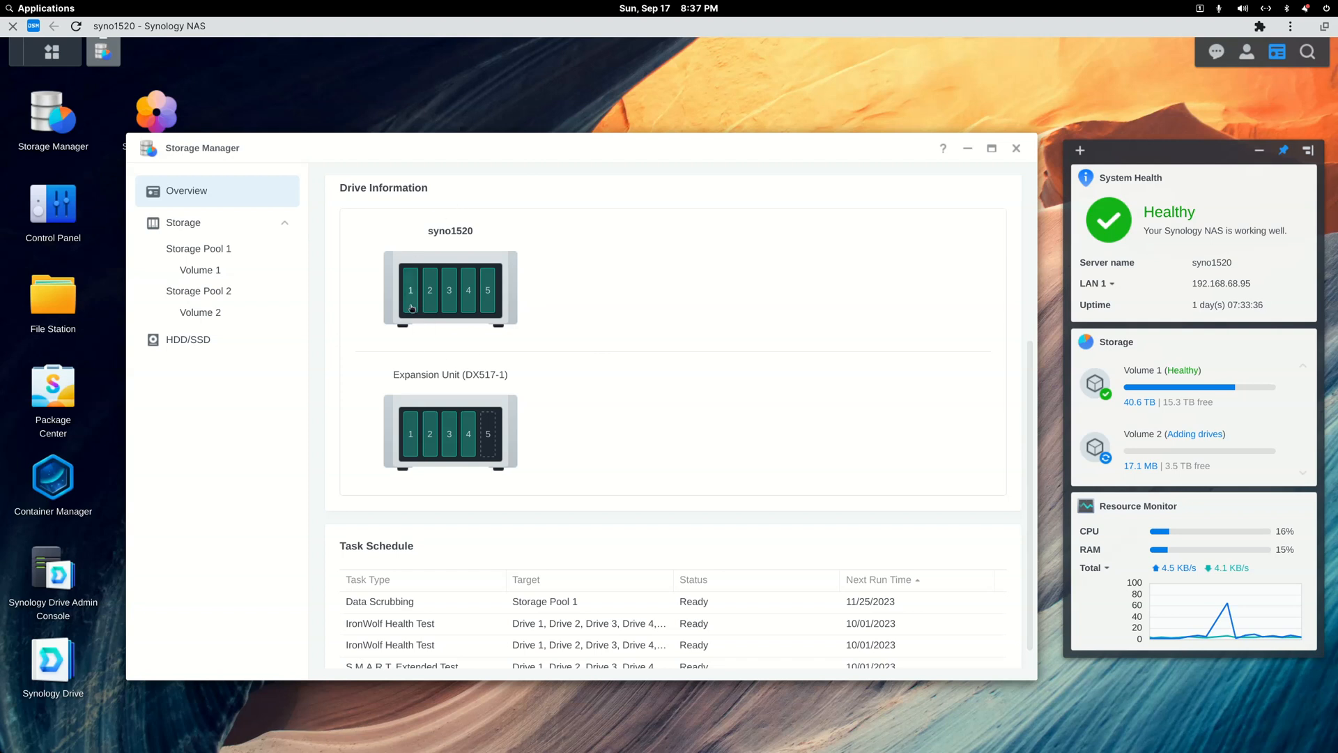
mouse_move(499, 307)
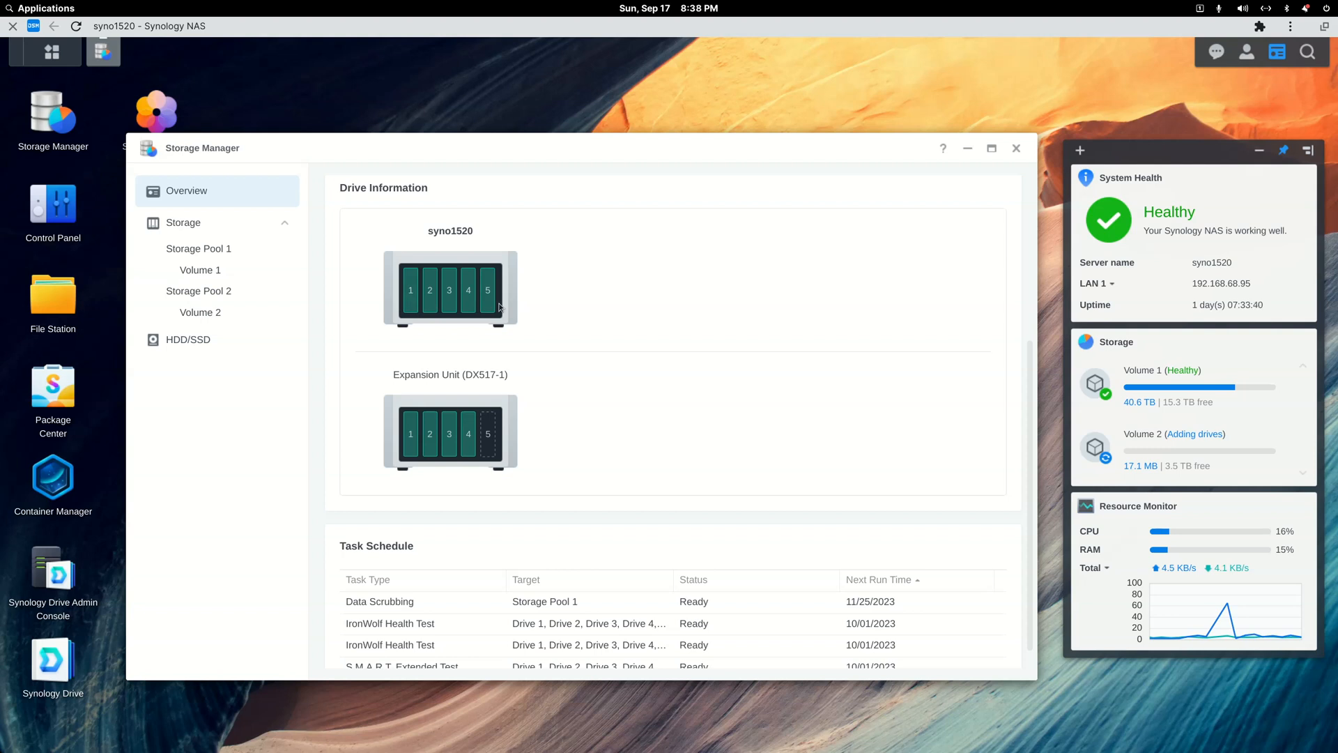
mouse_move(443, 343)
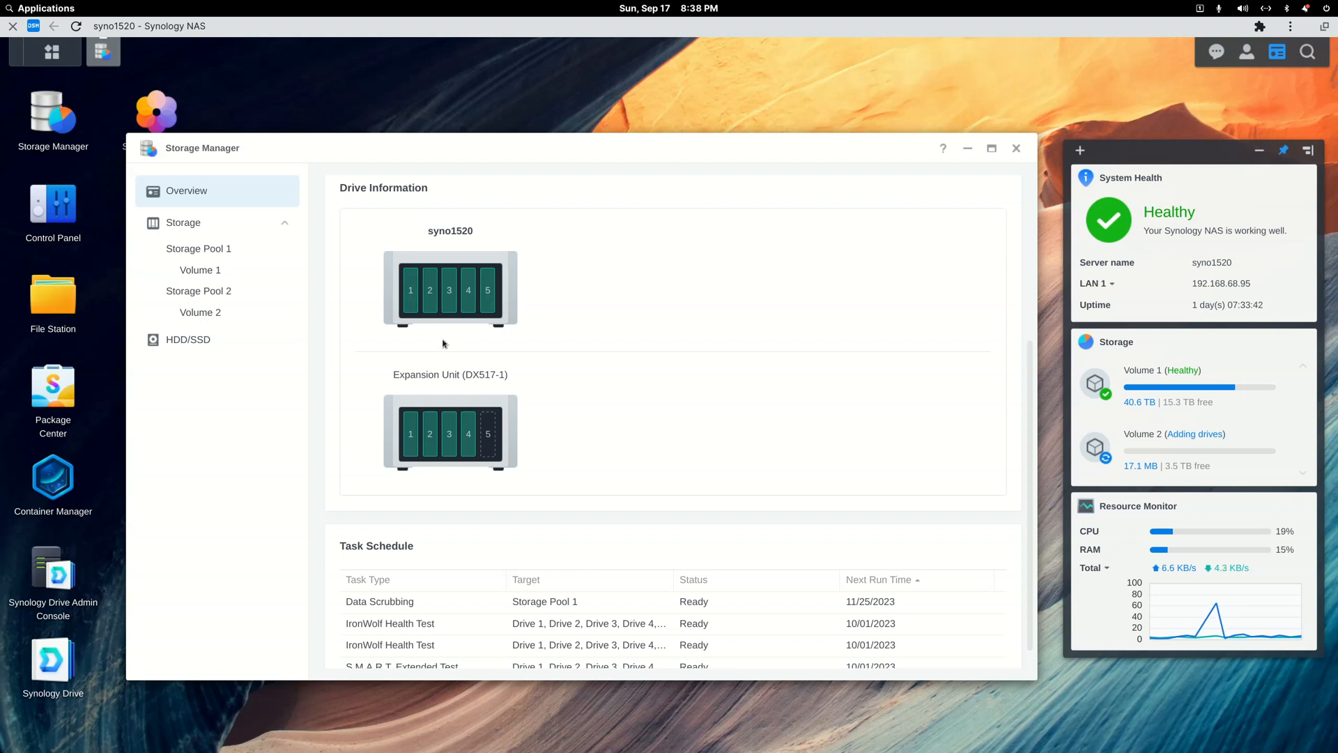
mouse_move(409, 290)
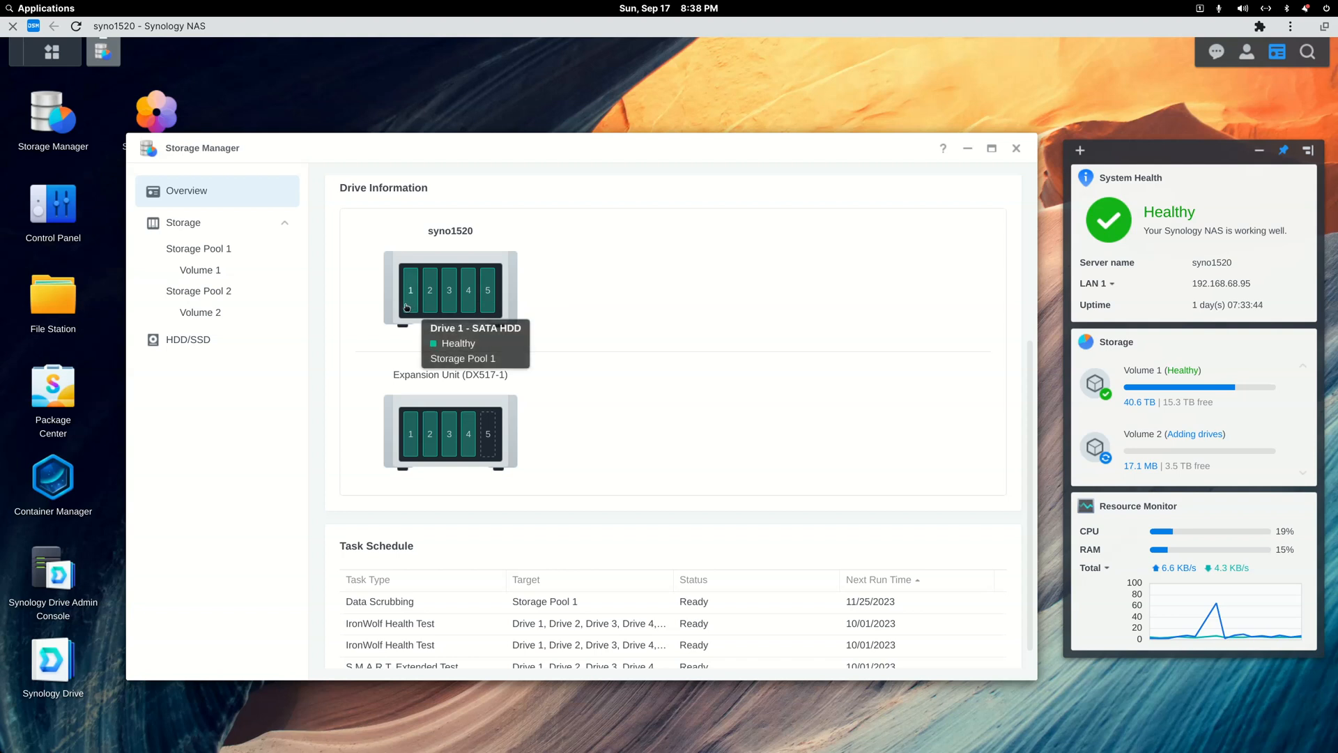
mouse_move(455, 296)
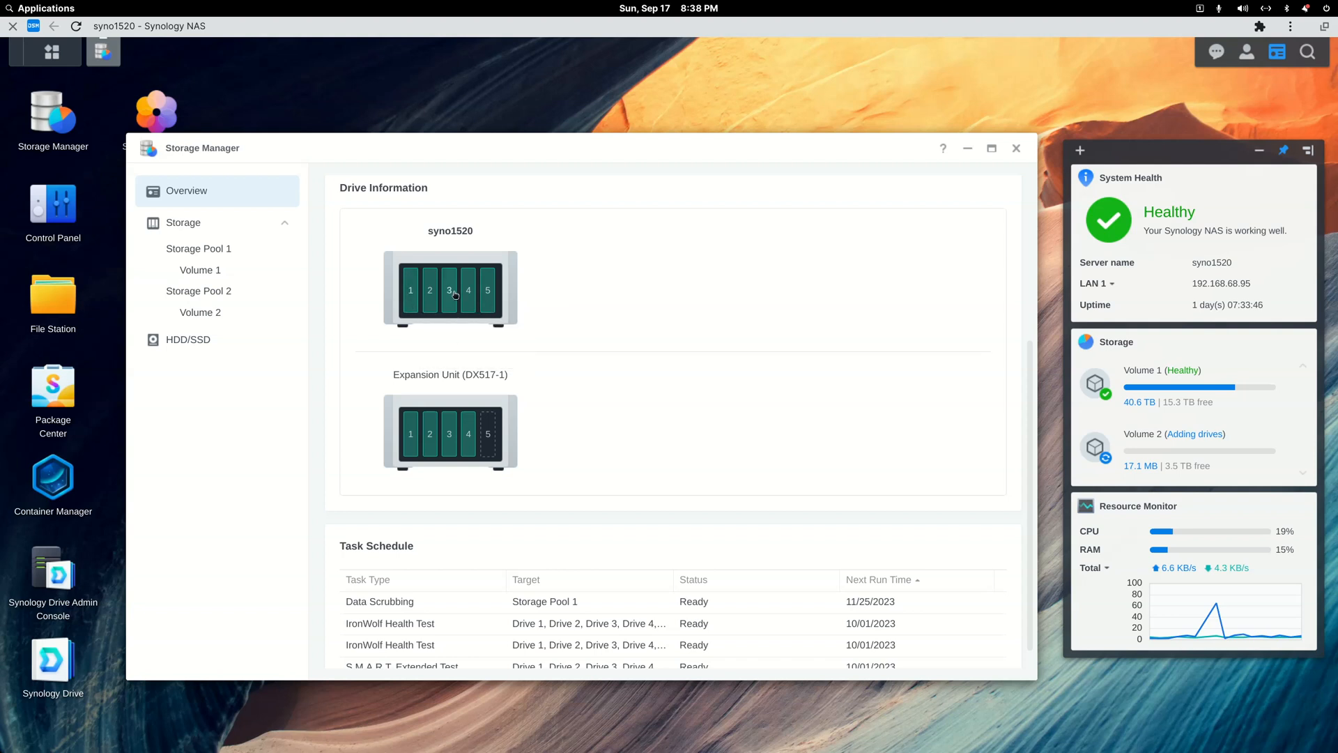
mouse_move(409, 307)
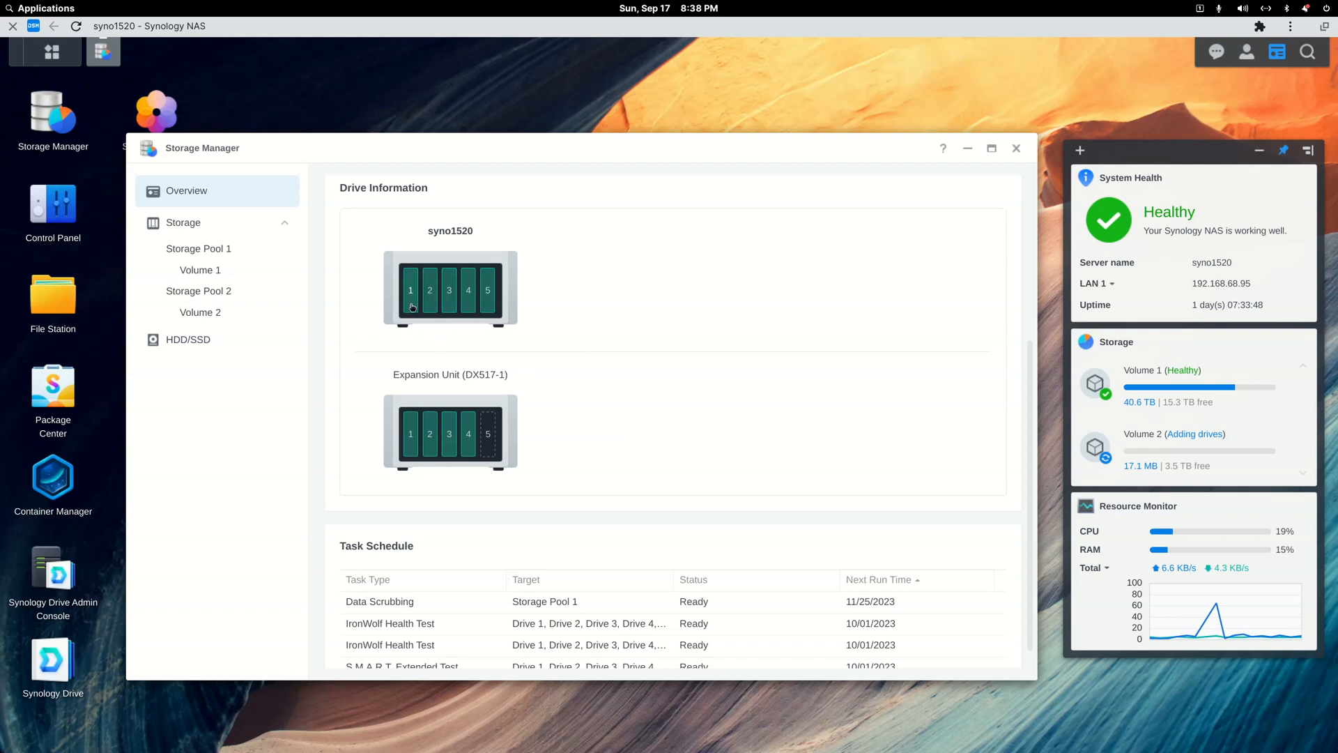
mouse_move(411, 290)
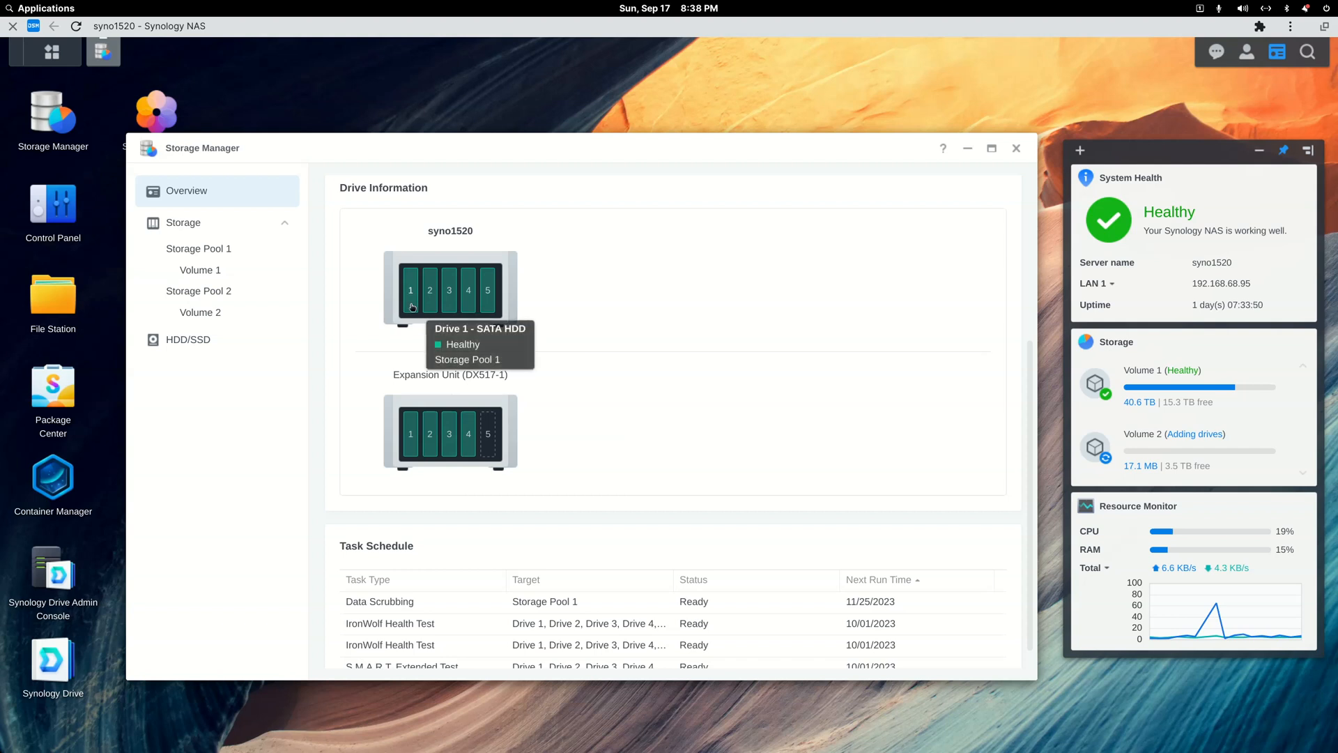
mouse_move(454, 439)
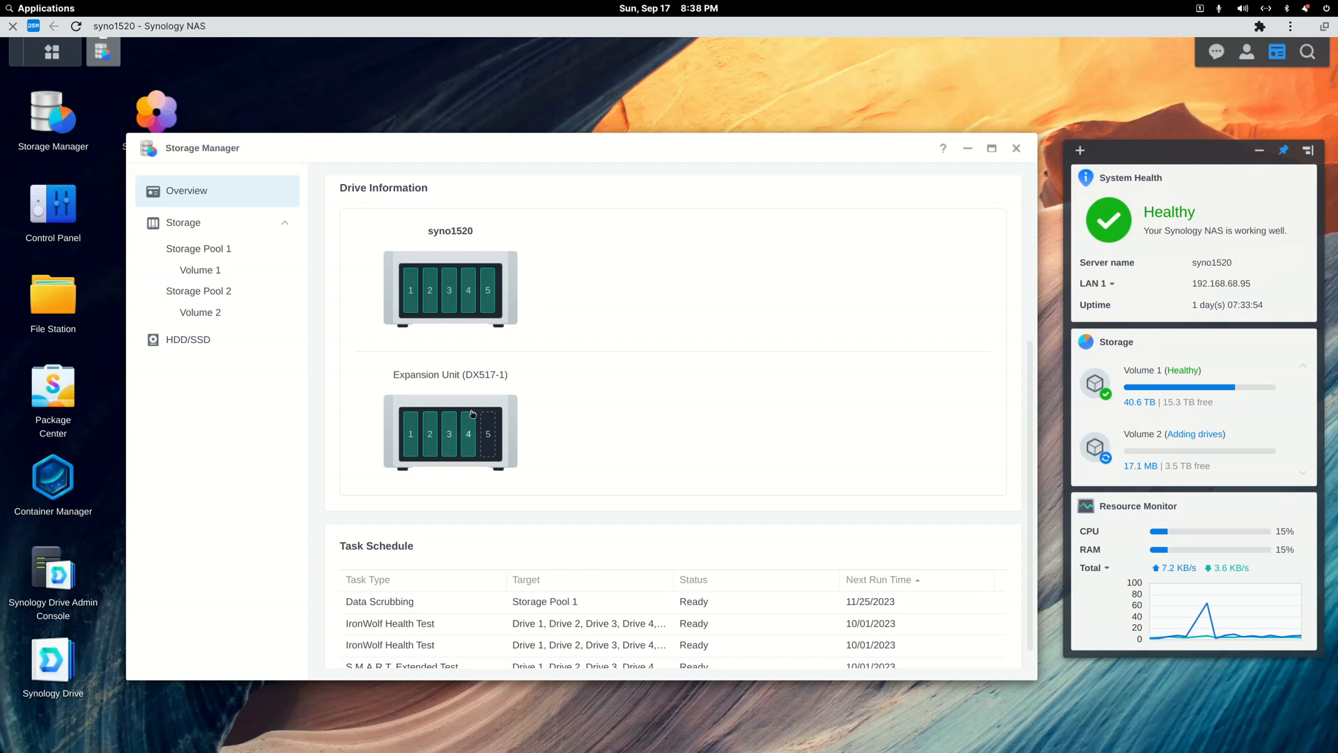
mouse_move(410, 307)
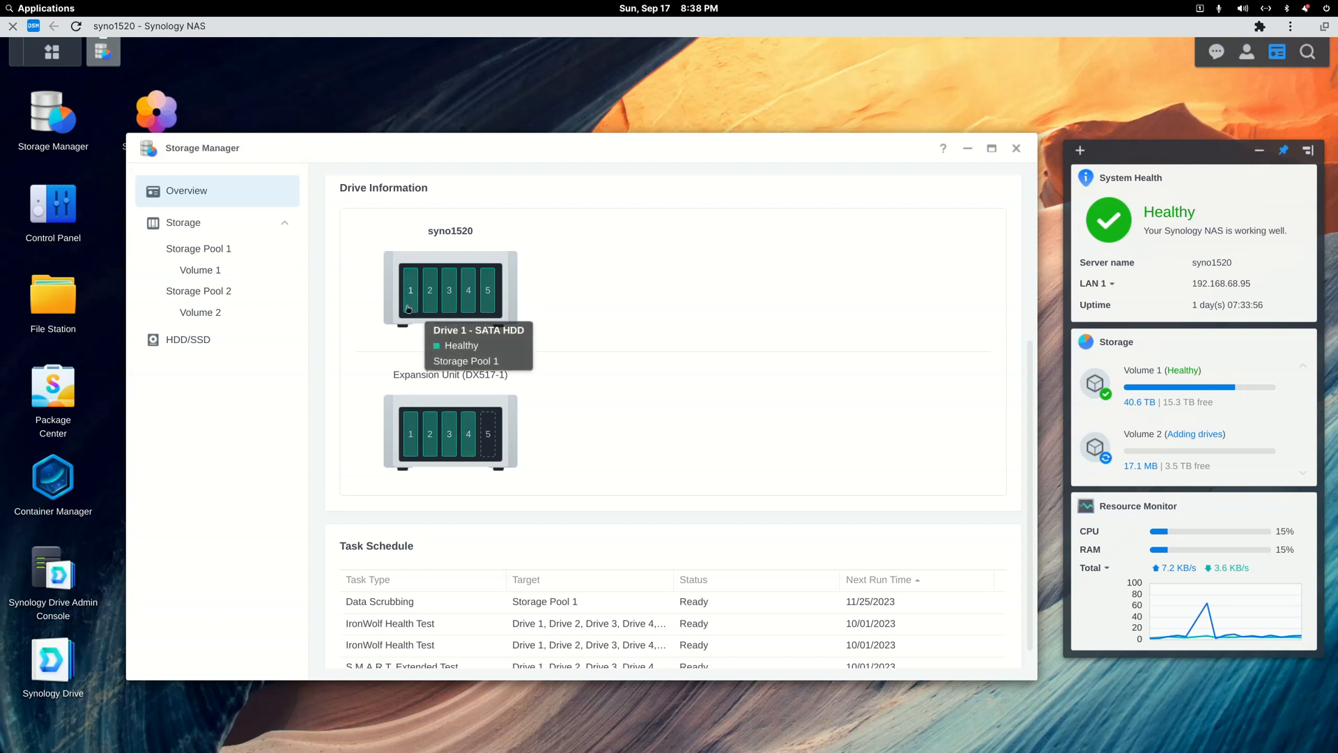
mouse_move(520, 310)
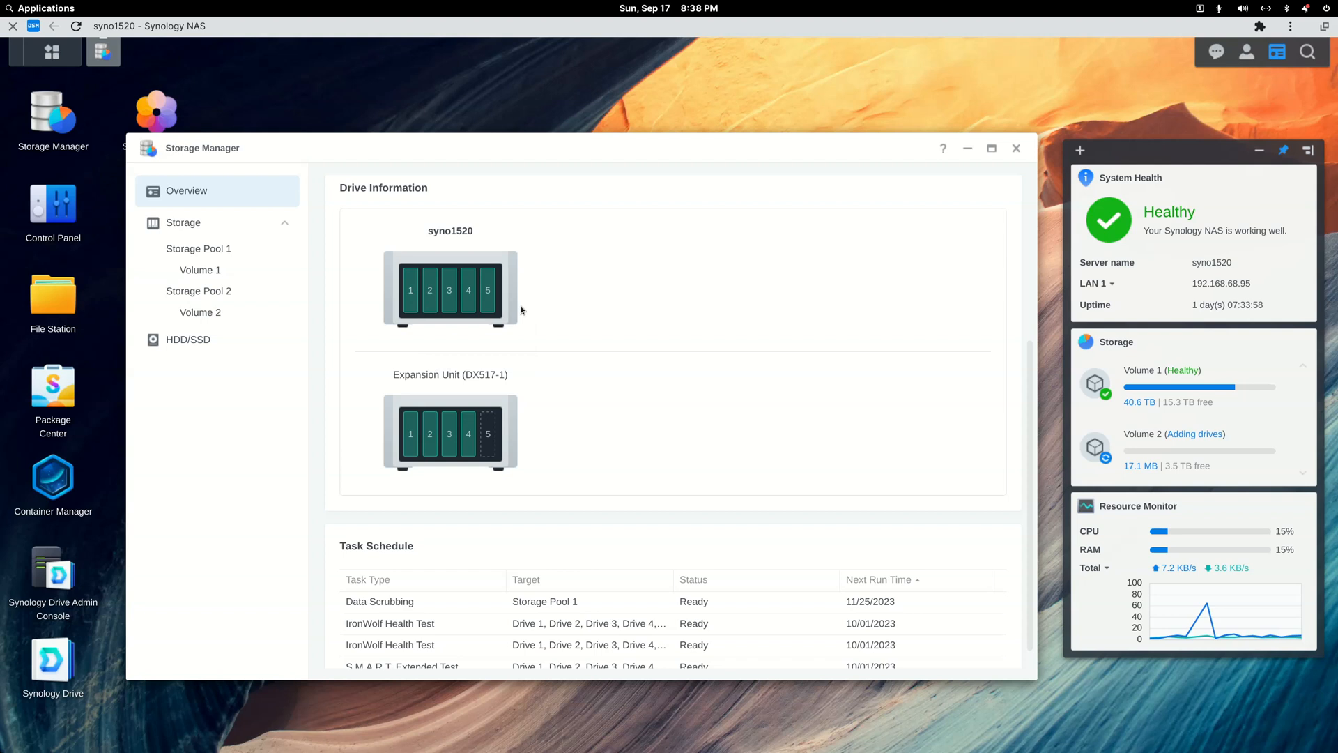
mouse_move(558, 446)
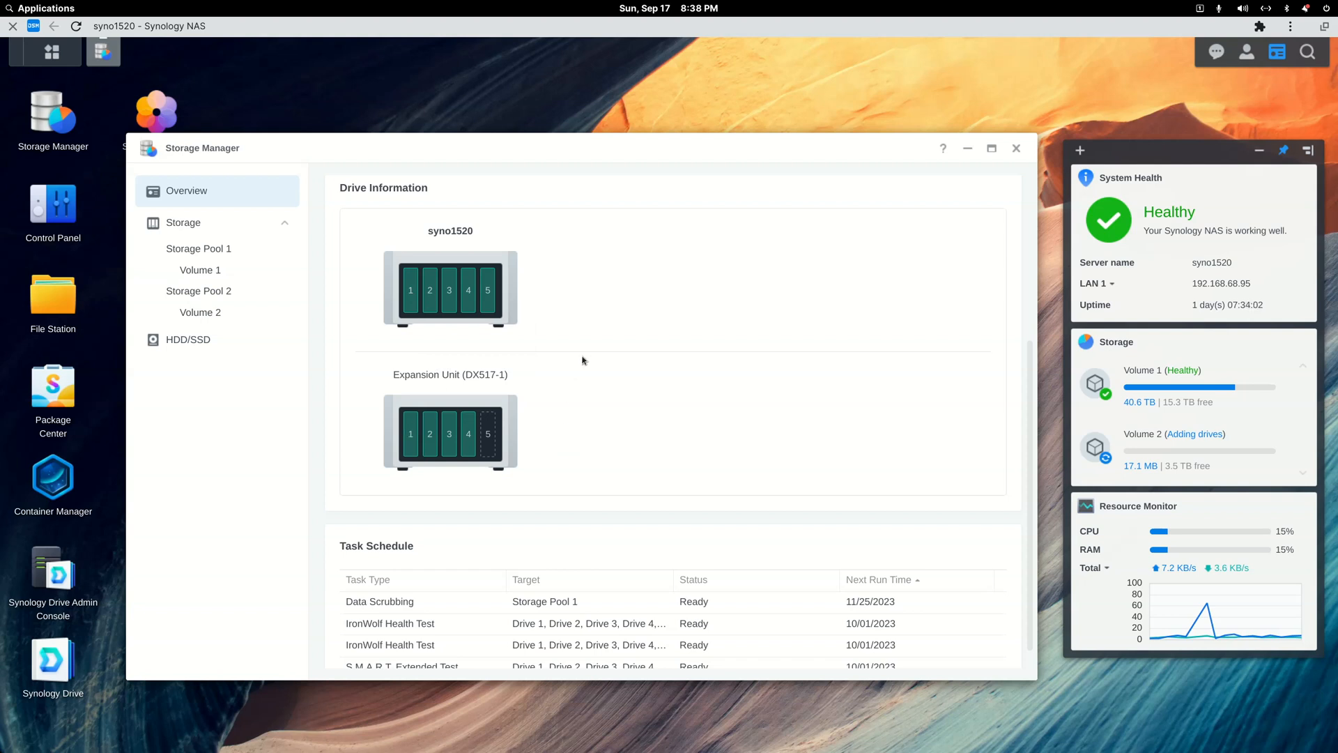
mouse_move(565, 367)
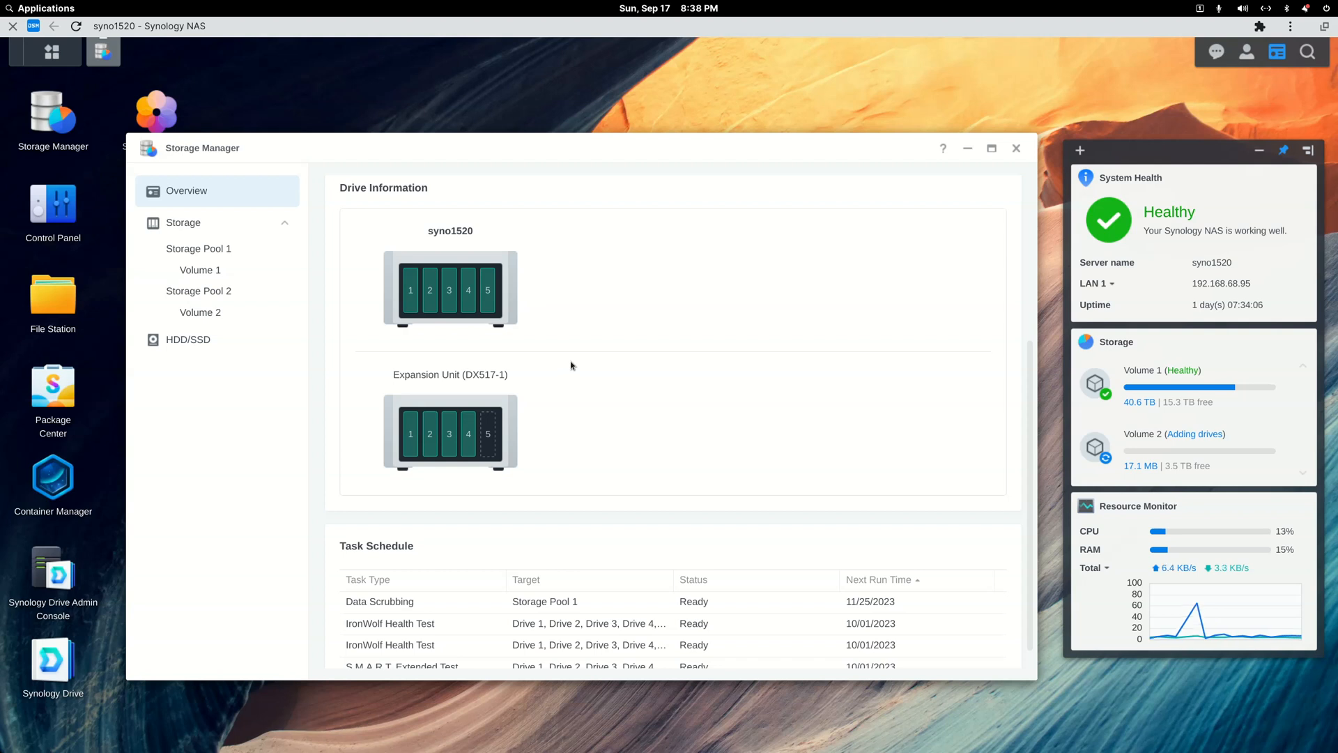
mouse_move(502, 241)
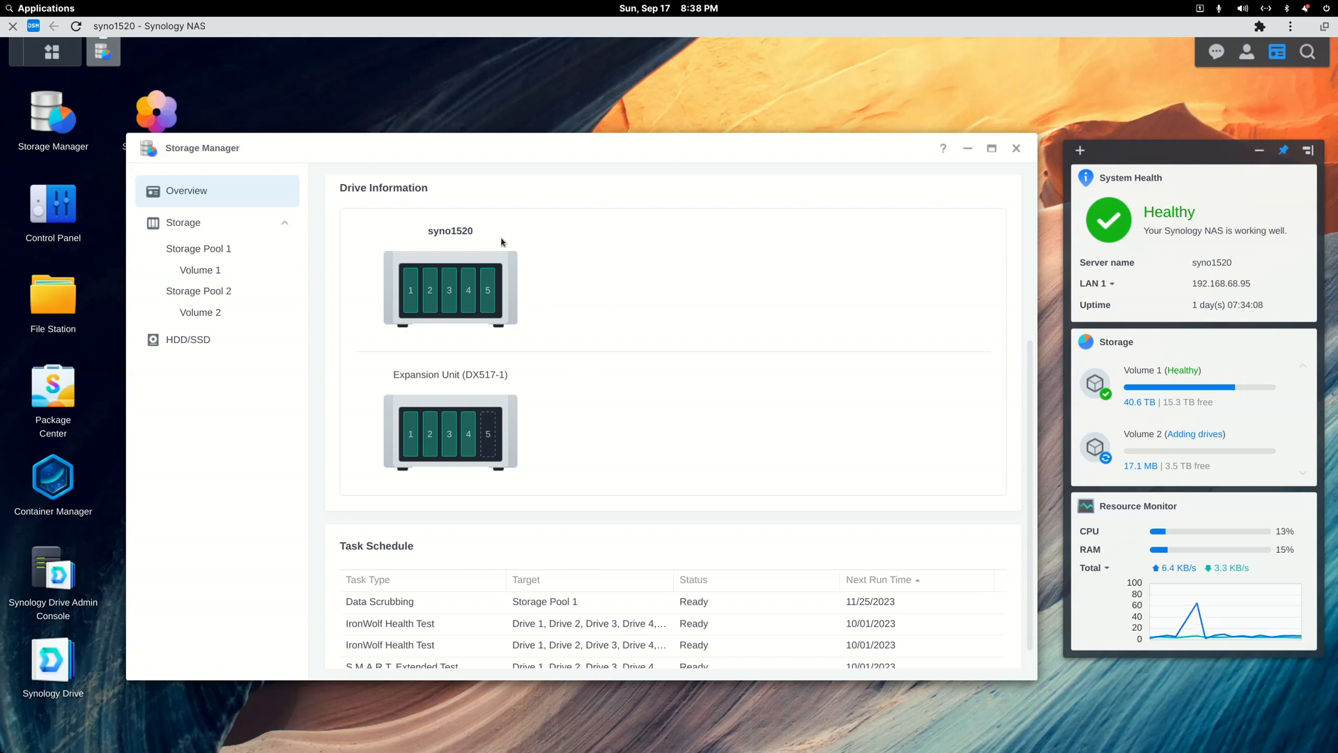
mouse_move(421, 279)
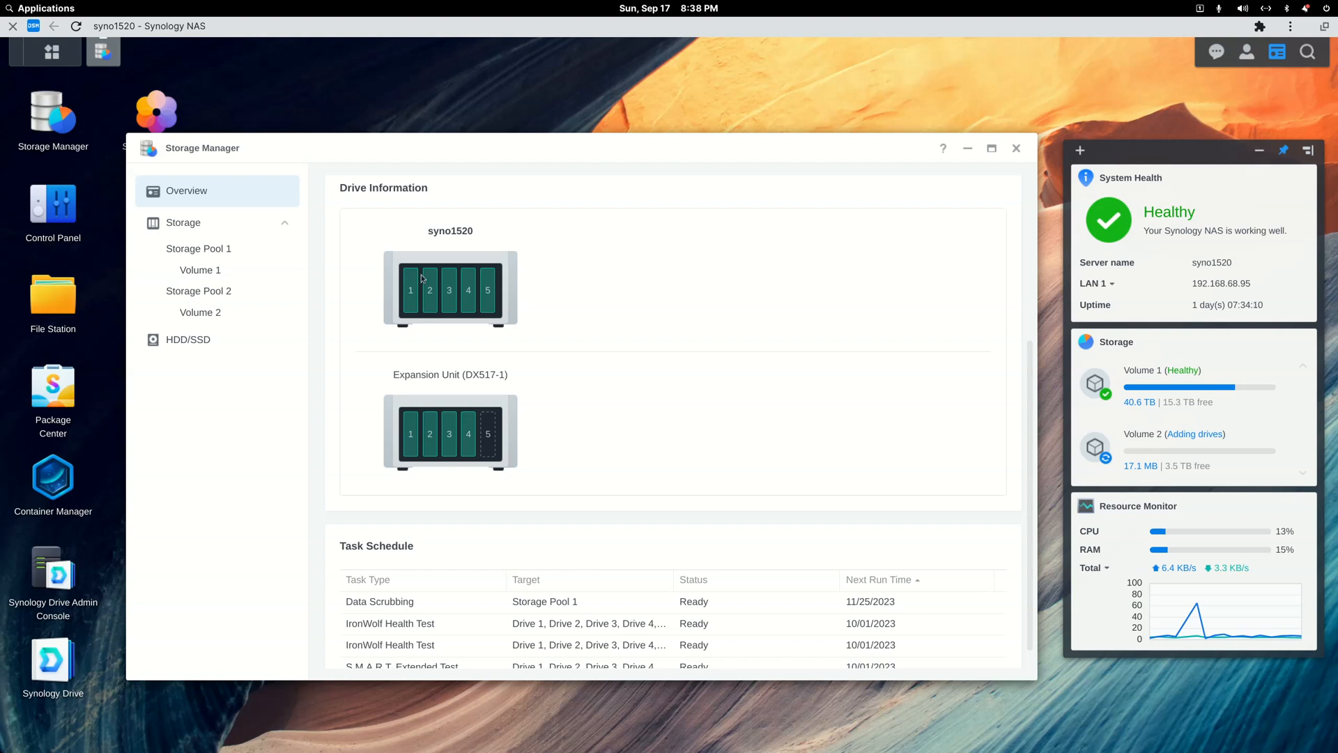
mouse_move(409, 290)
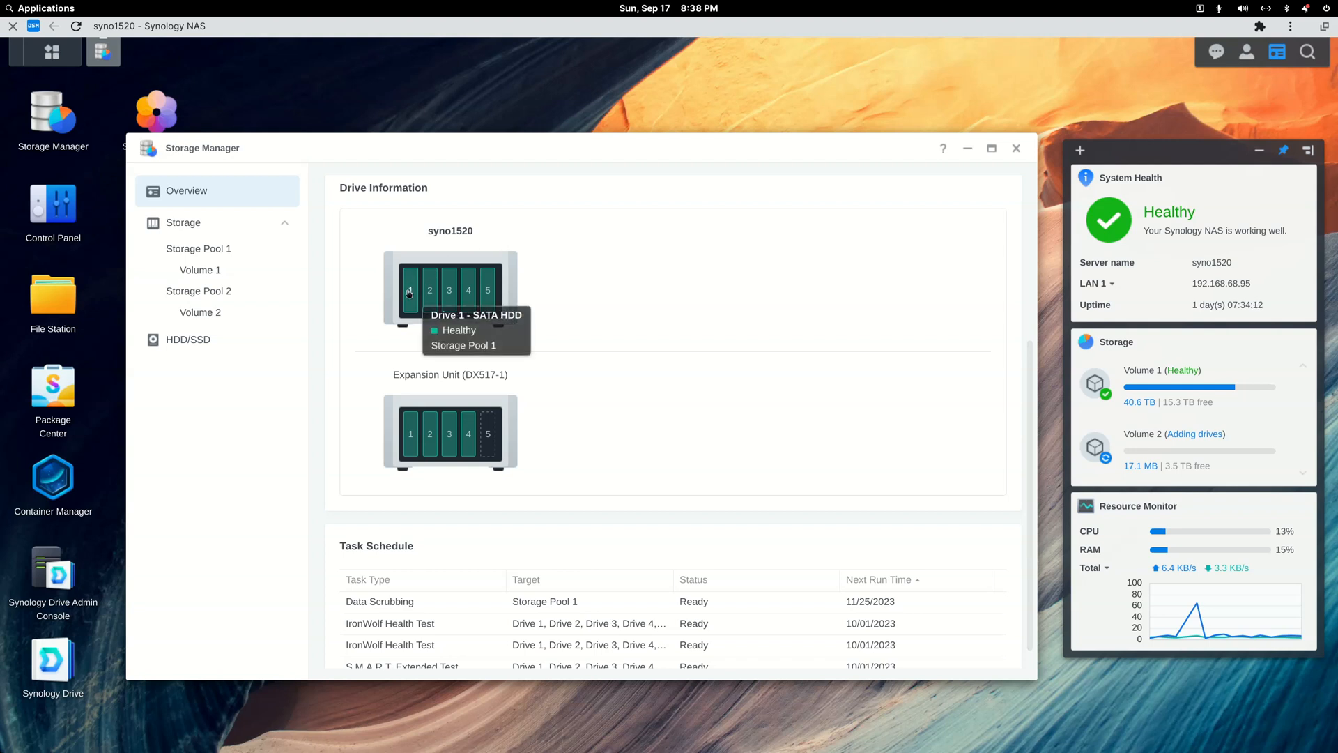
mouse_move(525, 307)
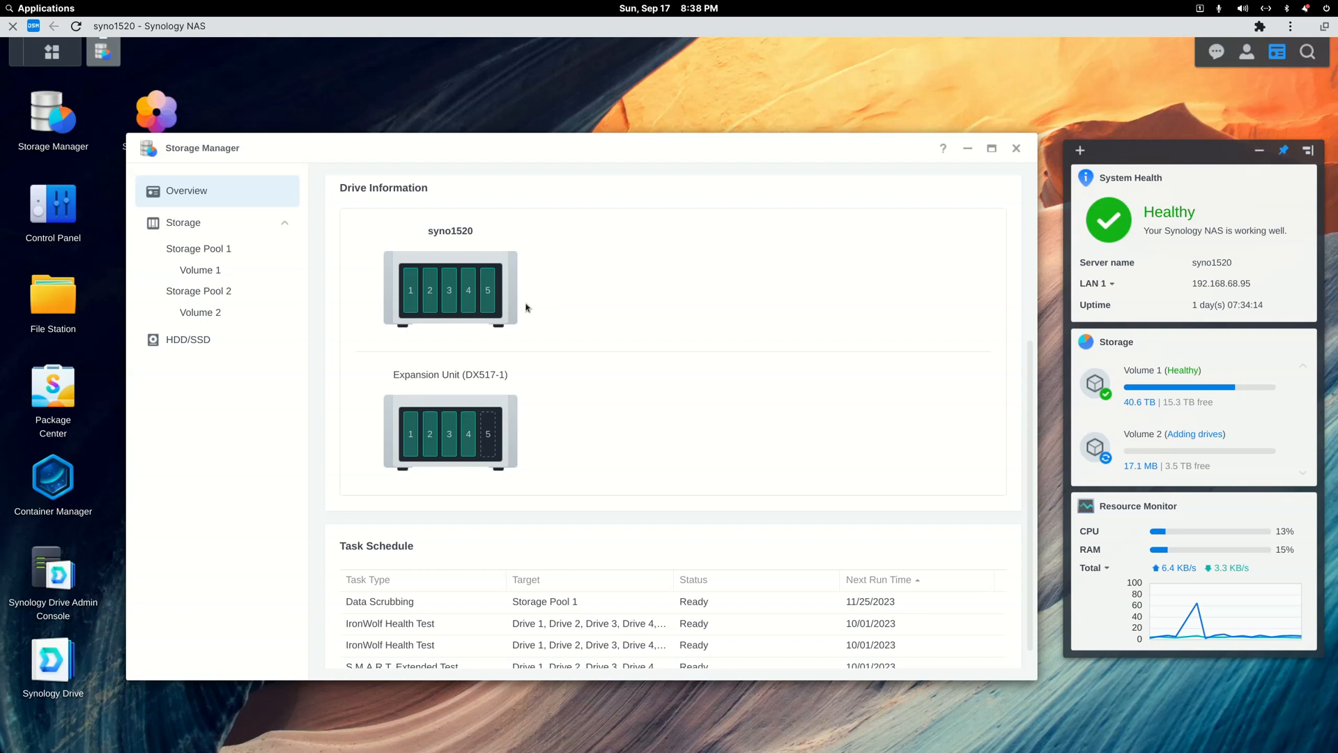
mouse_move(1097, 433)
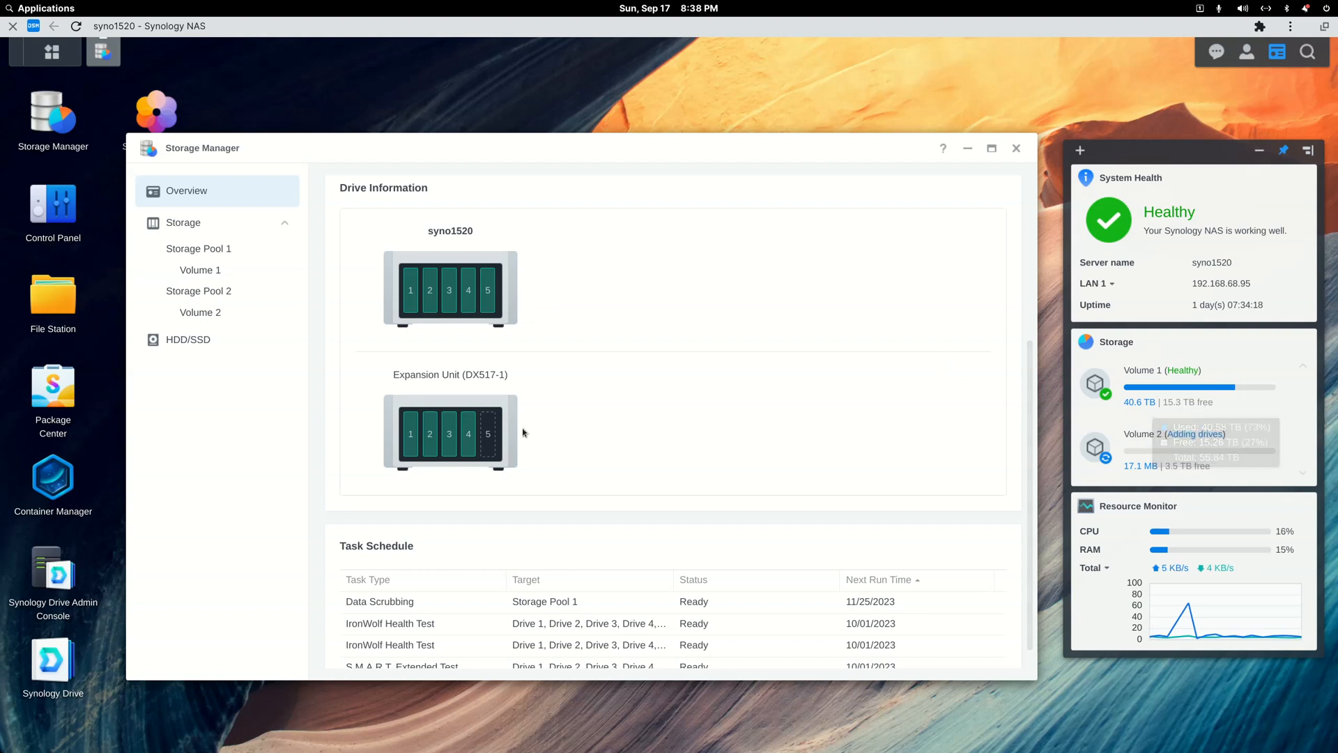
mouse_move(519, 392)
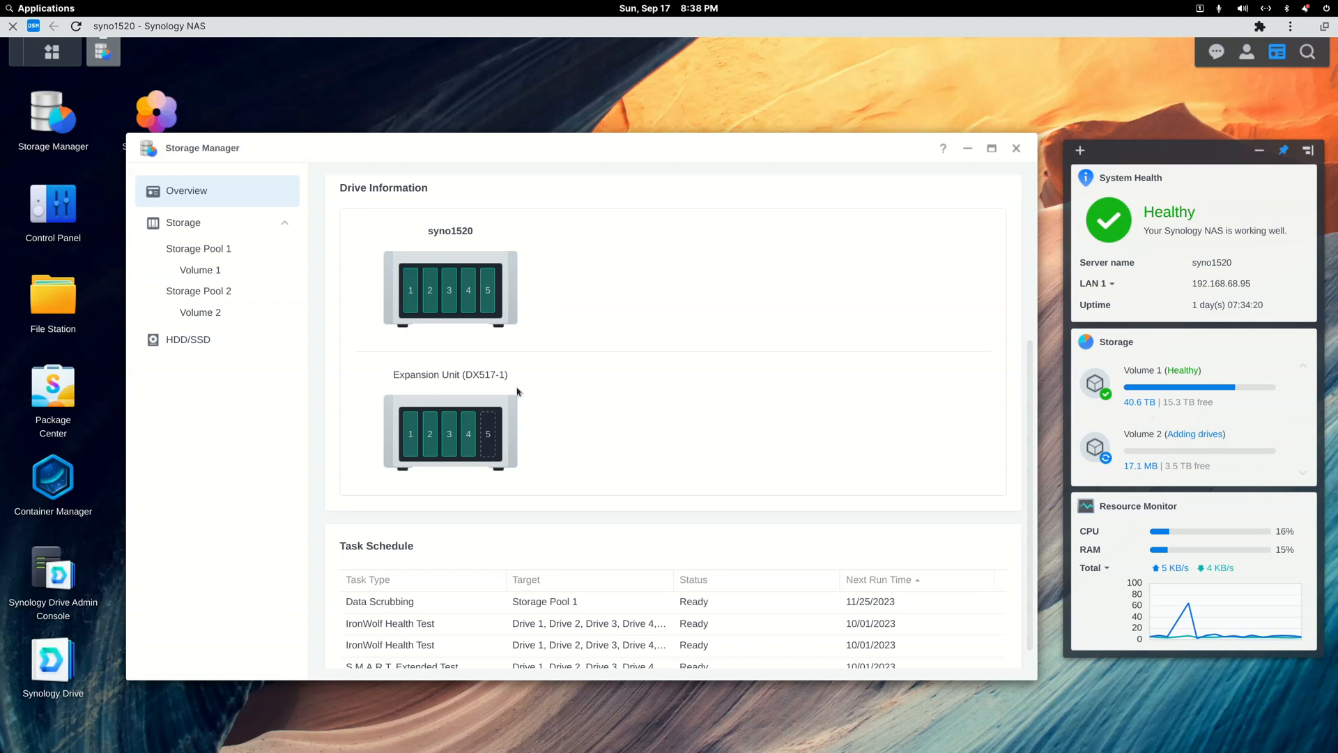
mouse_move(508, 387)
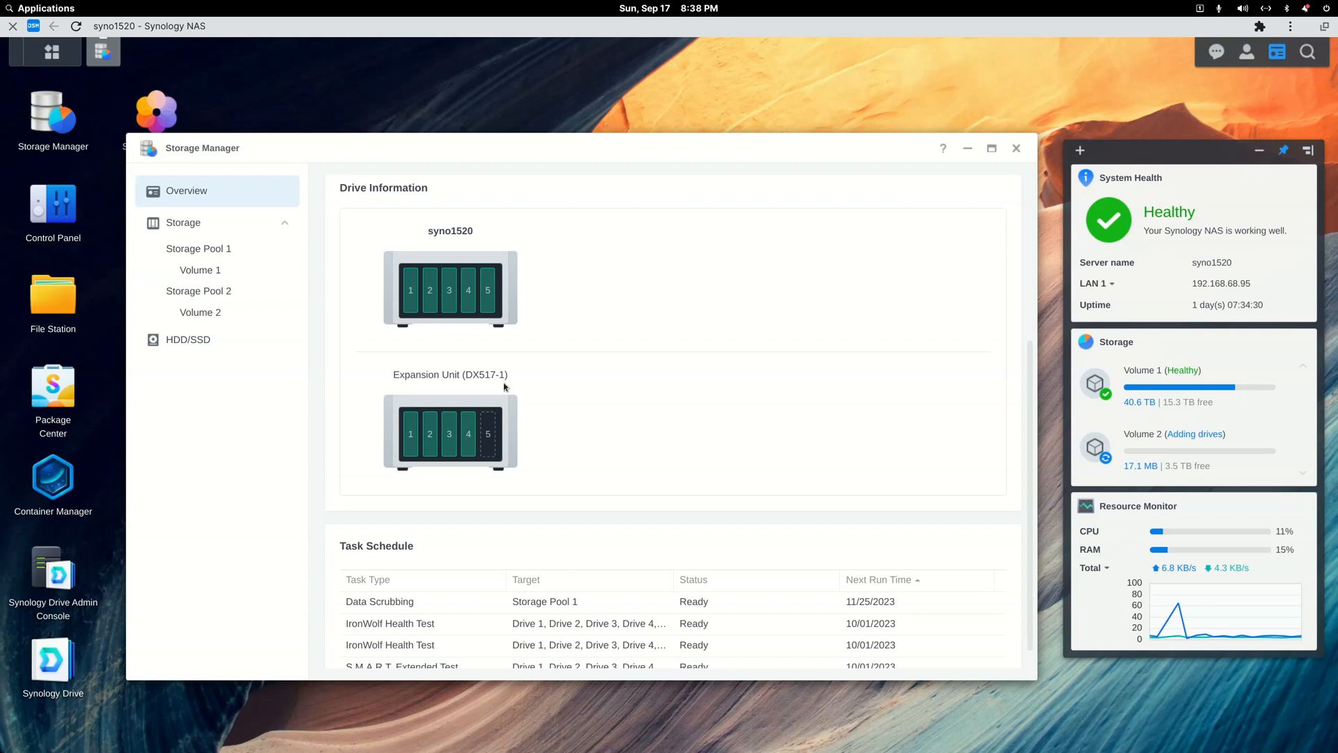
mouse_move(541, 390)
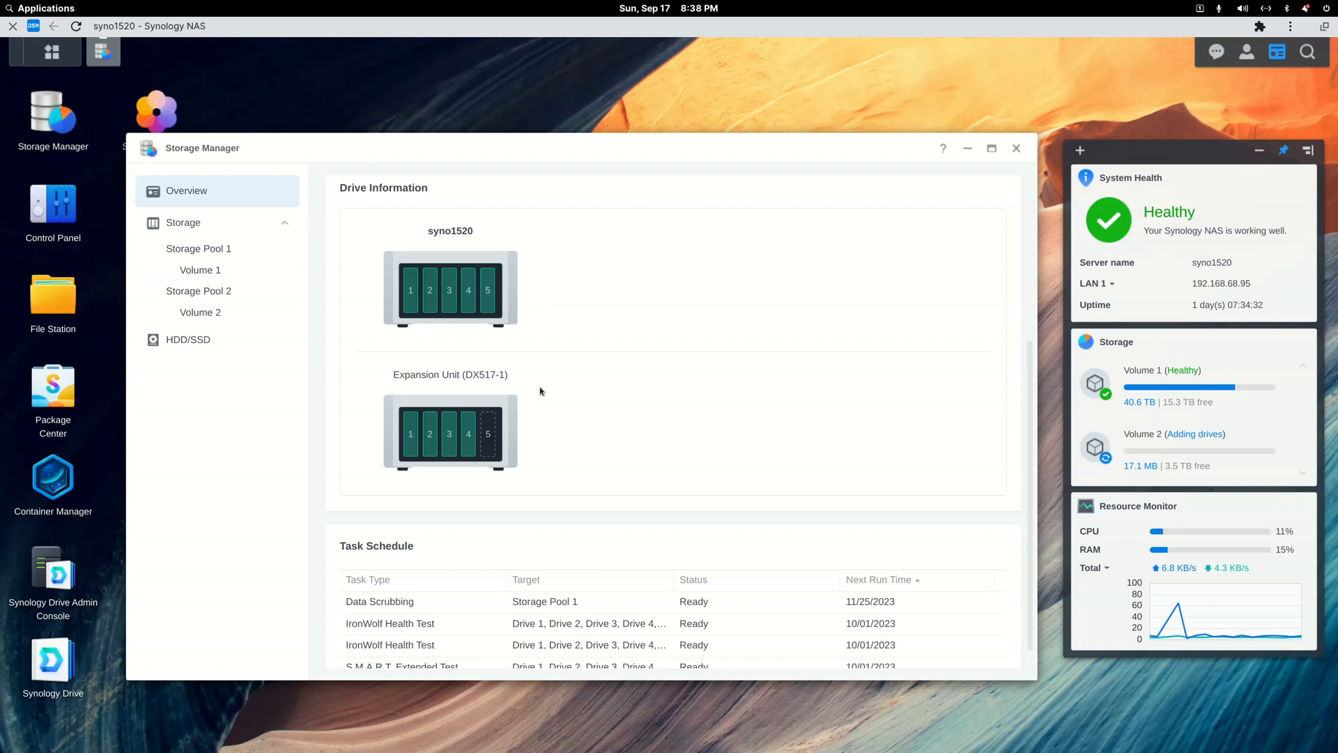
mouse_move(552, 413)
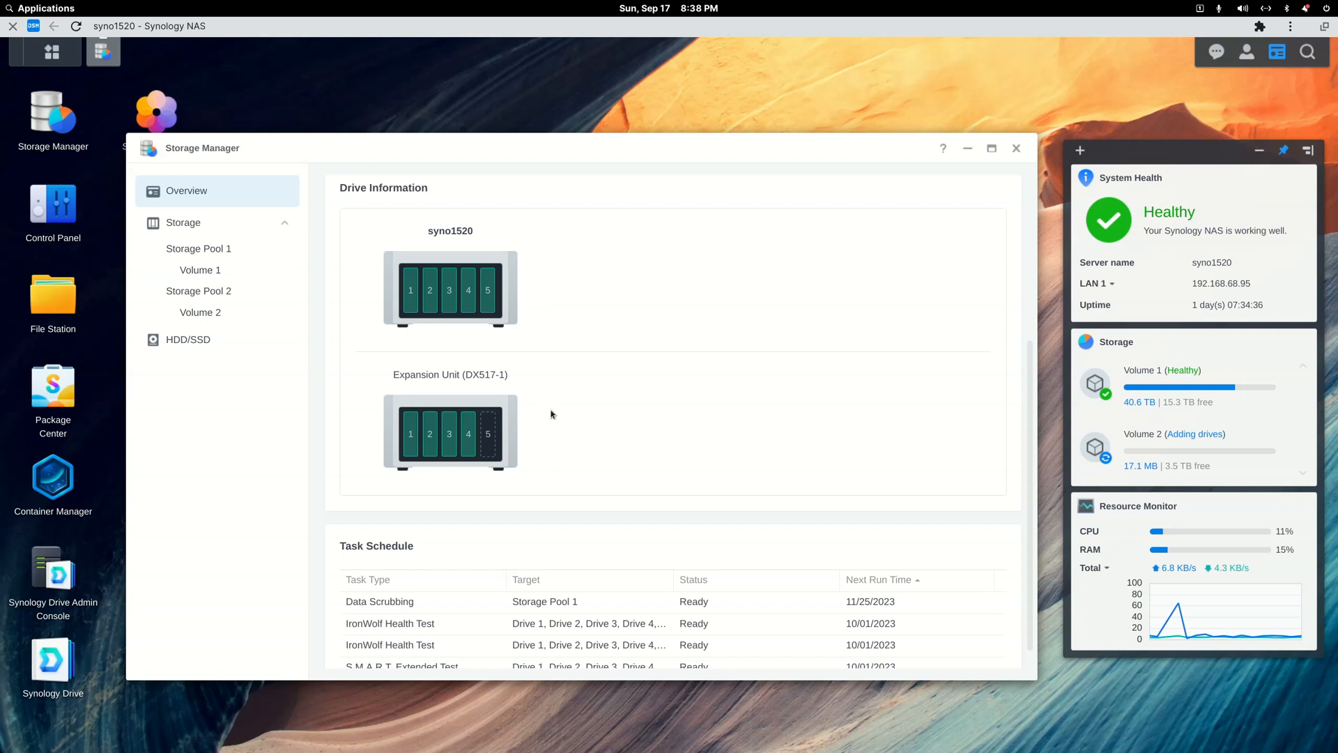
mouse_move(507, 474)
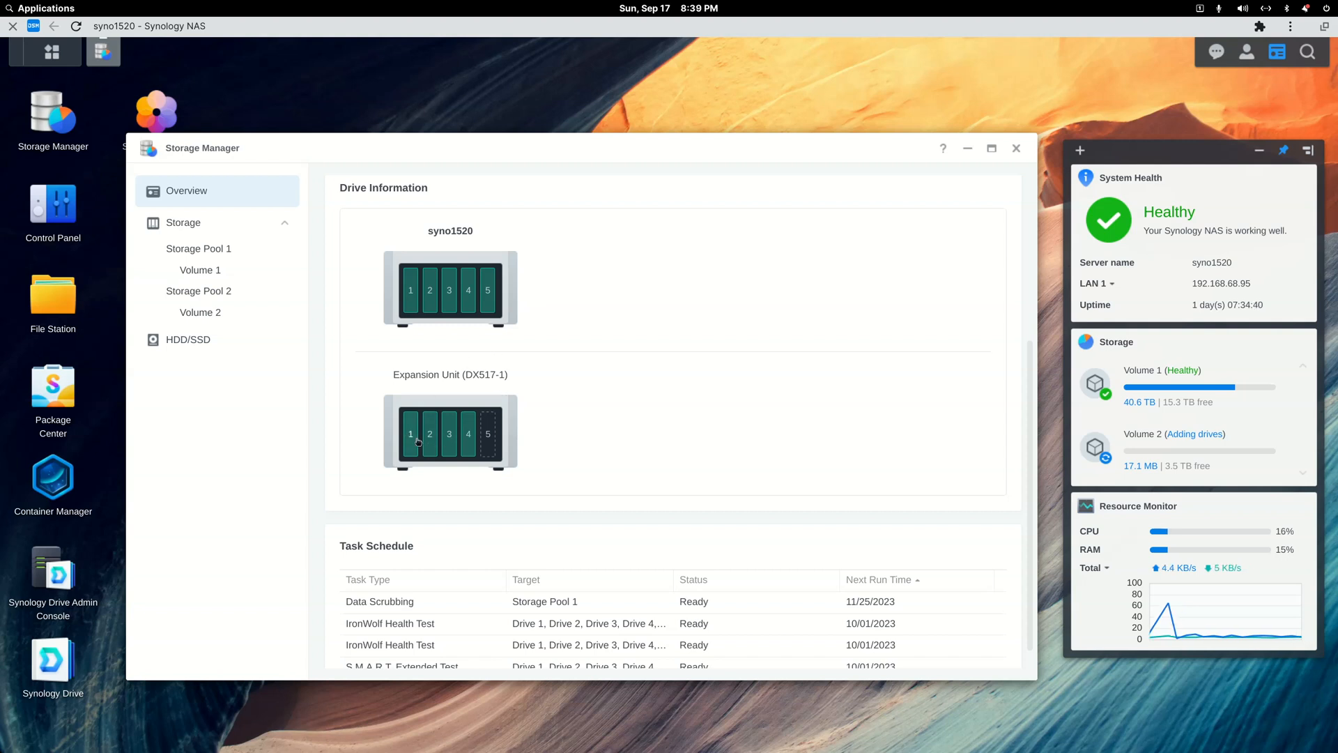
mouse_move(409, 471)
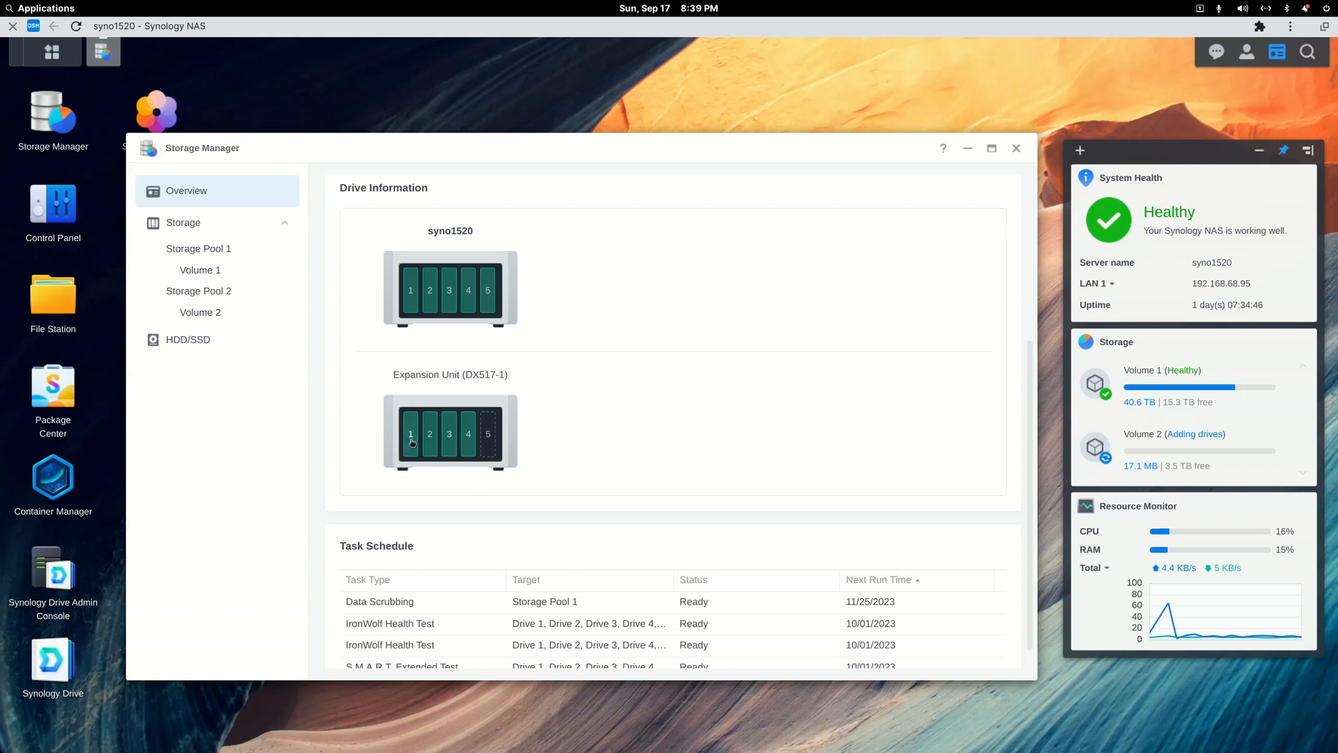
mouse_move(410, 432)
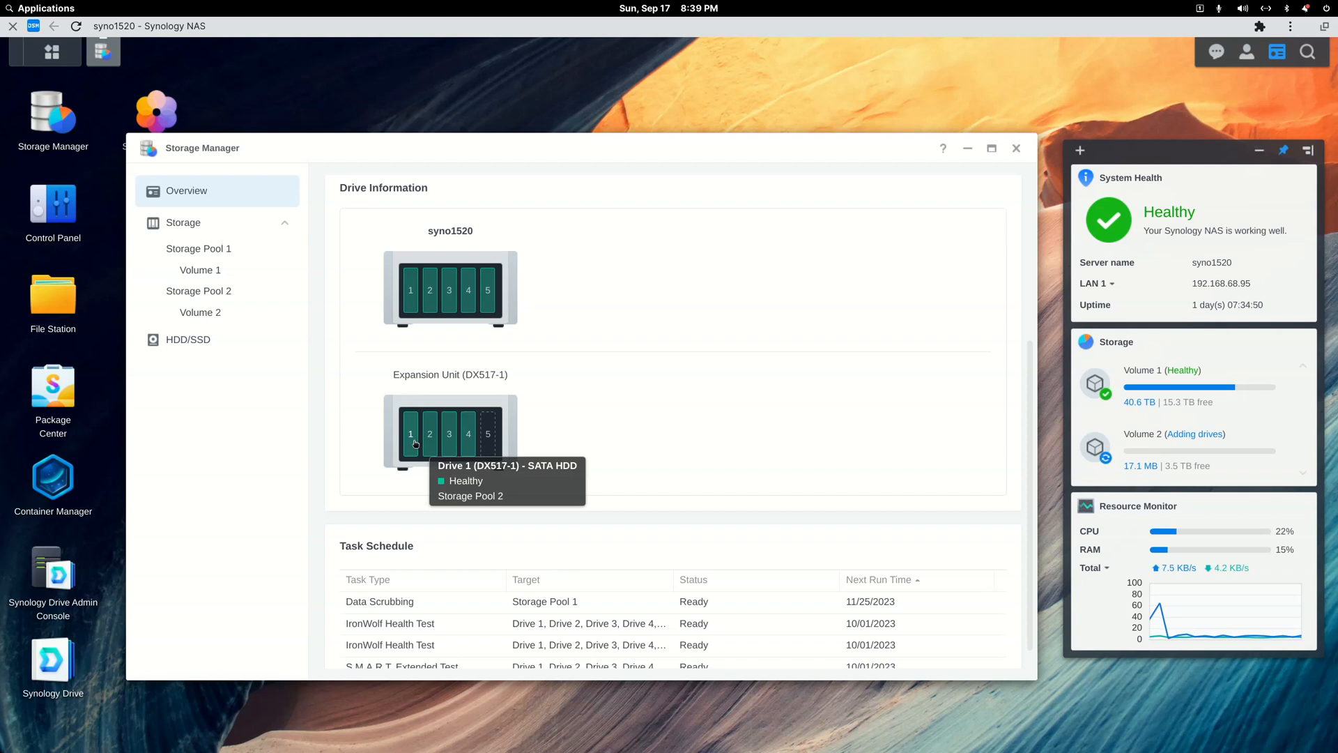
mouse_move(431, 434)
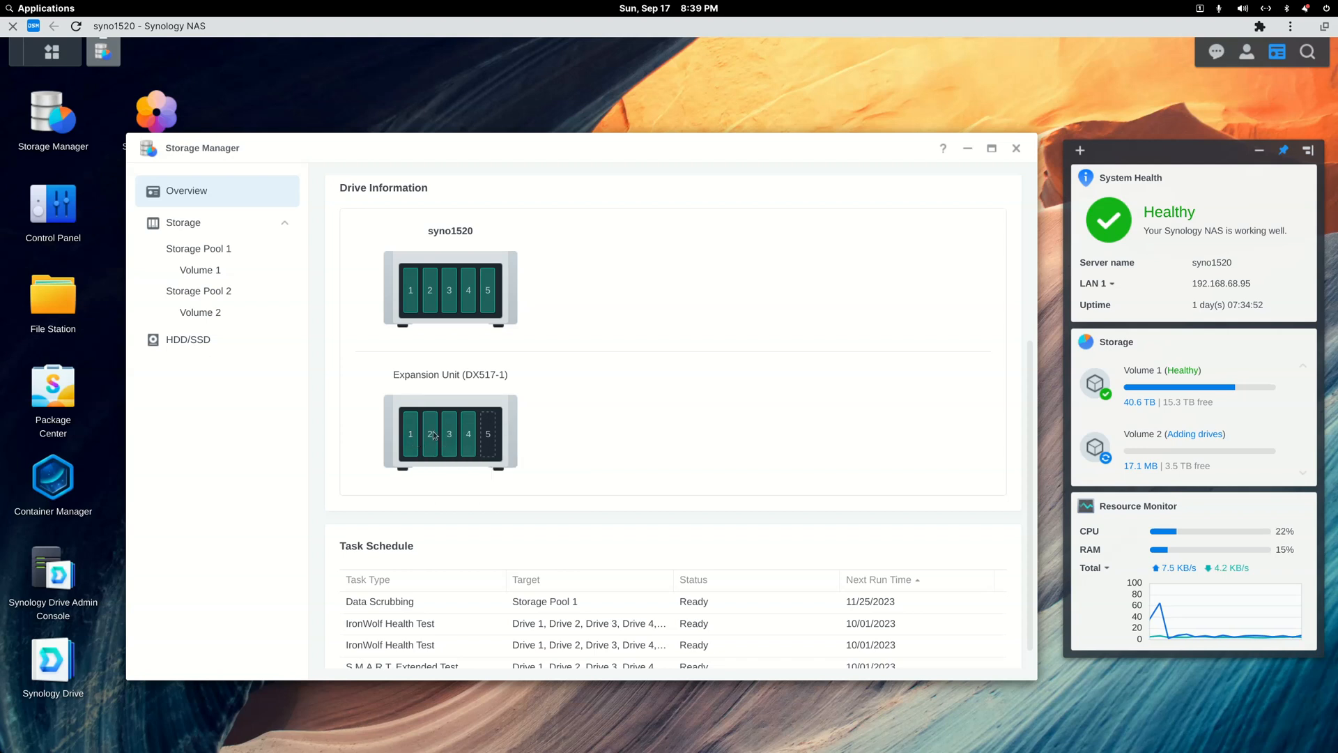
mouse_move(410, 434)
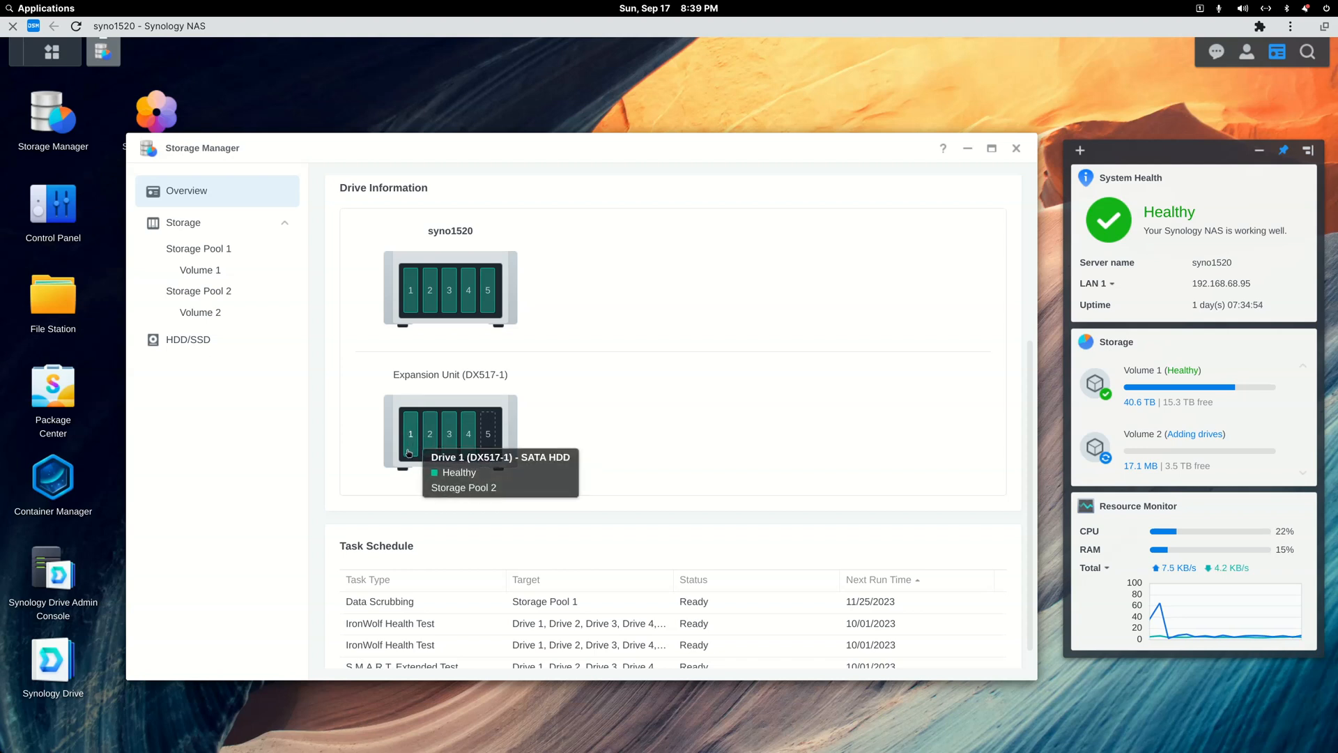
mouse_move(253, 276)
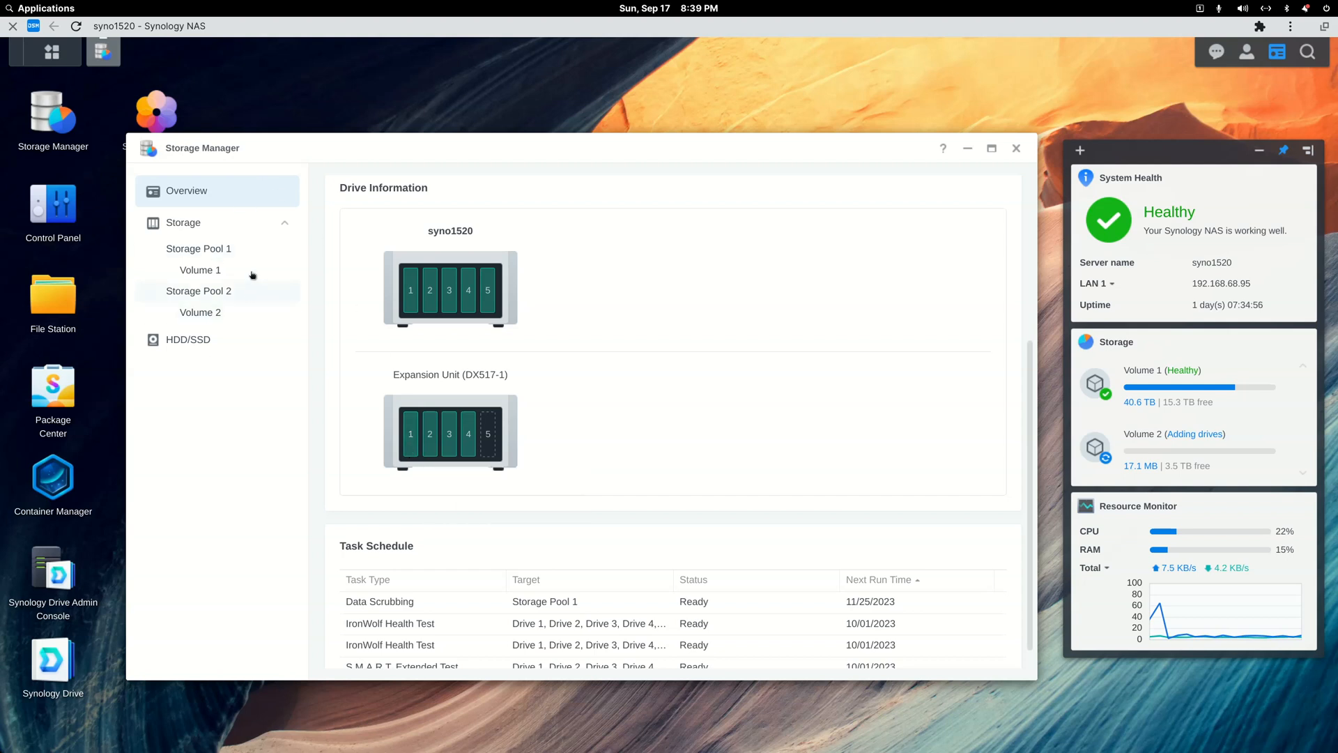
mouse_move(264, 285)
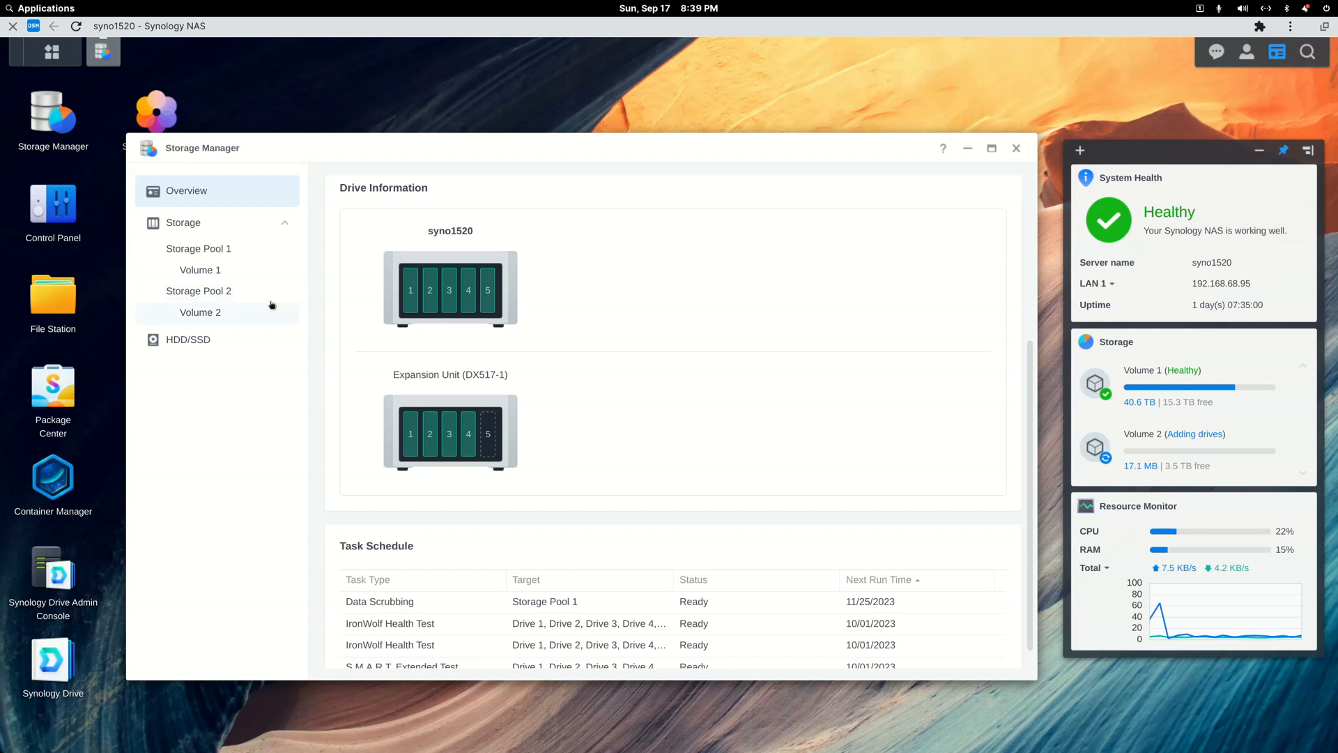
mouse_move(427, 320)
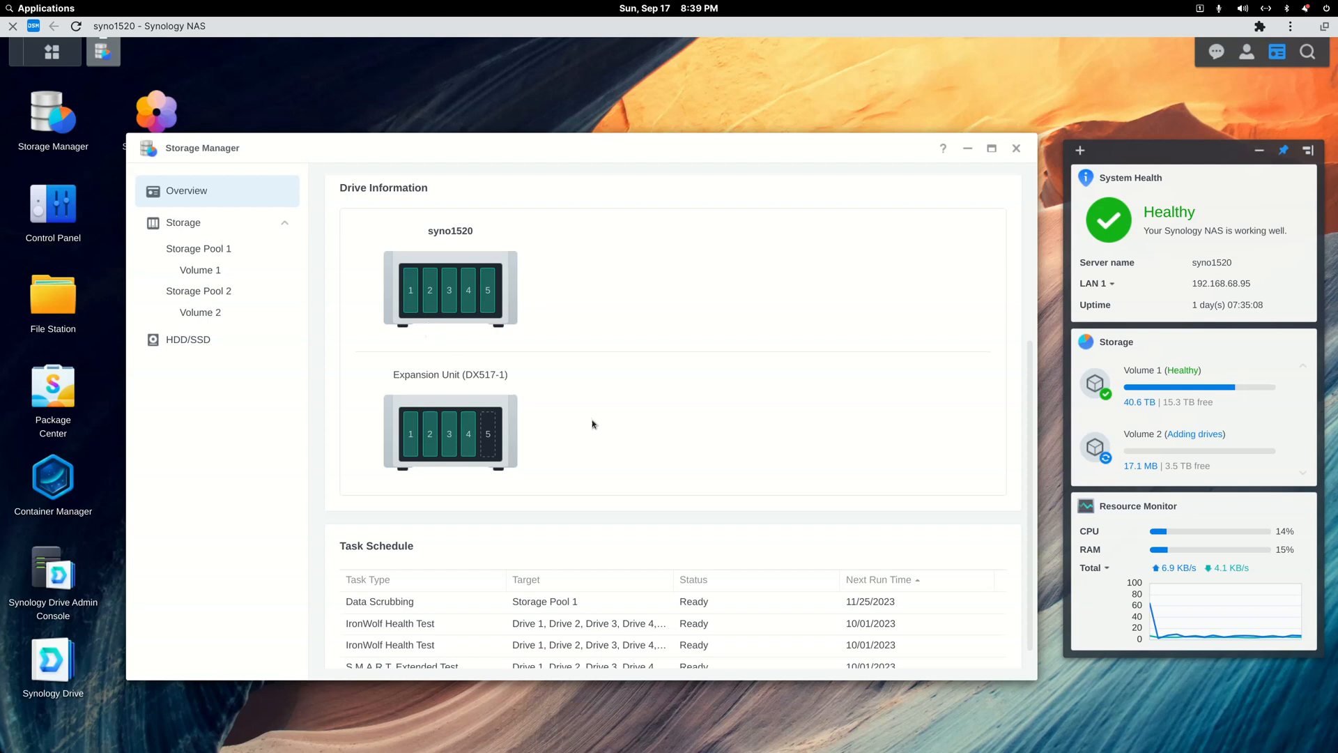
mouse_move(638, 429)
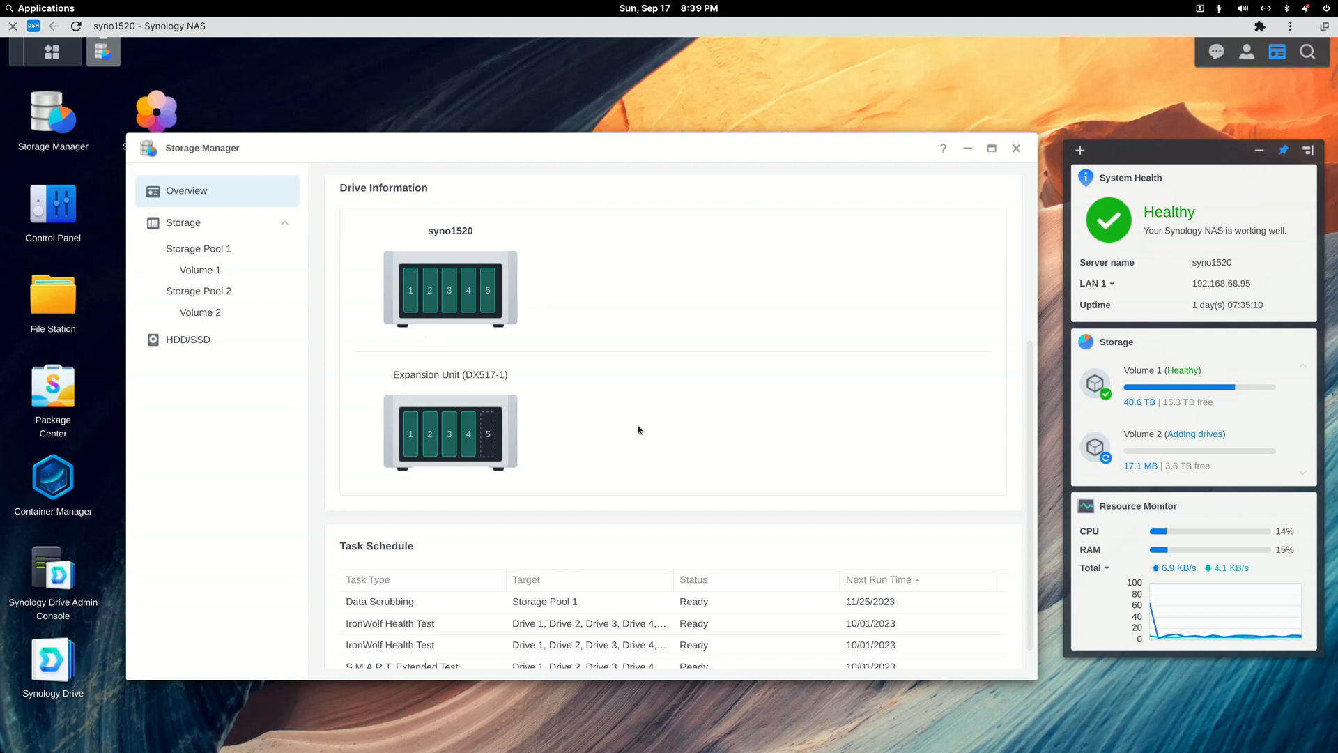
mouse_move(636, 430)
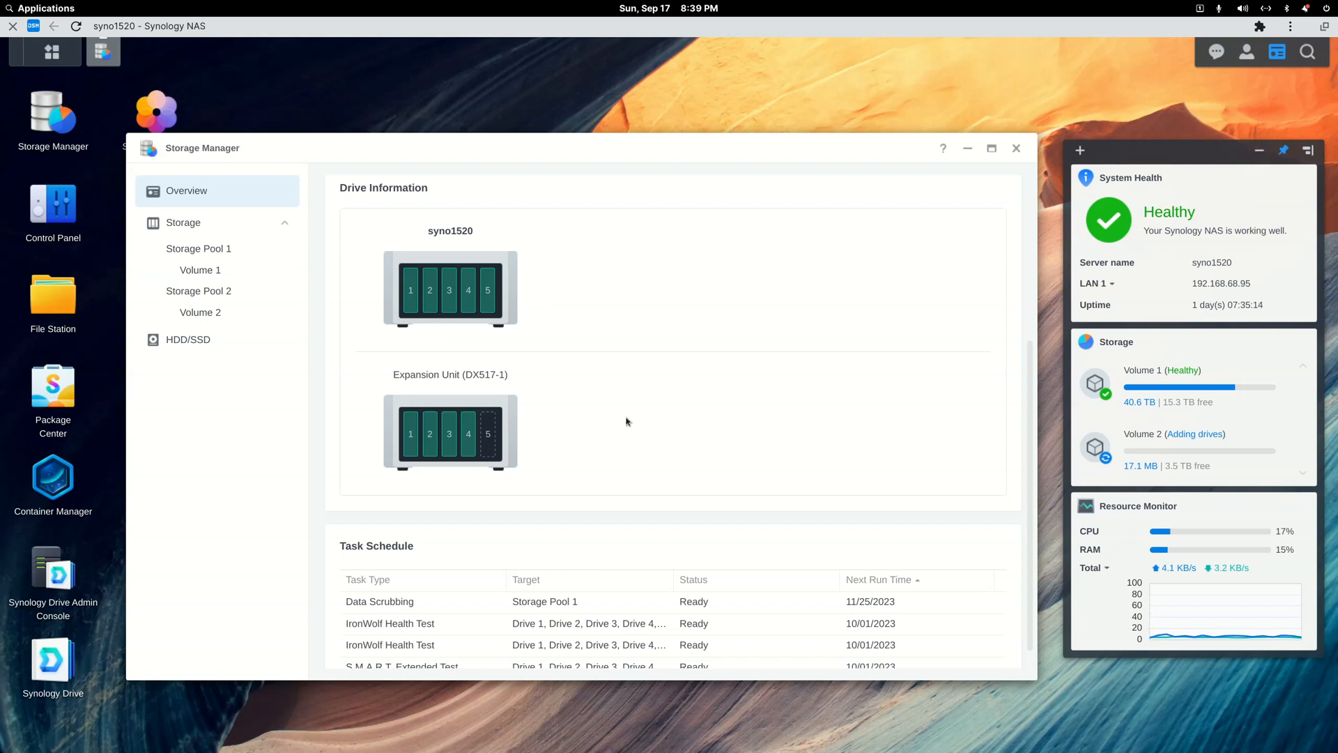
mouse_move(520, 347)
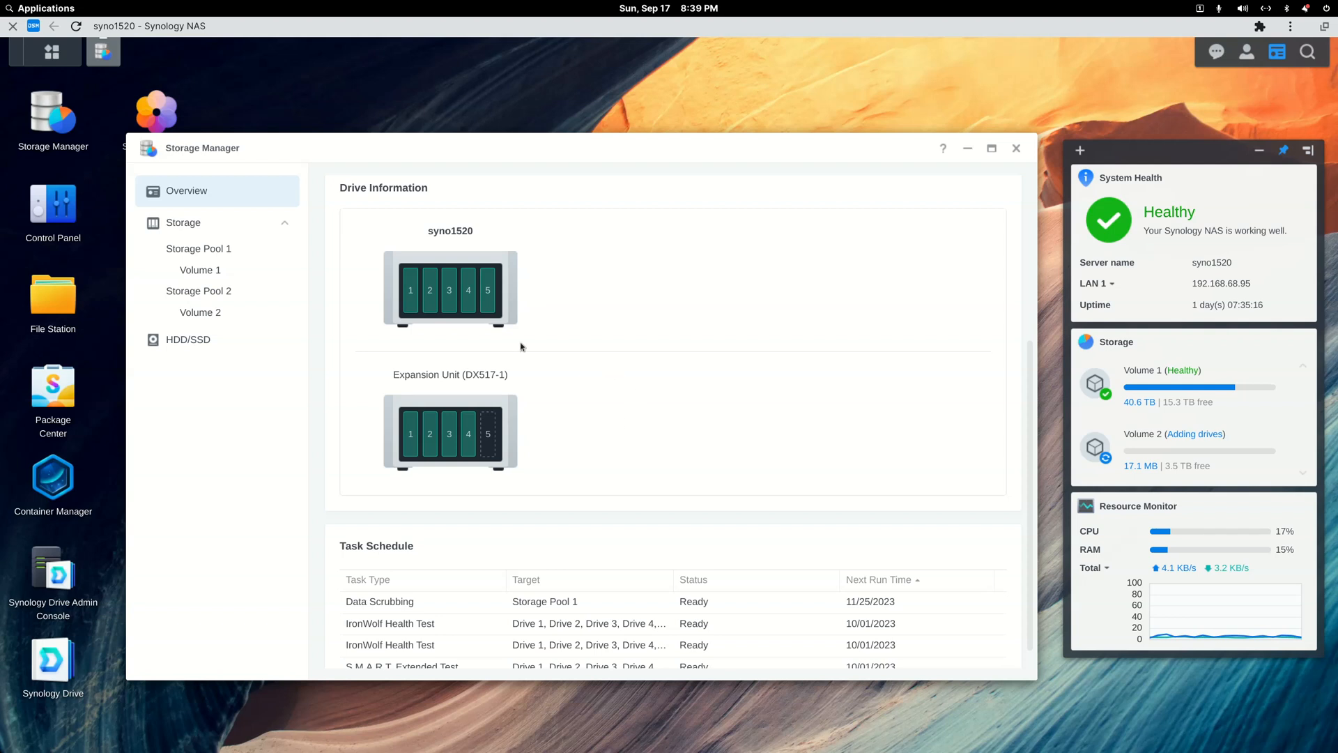
mouse_move(603, 472)
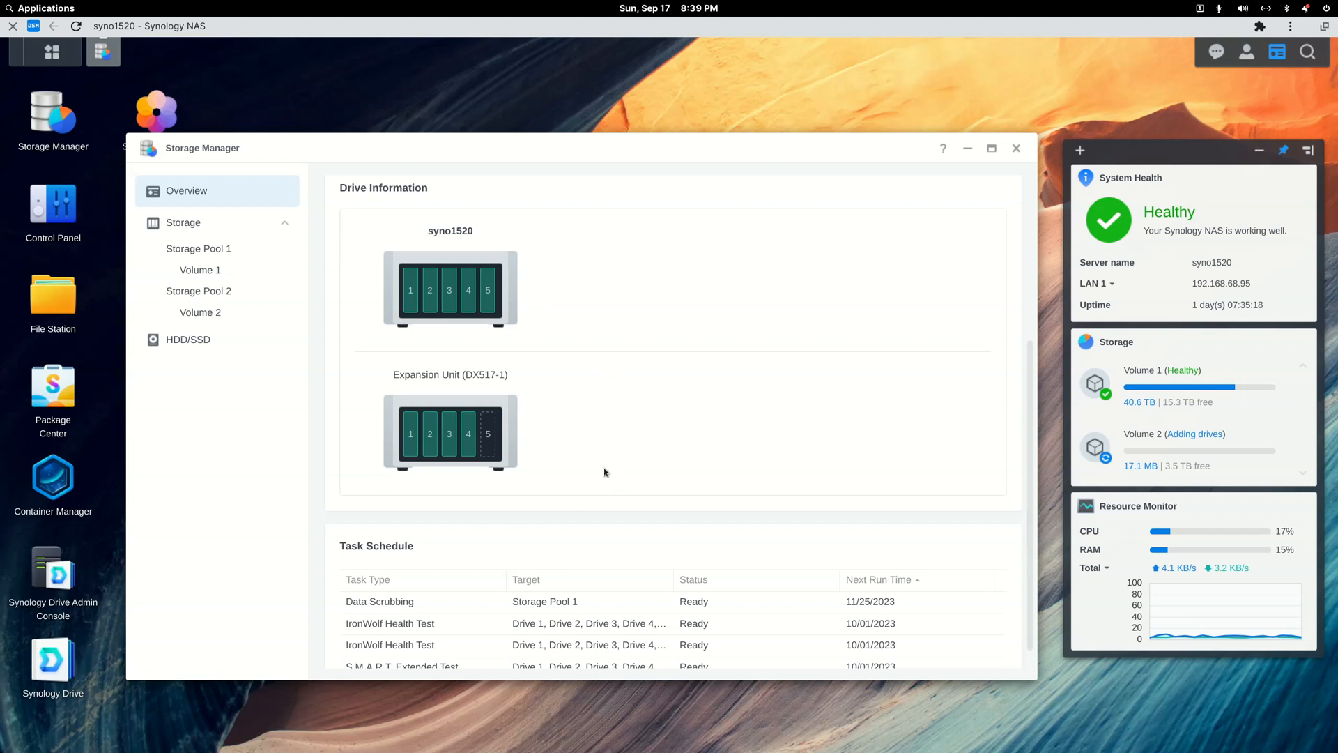